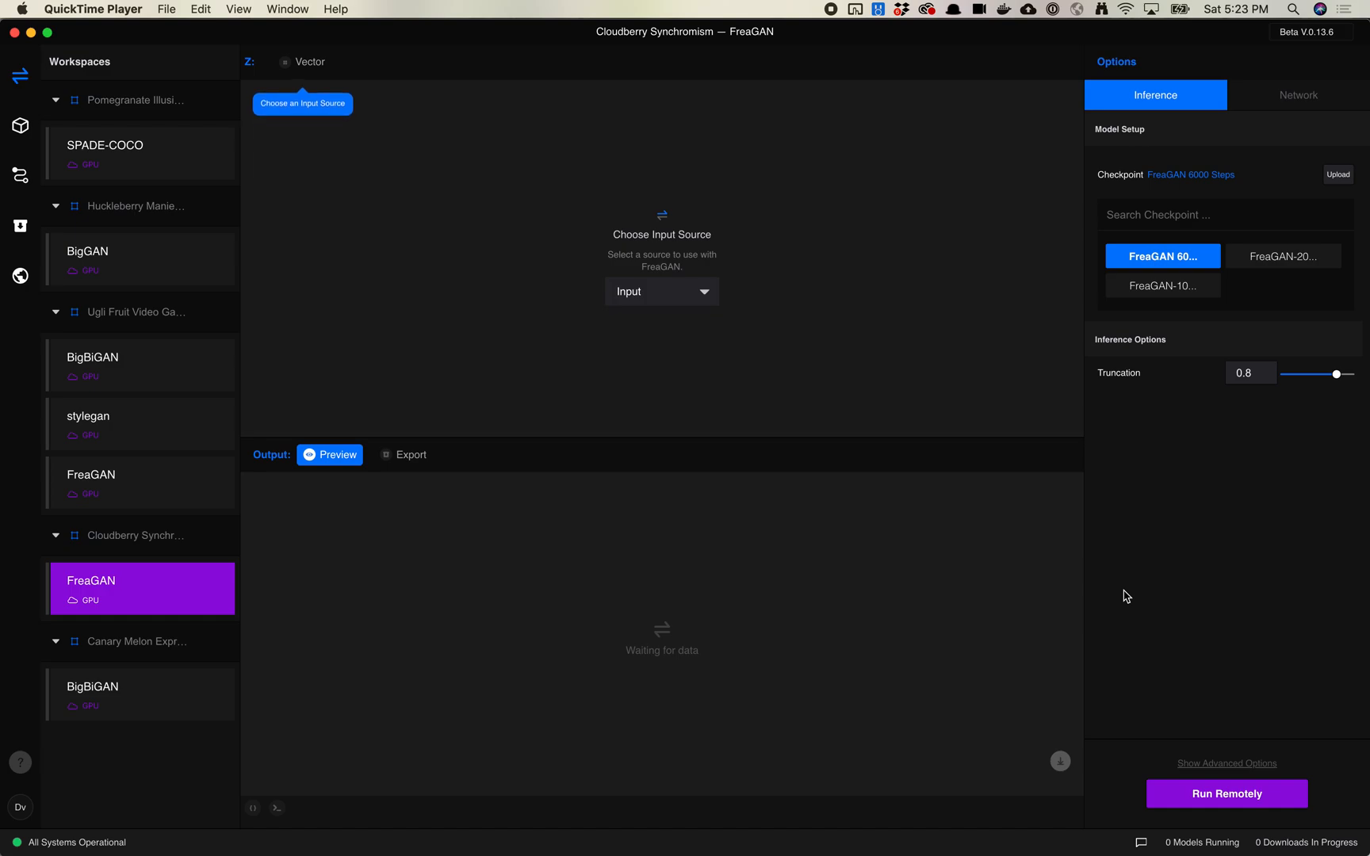
mouse_move(787, 672)
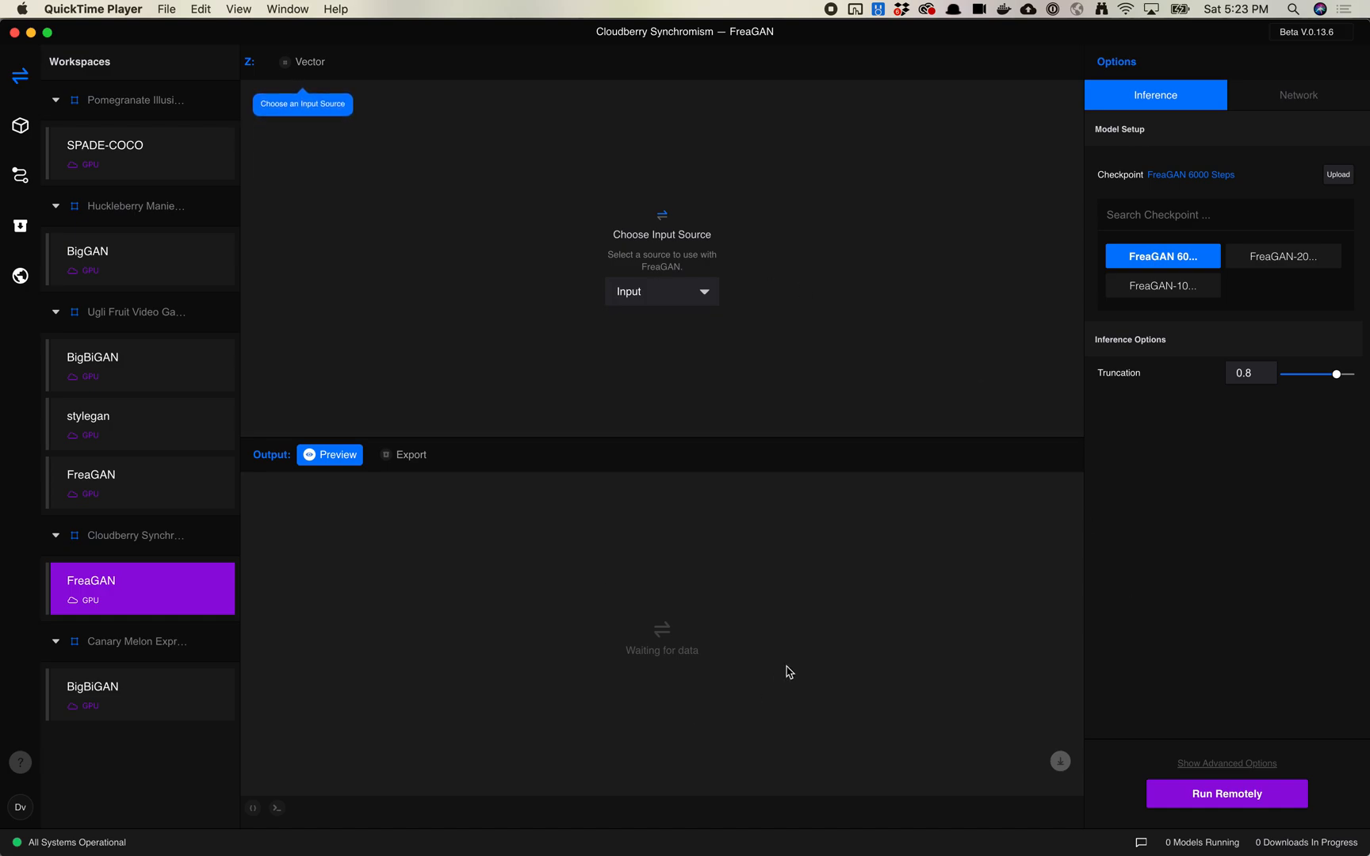
mouse_move(193, 591)
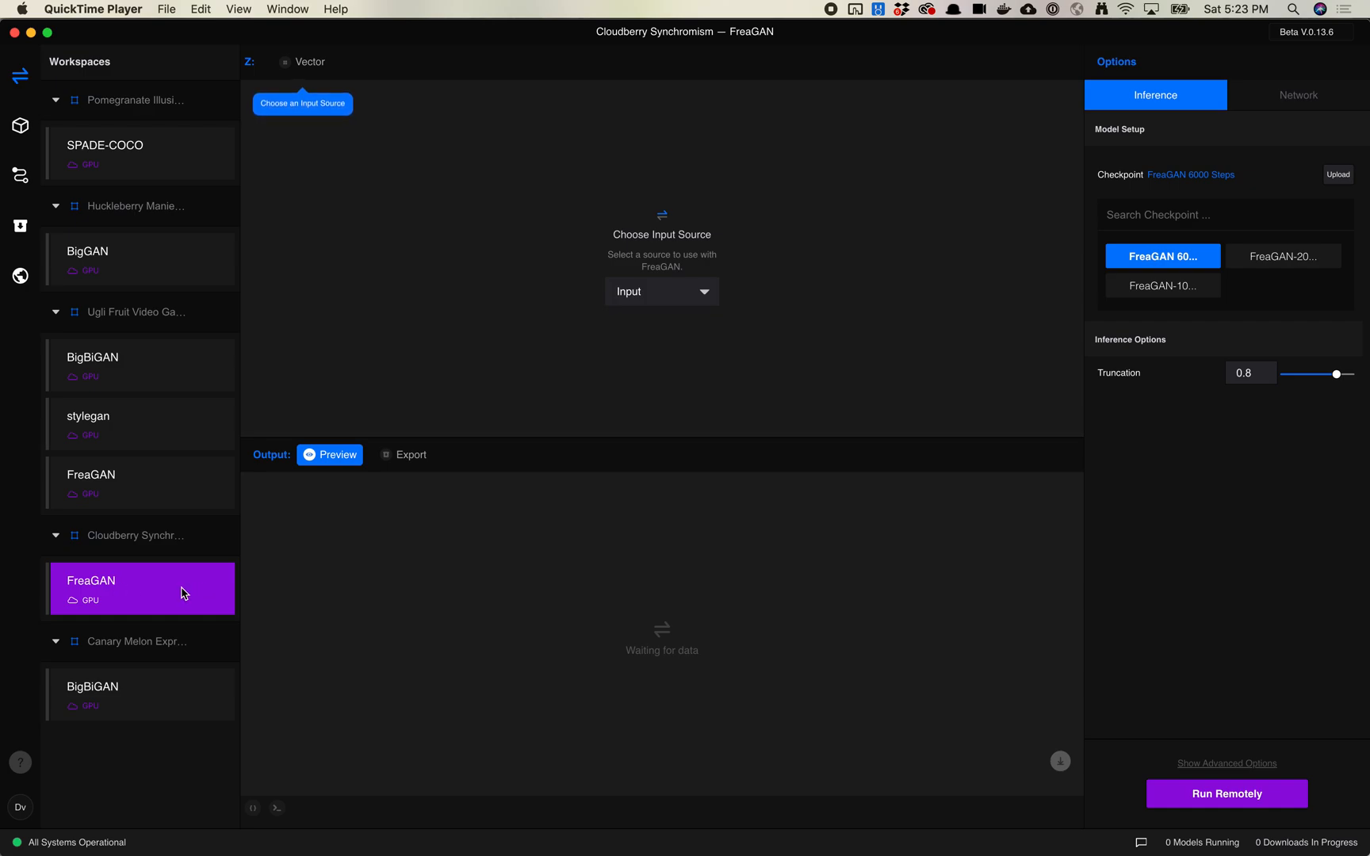
mouse_move(588, 469)
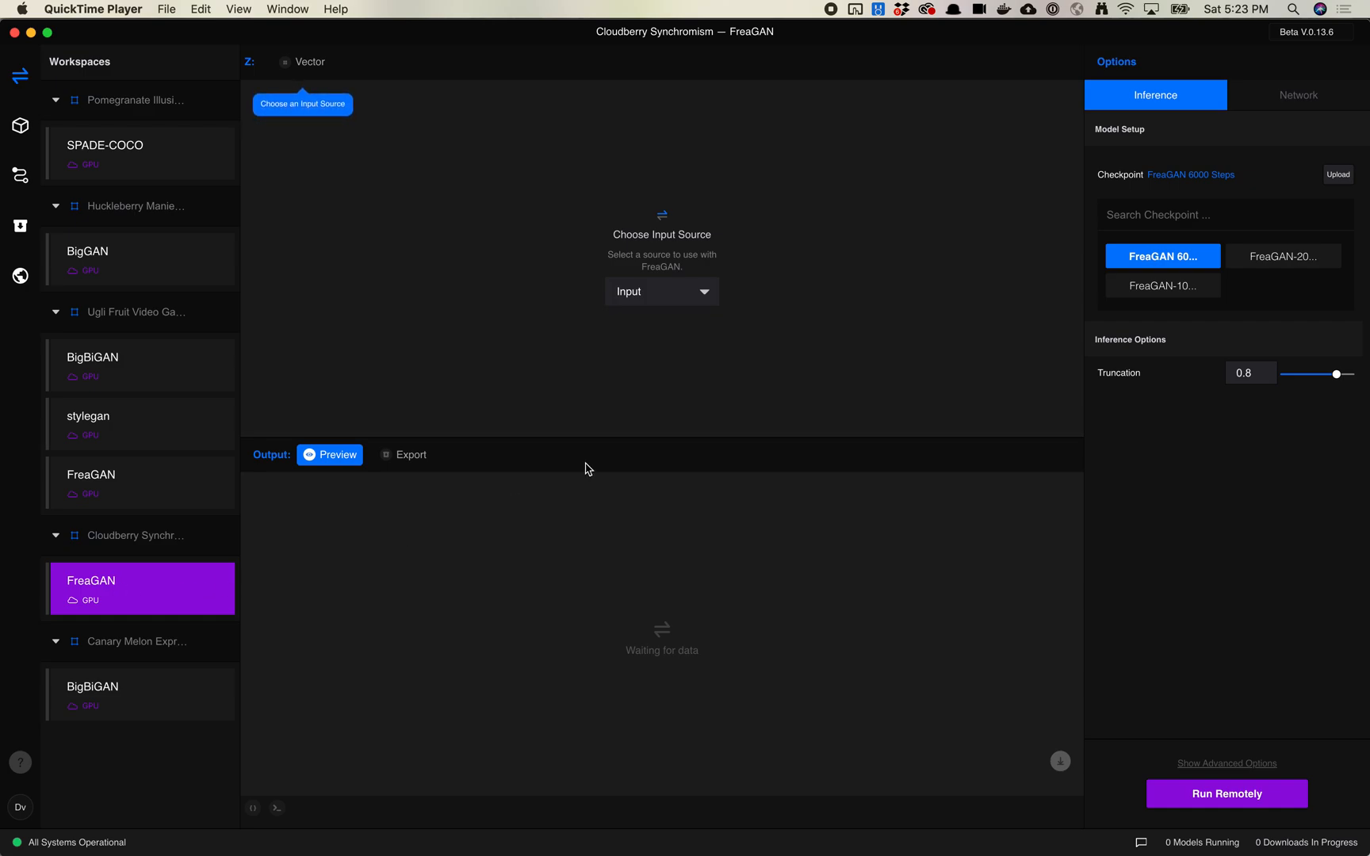
mouse_move(489, 478)
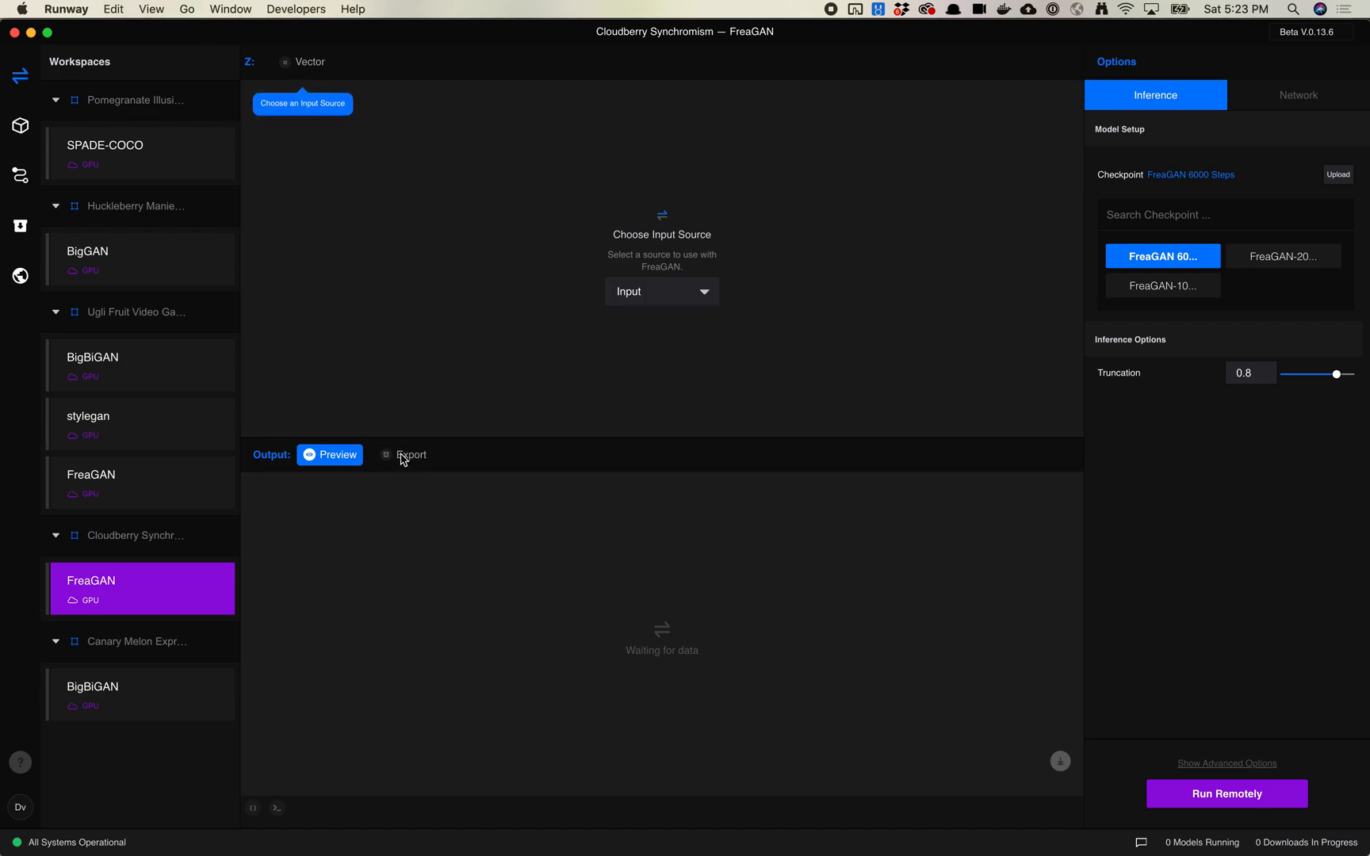
Open the FreaGAN image export settings and list its checkpoints: 6000 steps, 2000.pkl, 1000.pkl.
click(411, 454)
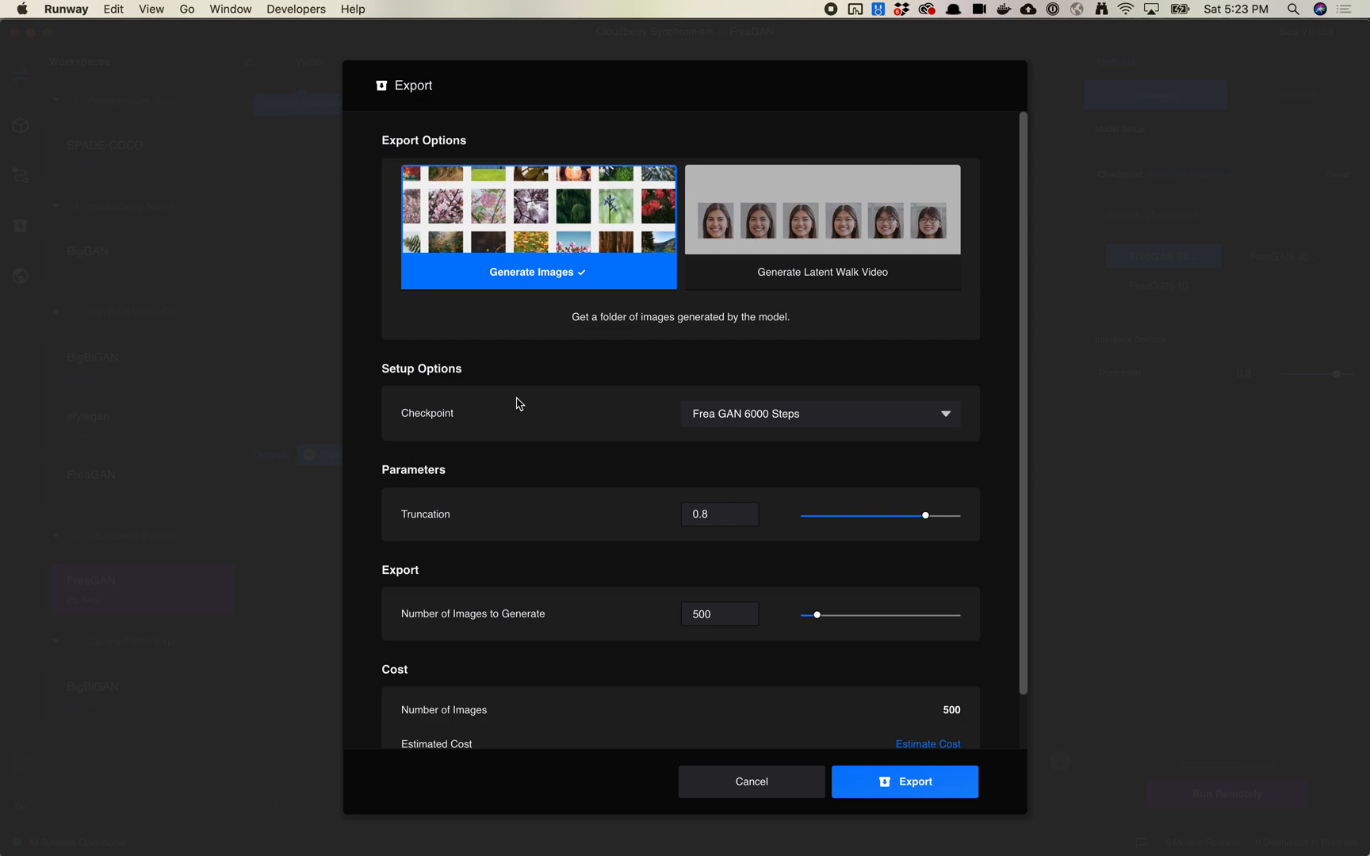
mouse_move(650, 319)
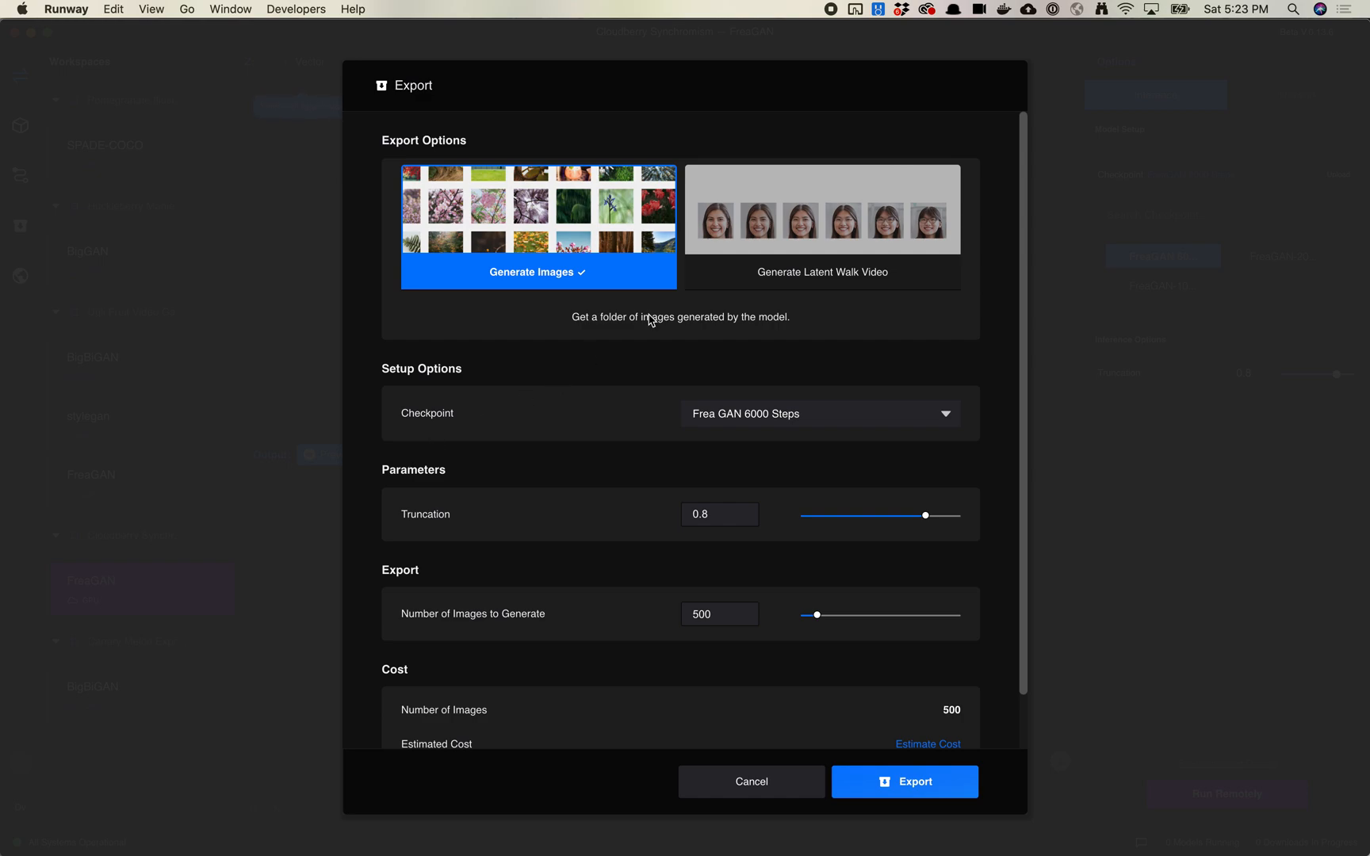
mouse_move(587, 264)
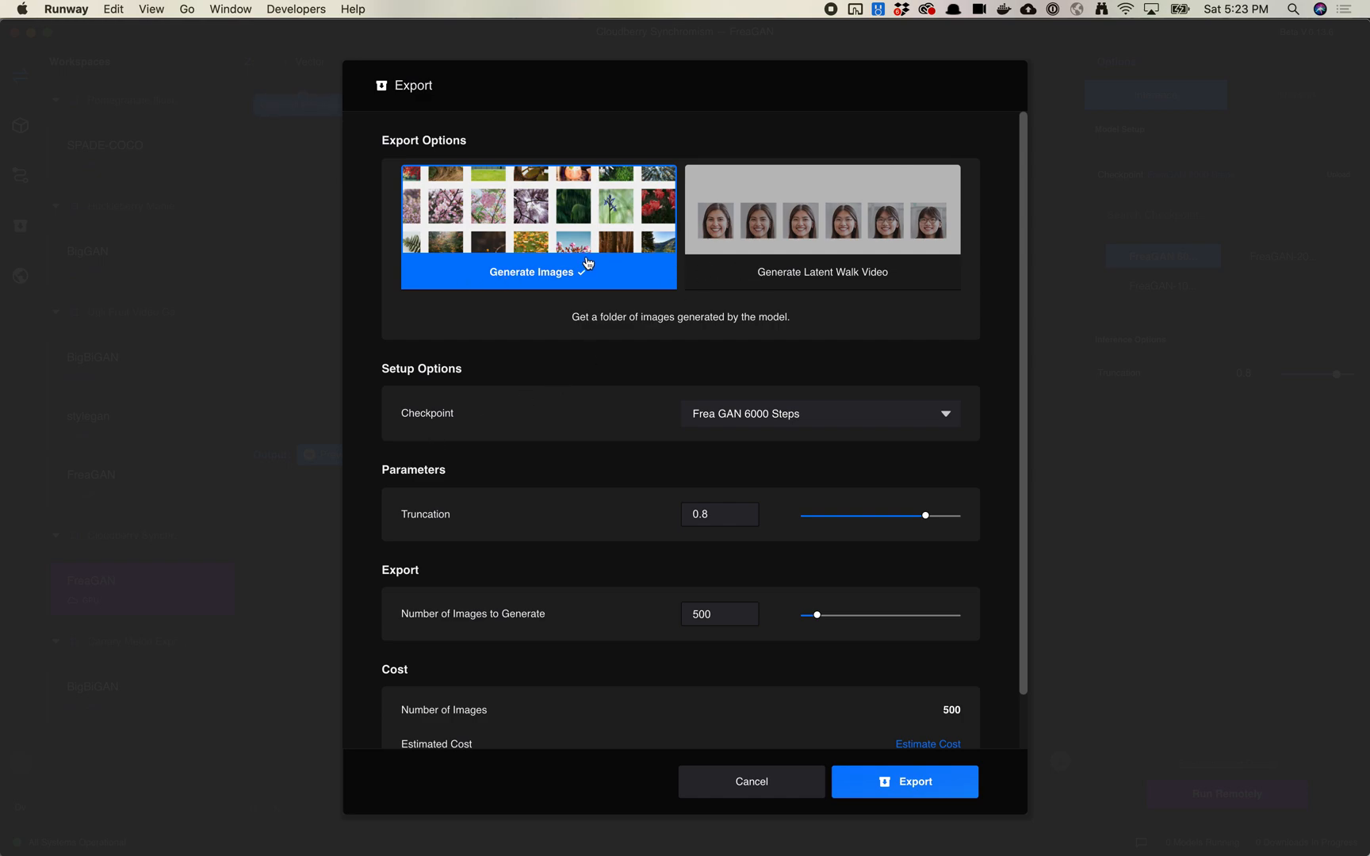
mouse_move(808, 266)
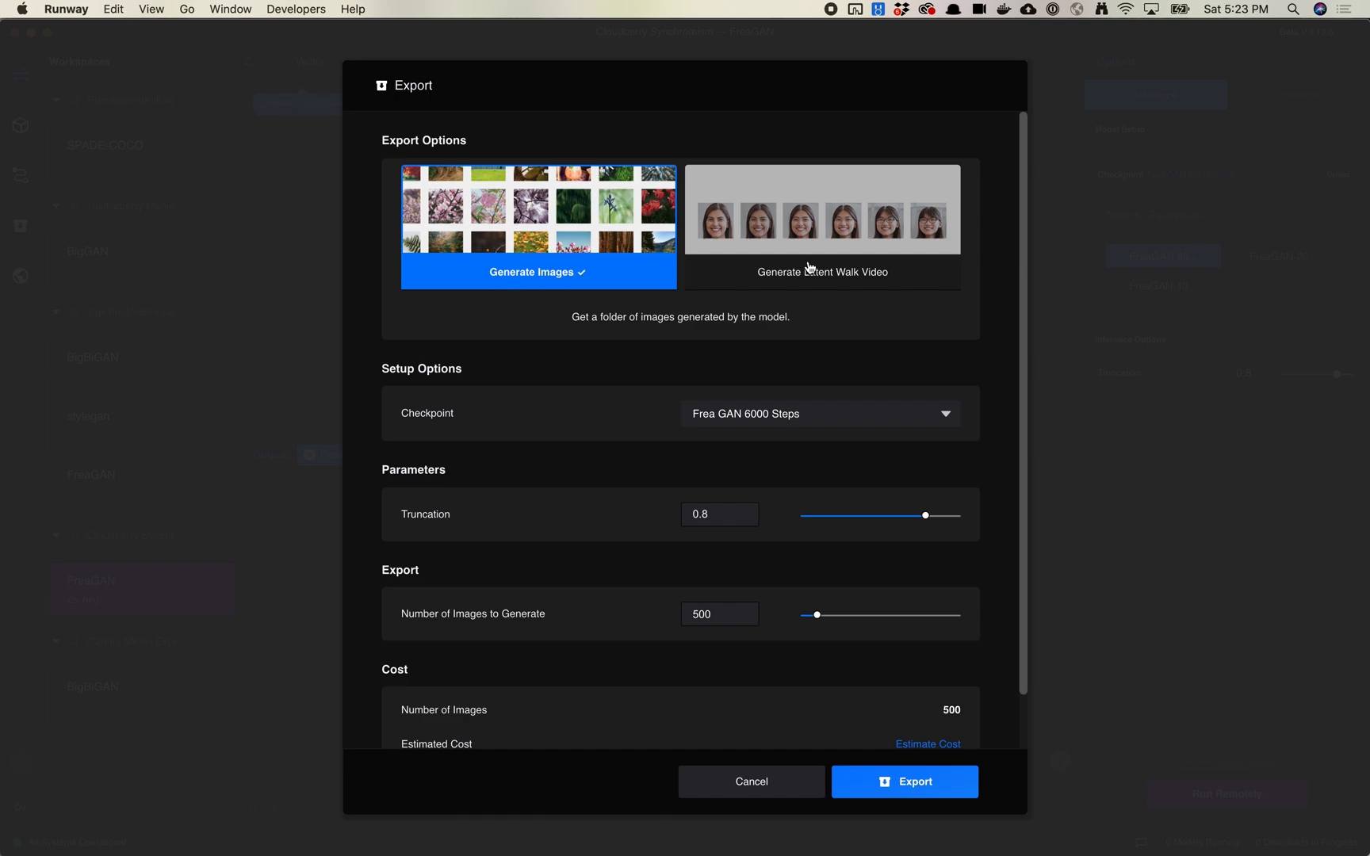
mouse_move(860, 273)
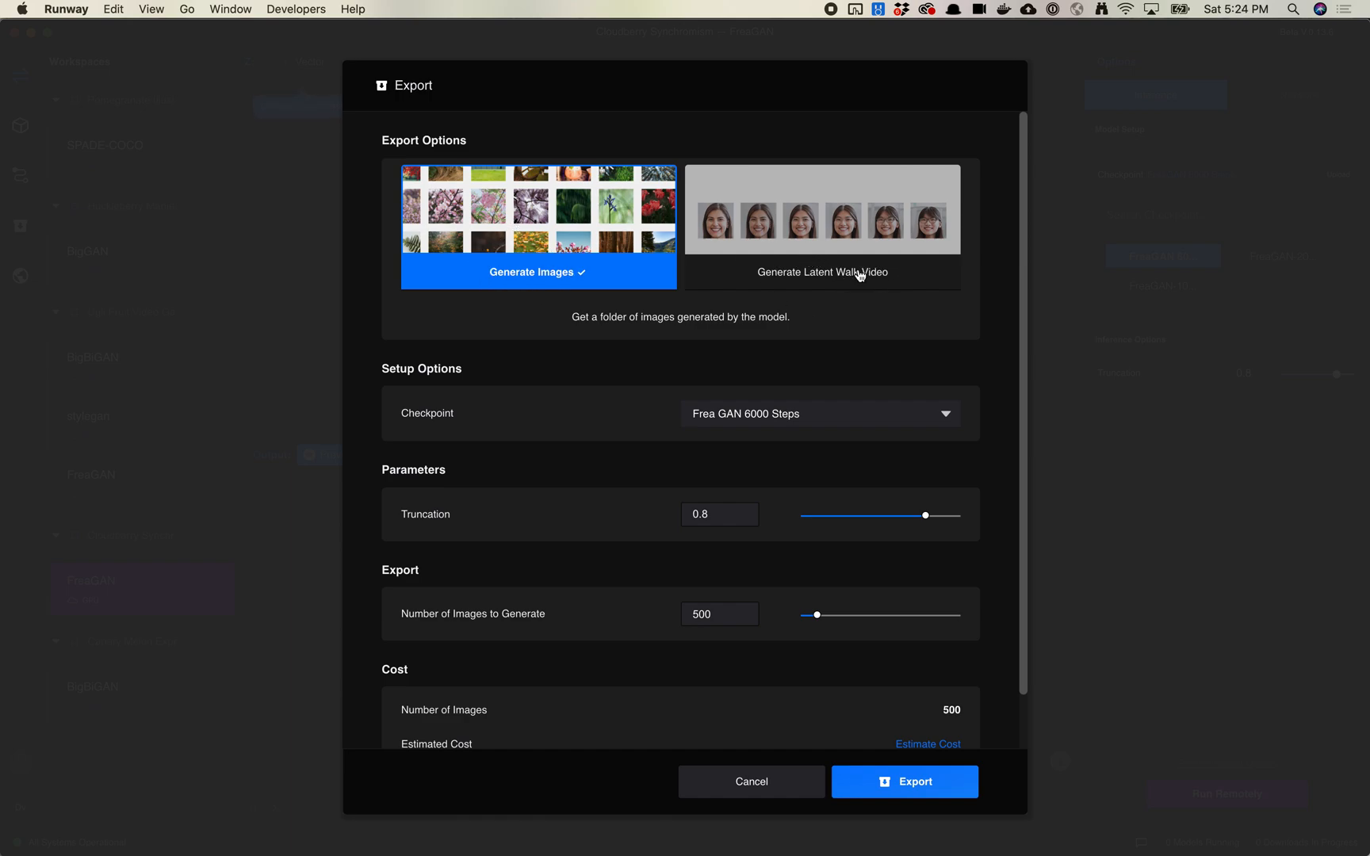
mouse_move(633, 285)
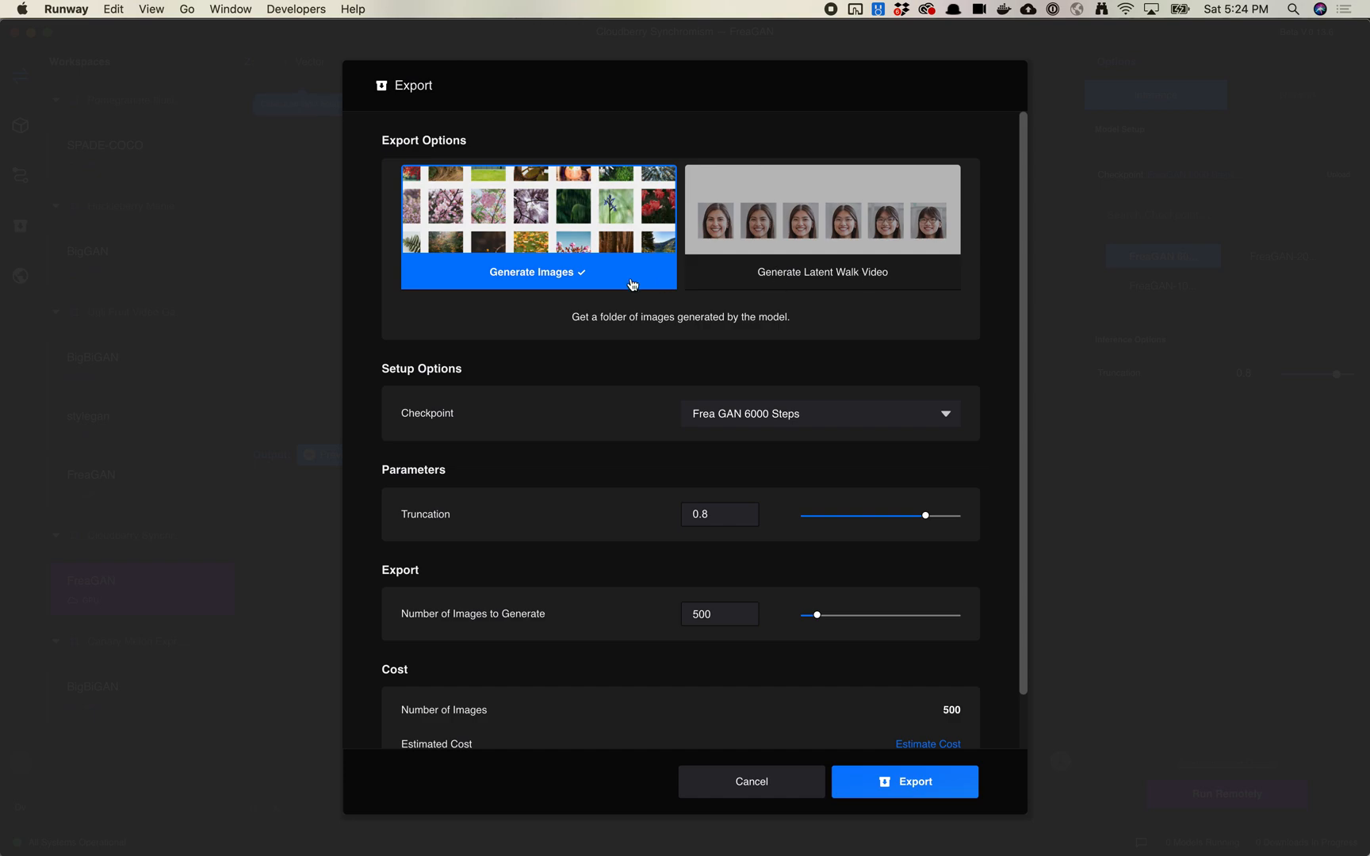
mouse_move(486, 291)
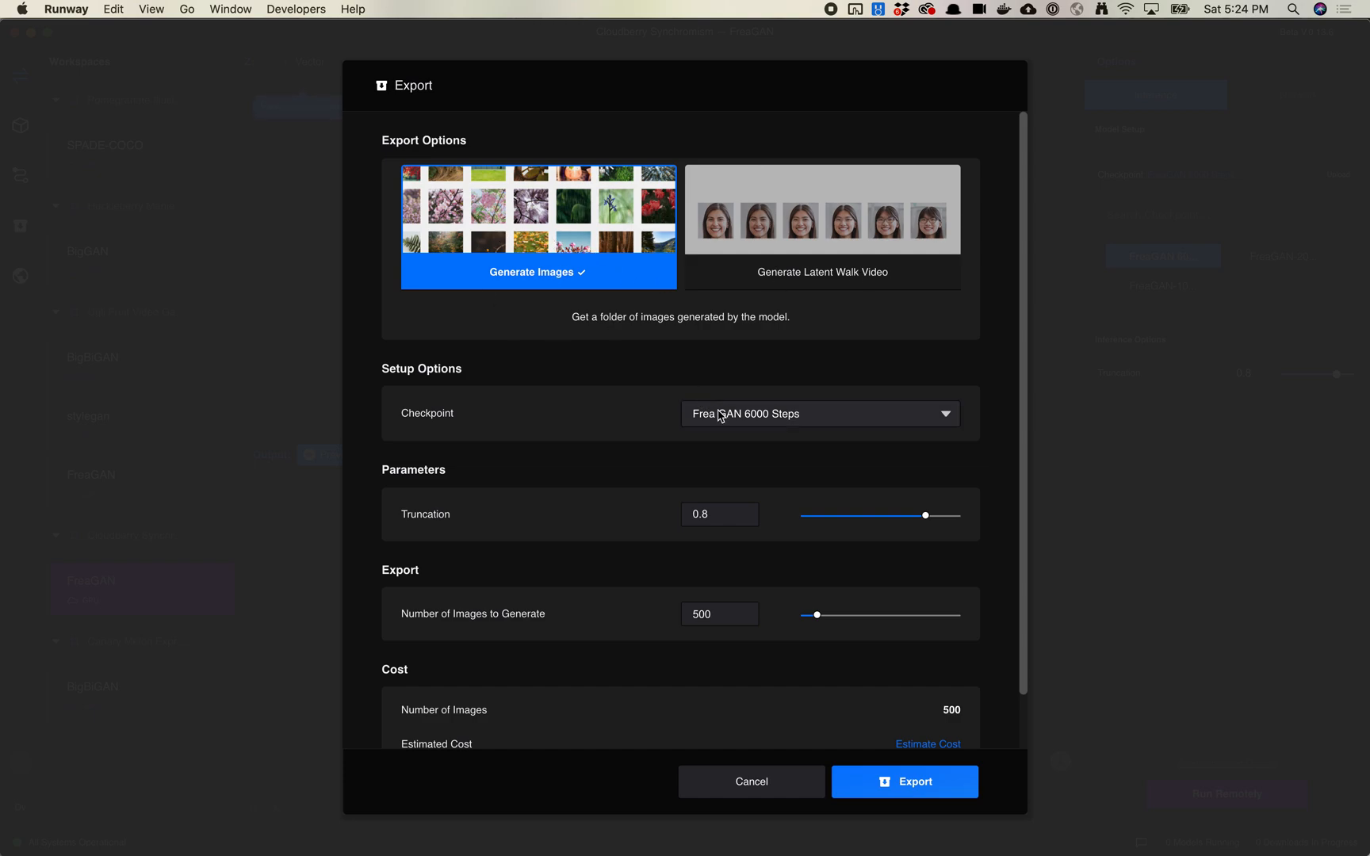
mouse_move(647, 385)
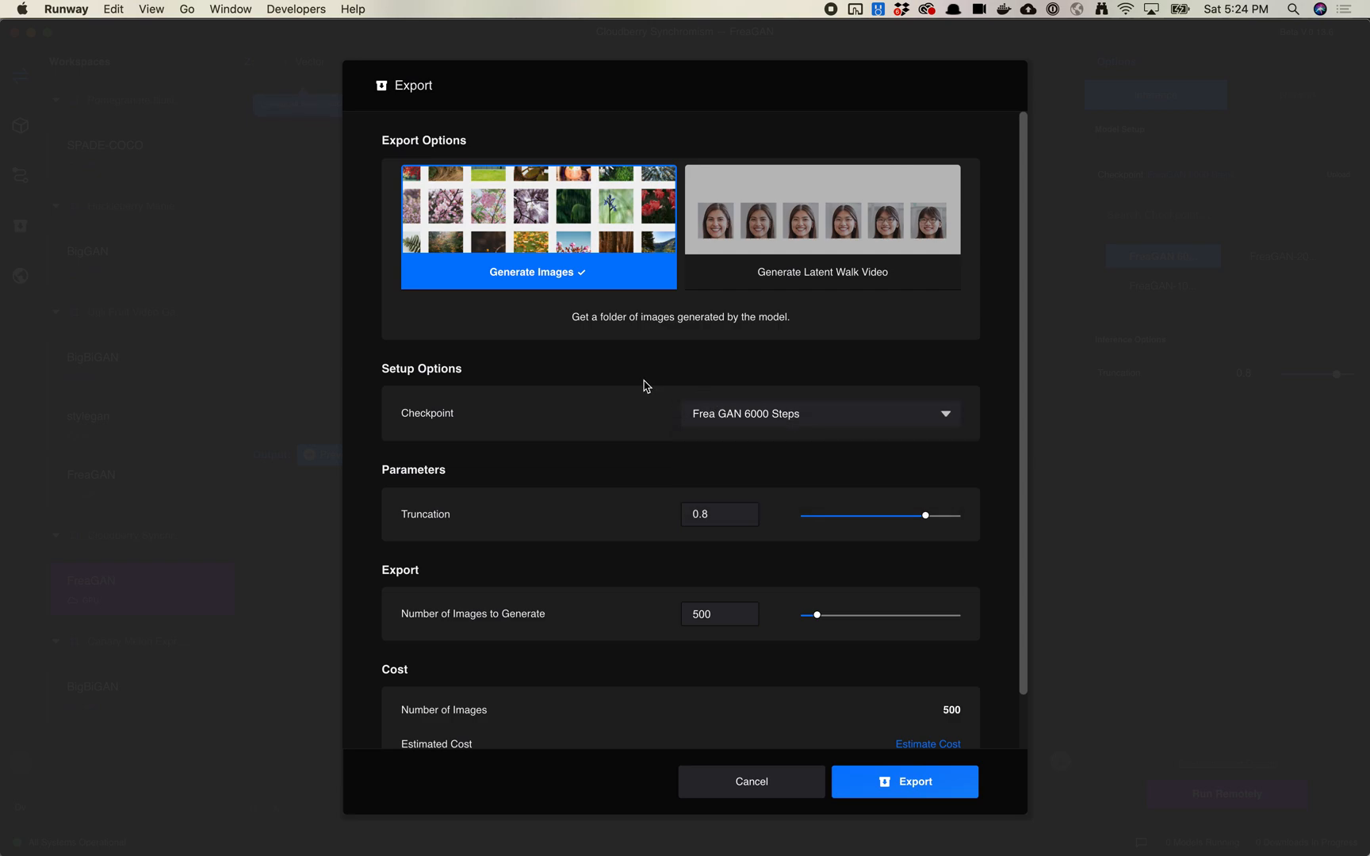
mouse_move(485, 410)
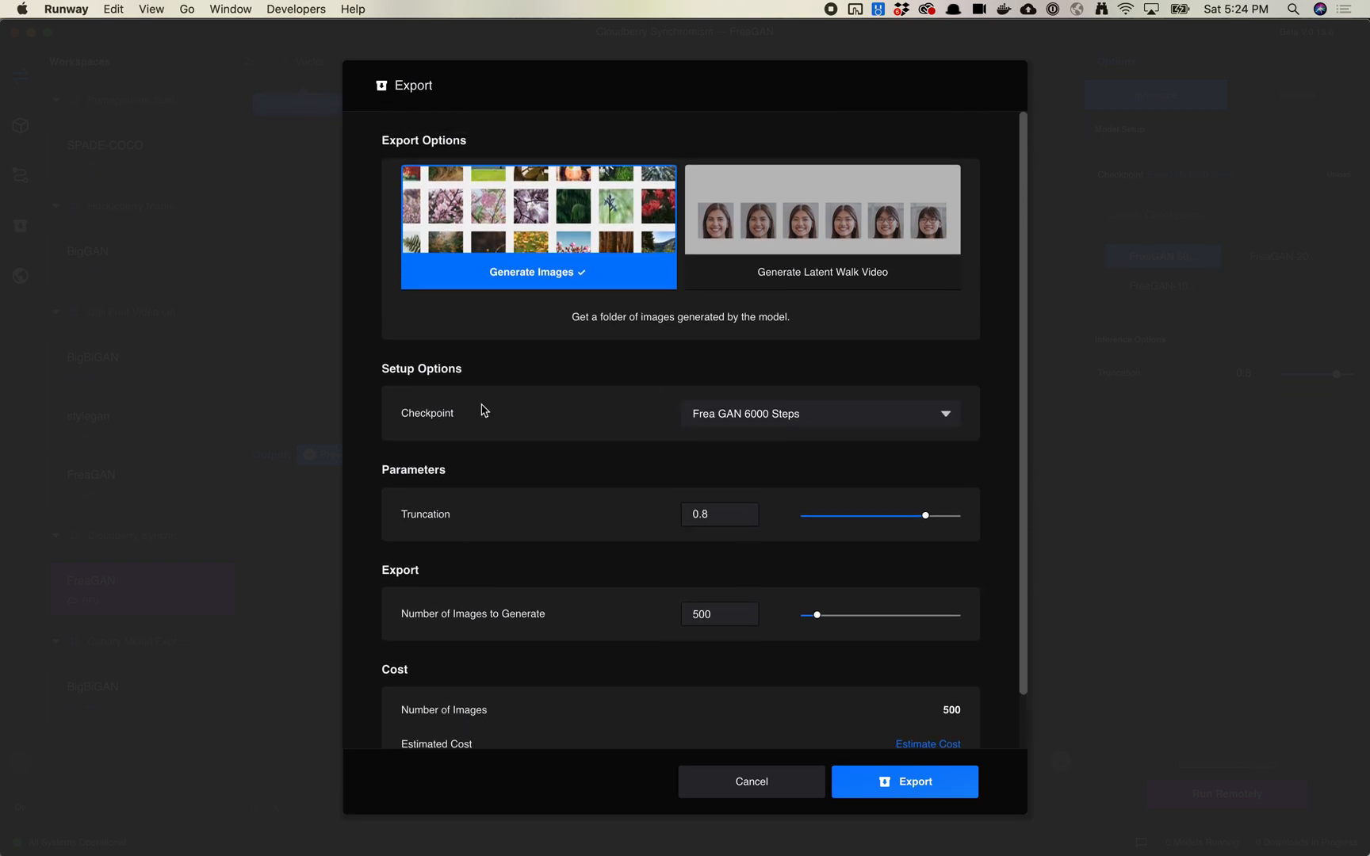
mouse_move(734, 443)
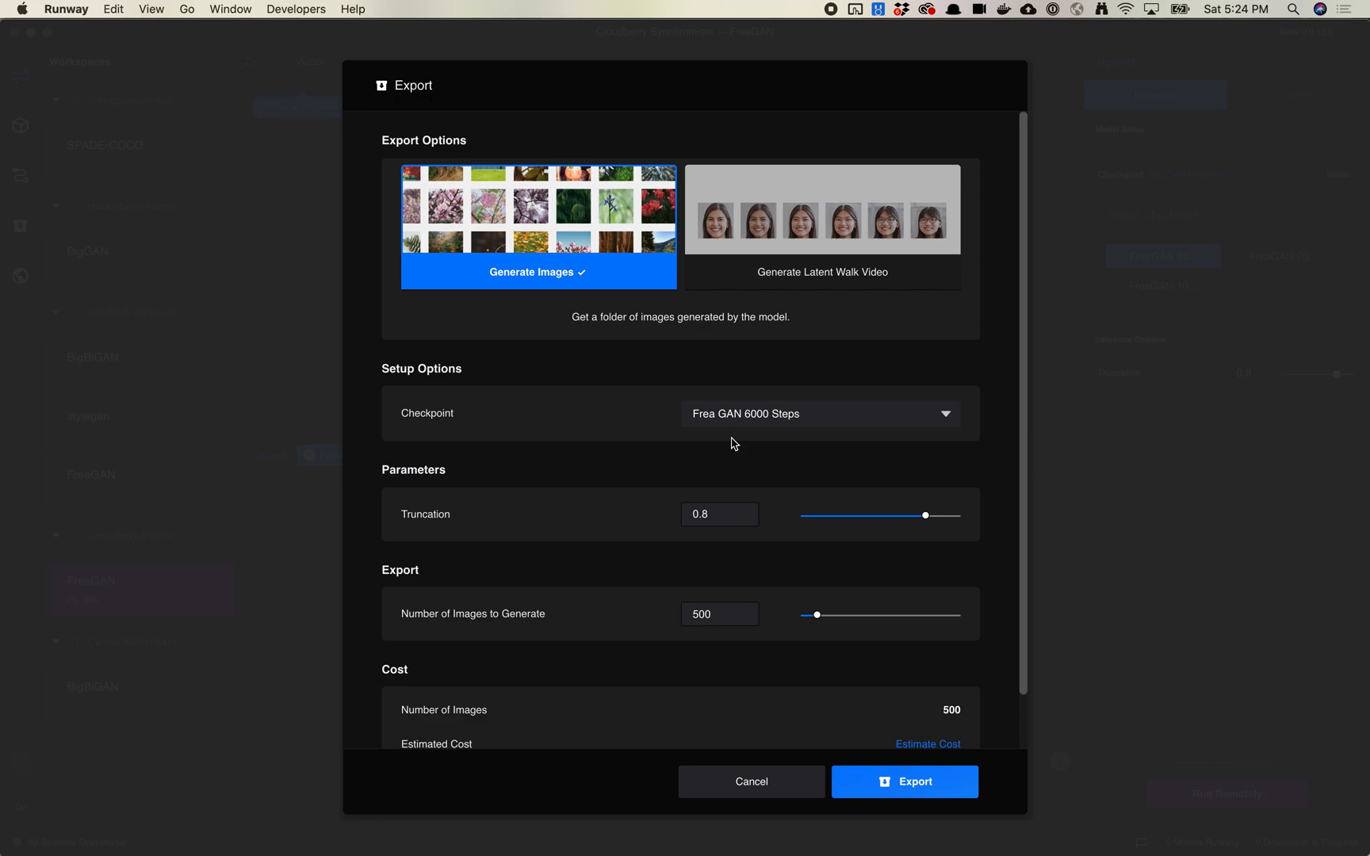
mouse_move(662, 394)
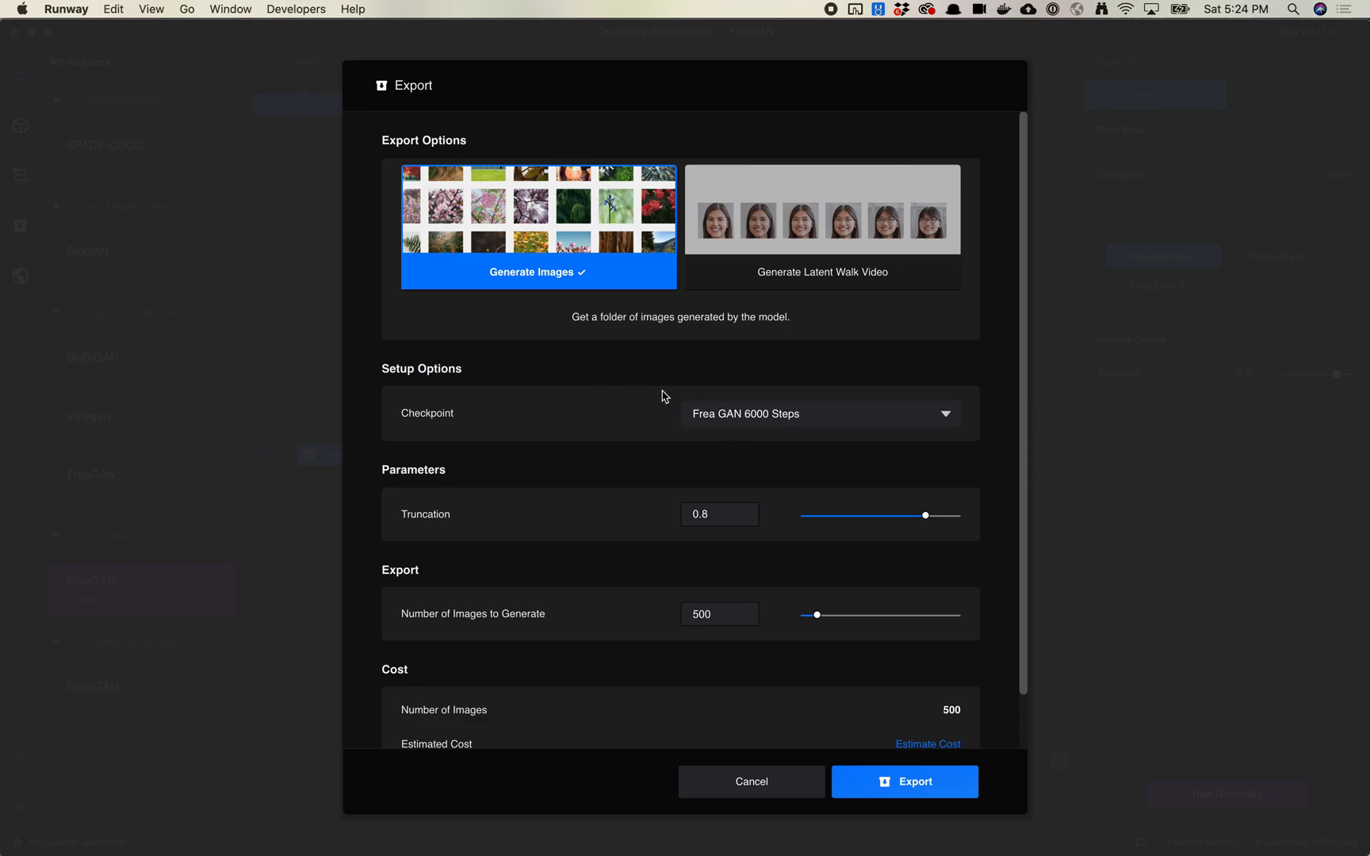
click(820, 413)
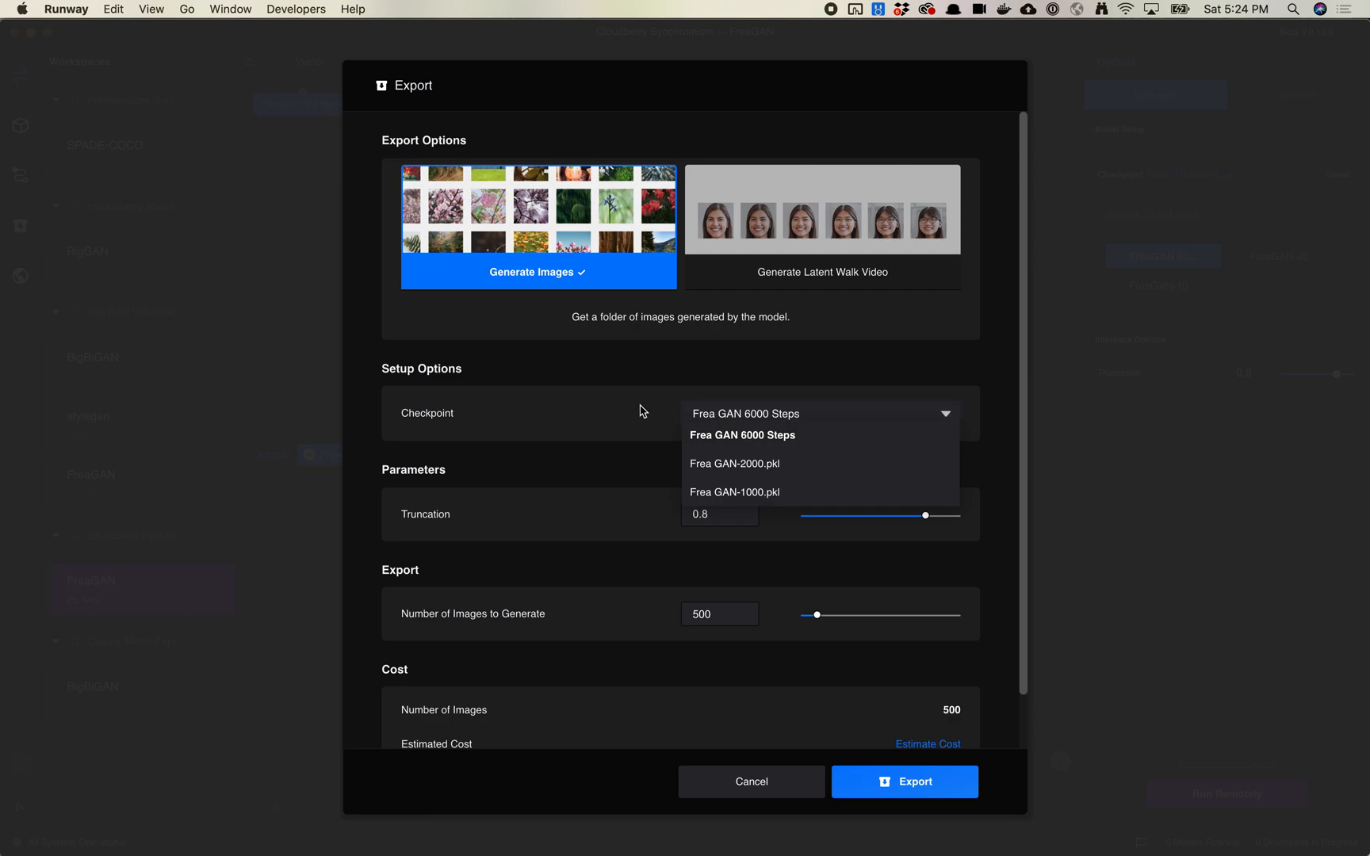
Keep the 6000-step checkpoint, set truncation 0.6 and 100 images after clearing the invalid-input alert.
click(743, 434)
text(0.6)
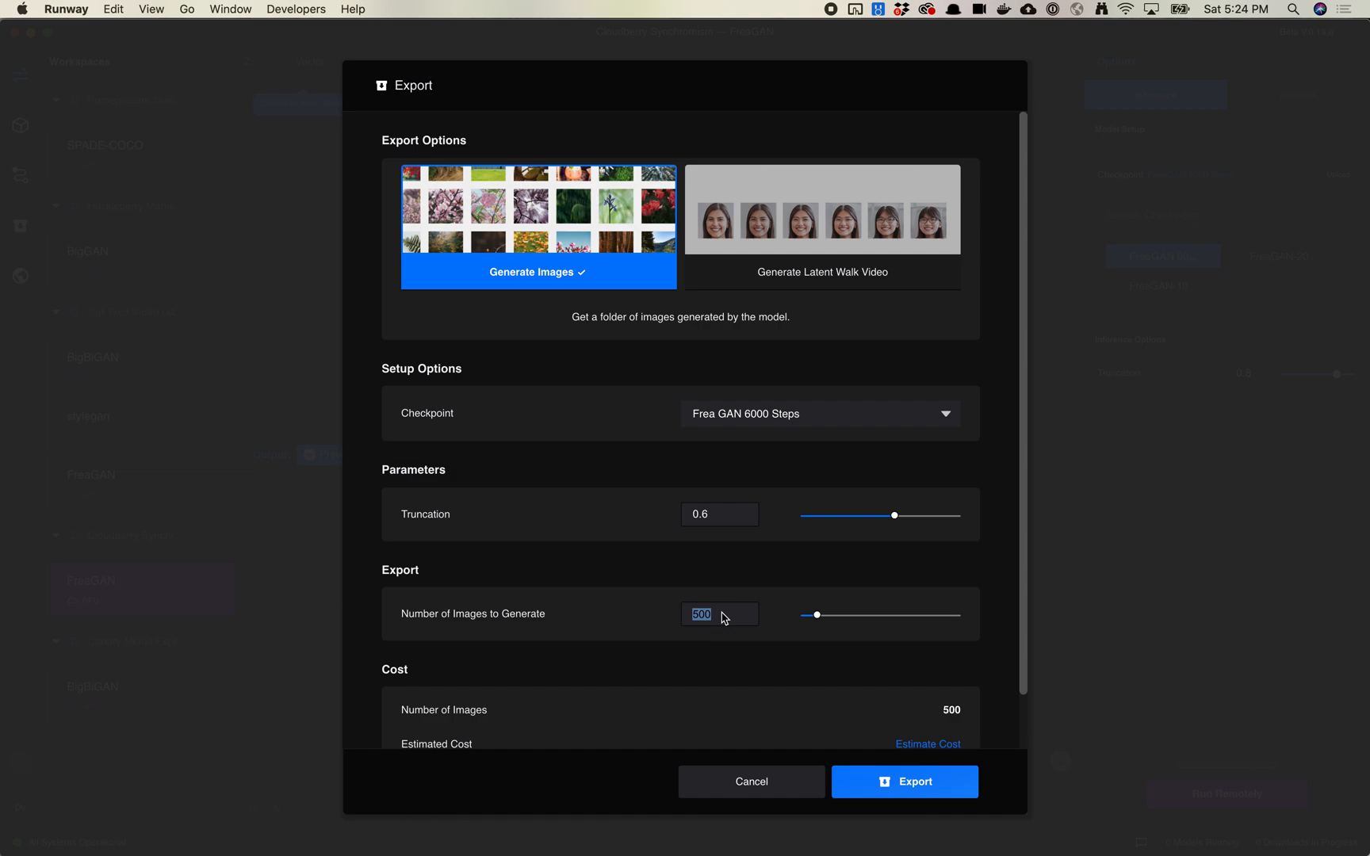
text(10)
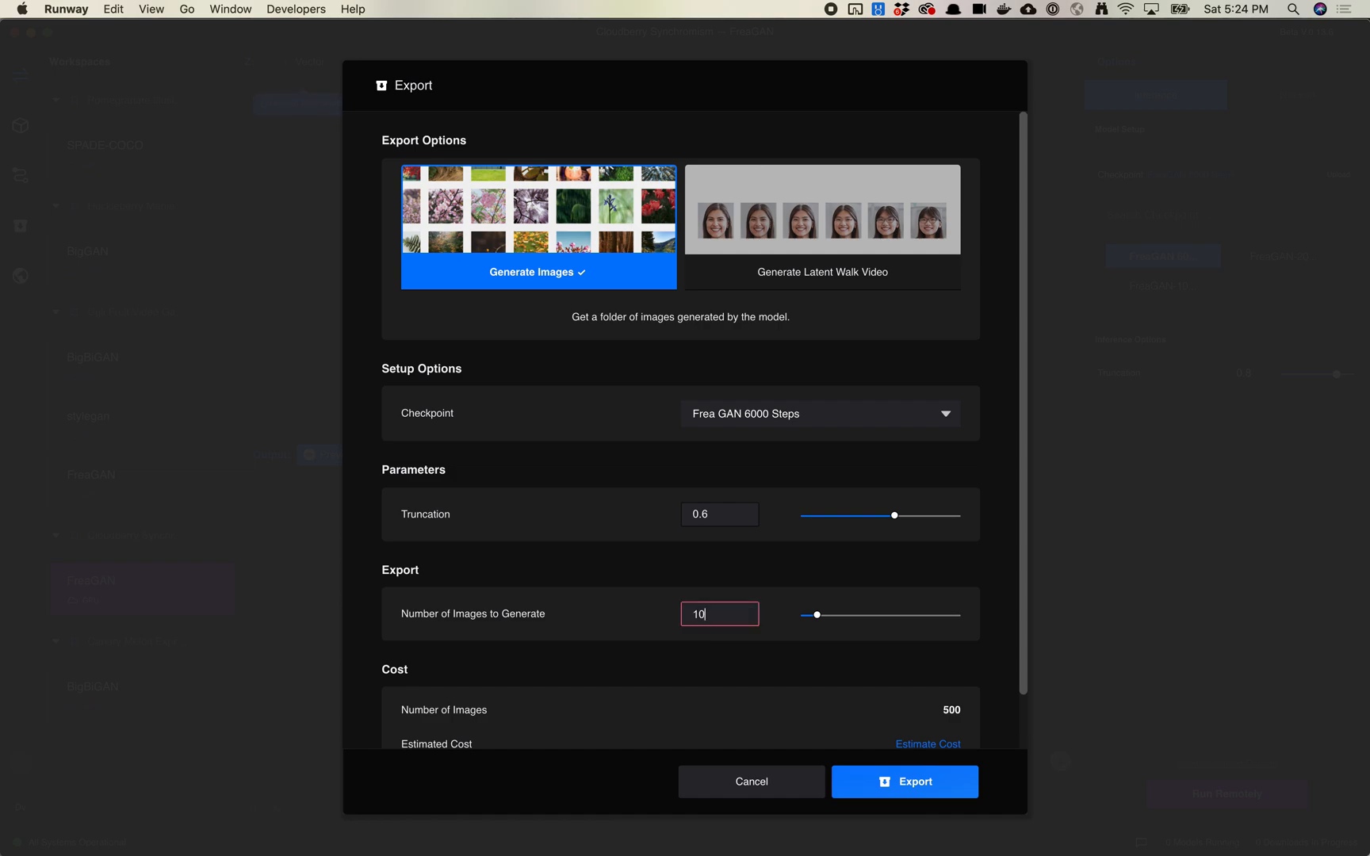
click(905, 781)
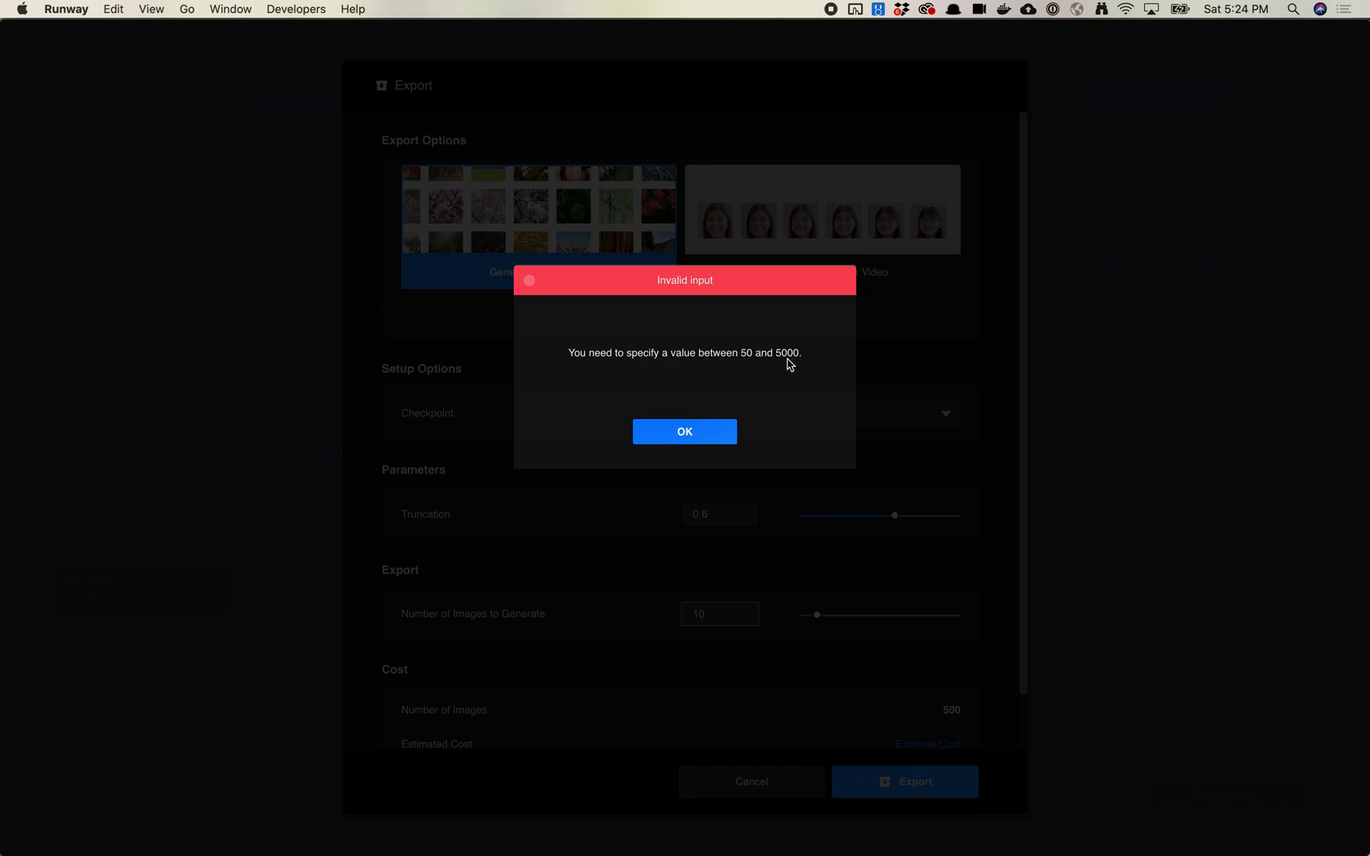
mouse_move(668, 455)
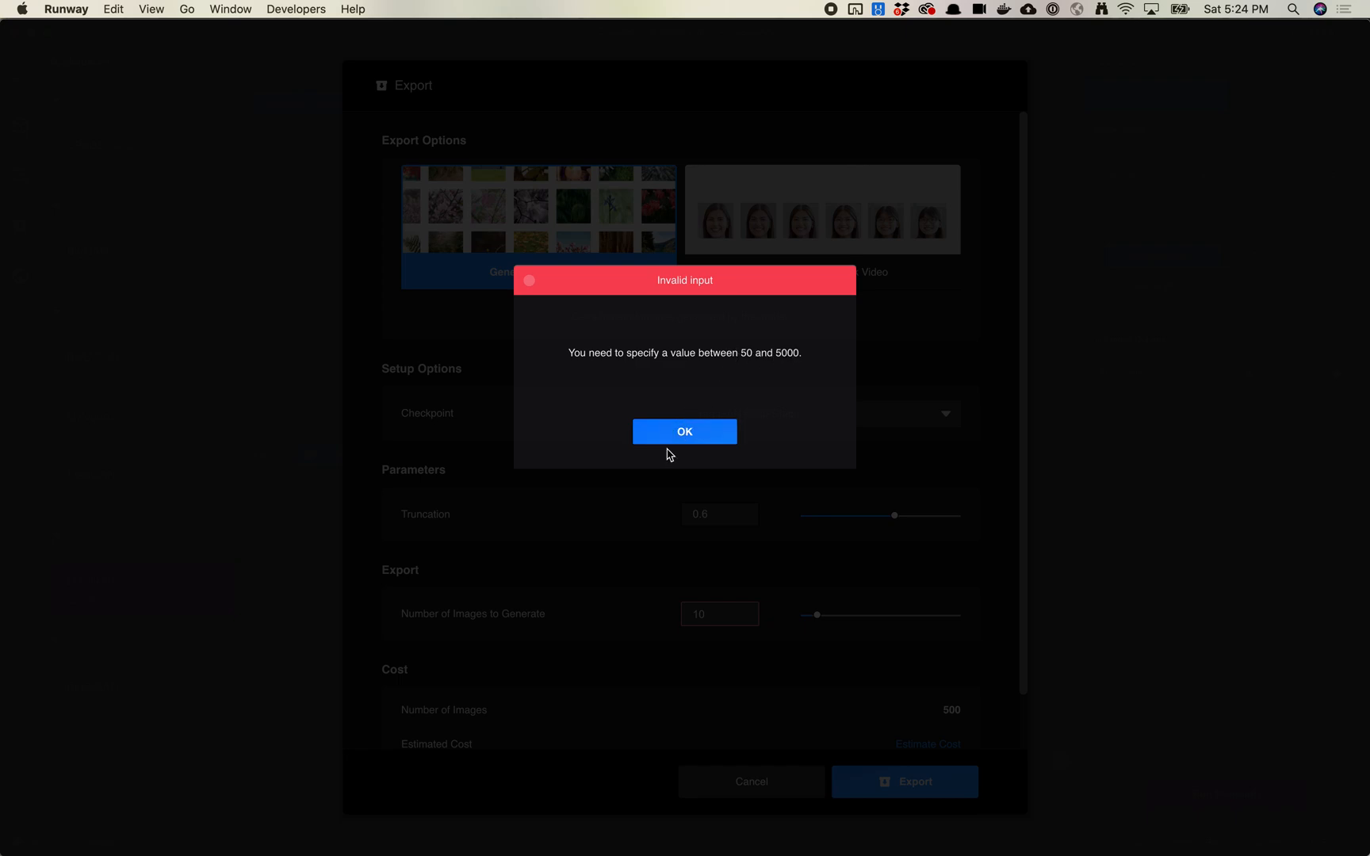
click(684, 431)
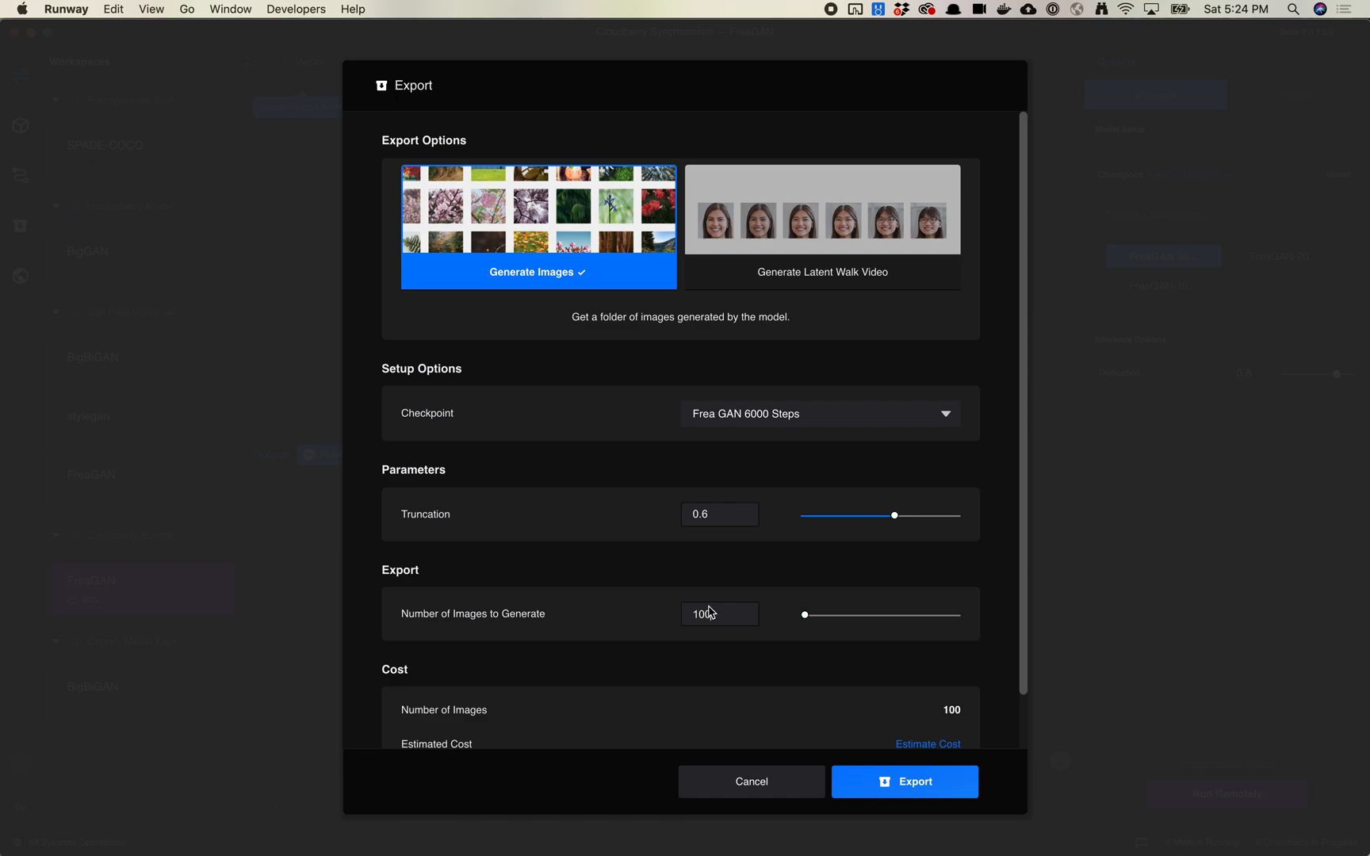
scroll(down, 3)
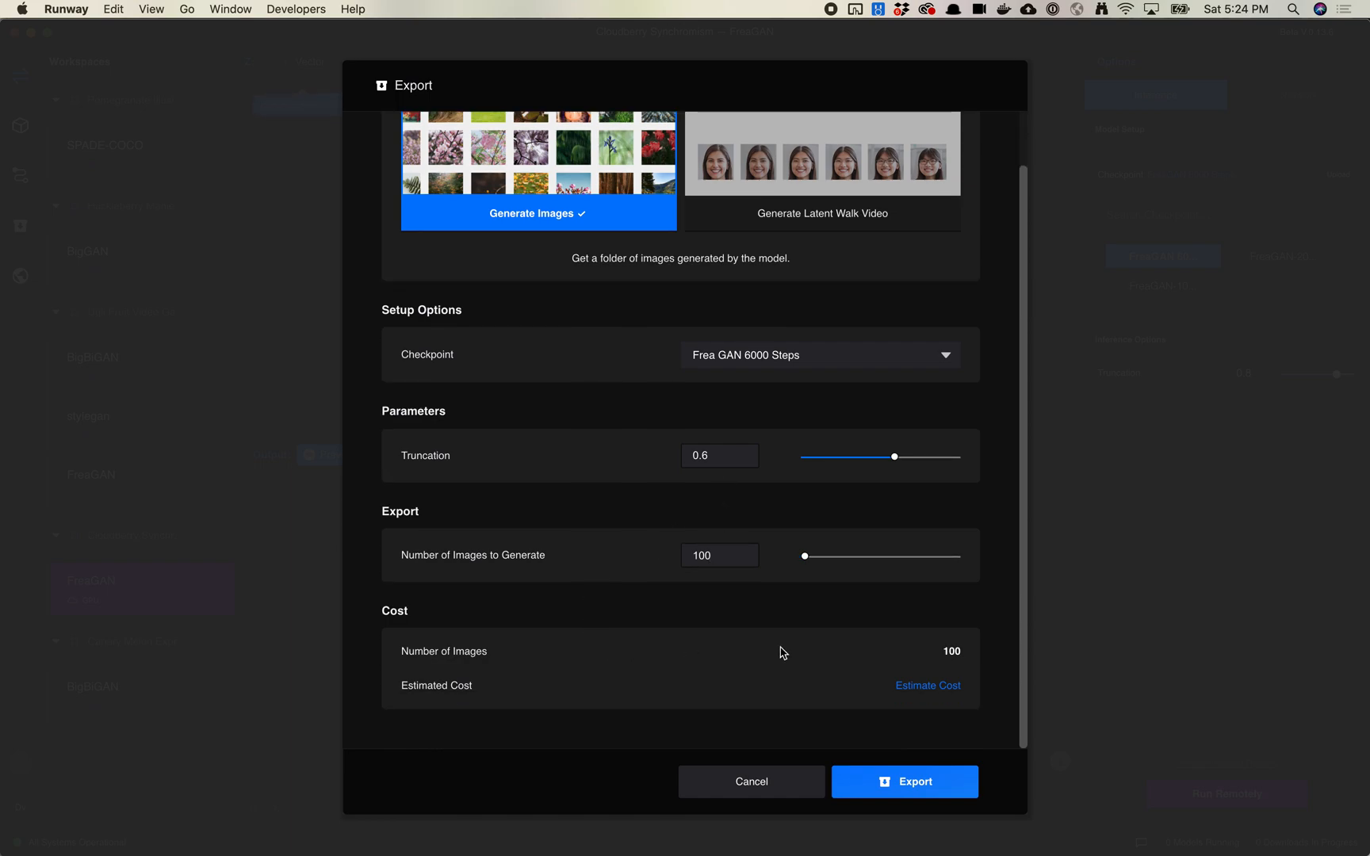
Show the export estimate: 100 images at $0.01 each, $1.00 total, against a $176.07 balance.
click(927, 685)
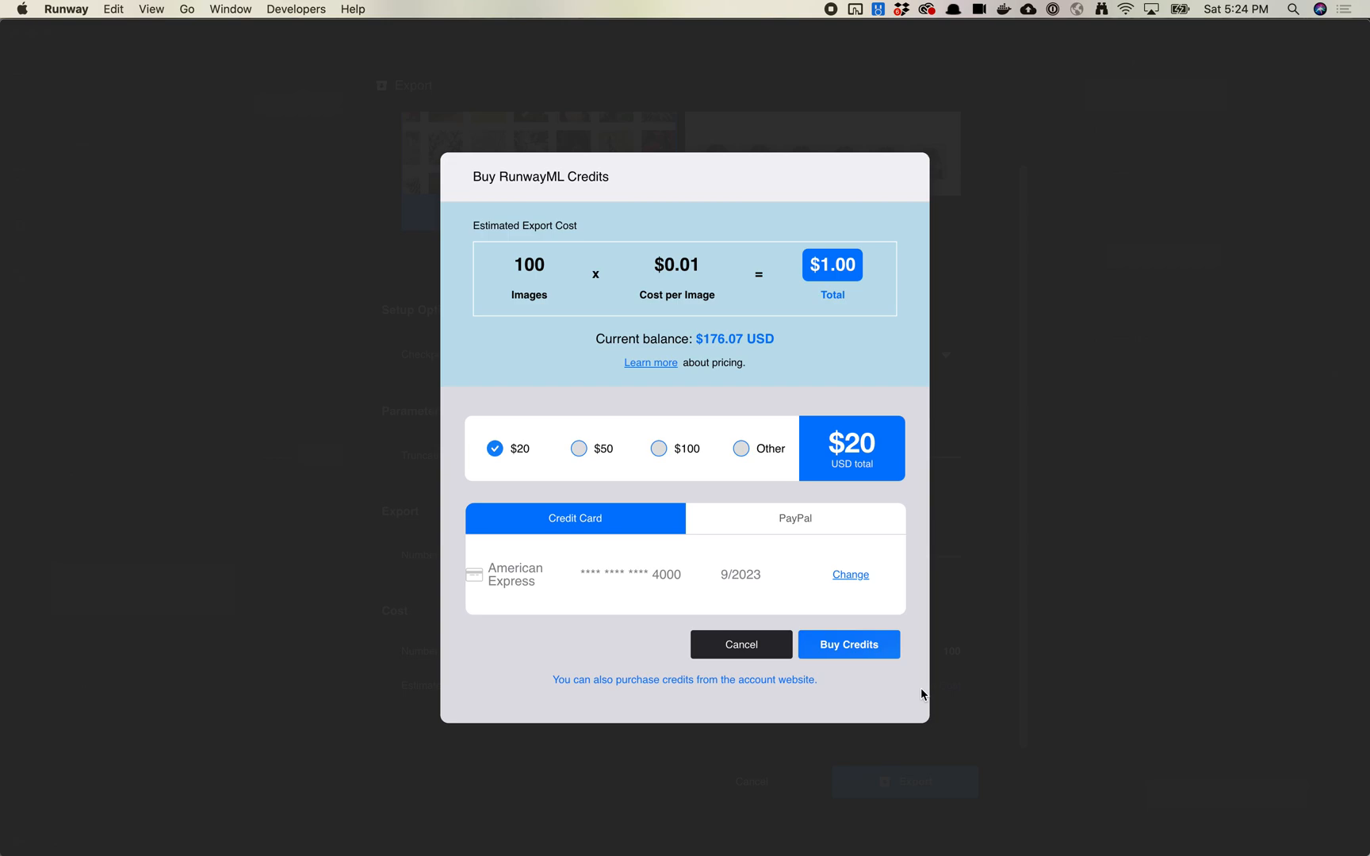
mouse_move(675, 305)
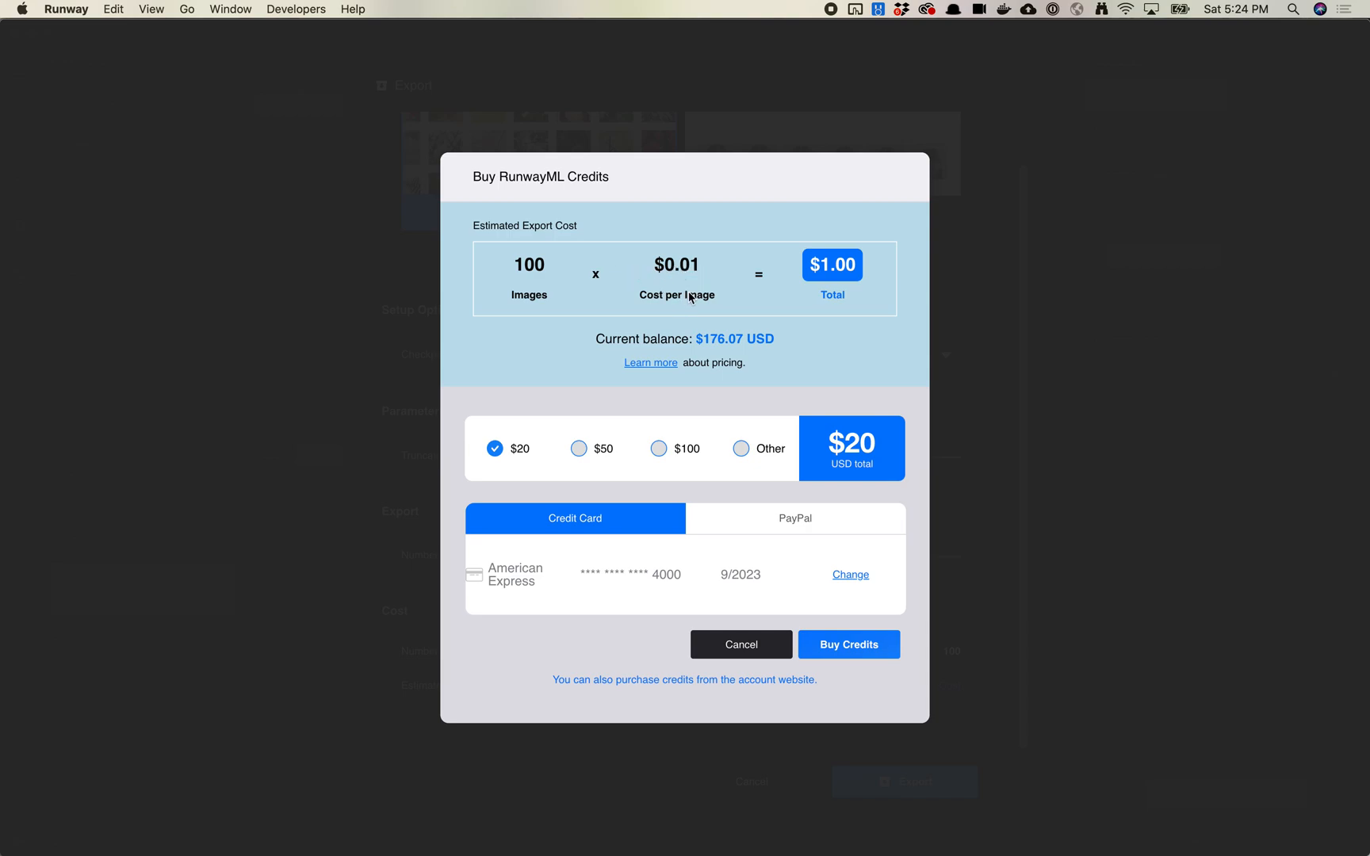
mouse_move(703, 277)
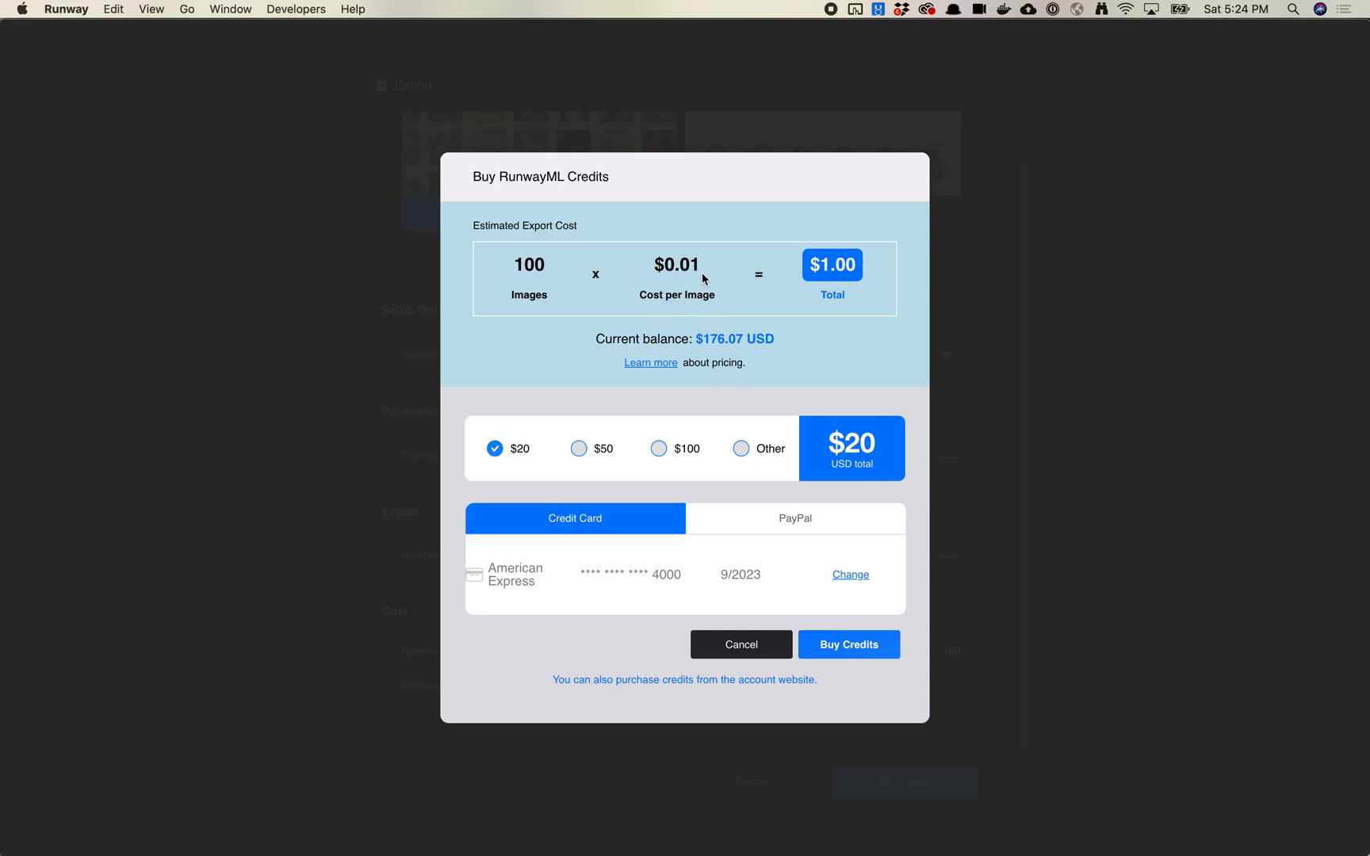
mouse_move(677, 317)
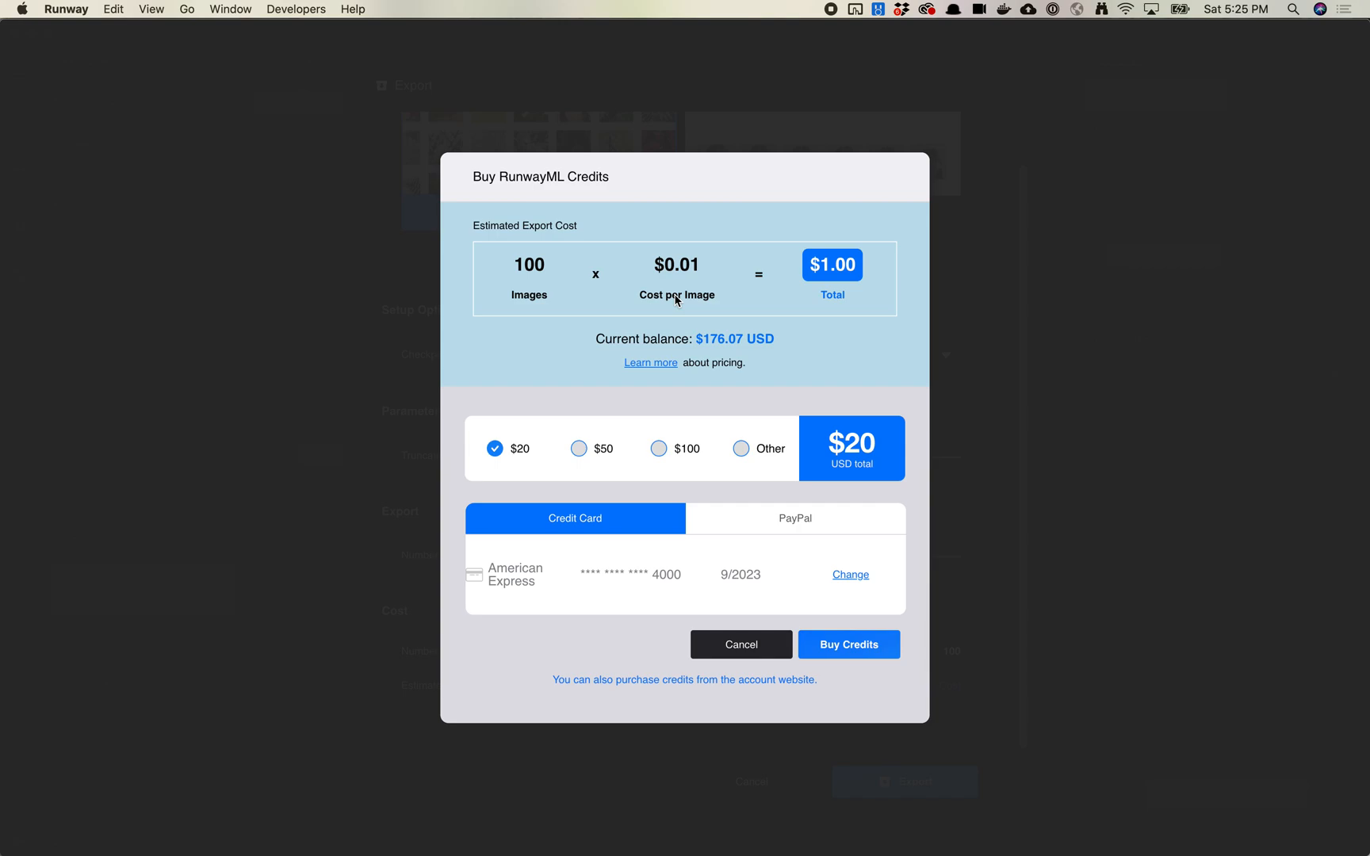
mouse_move(392, 359)
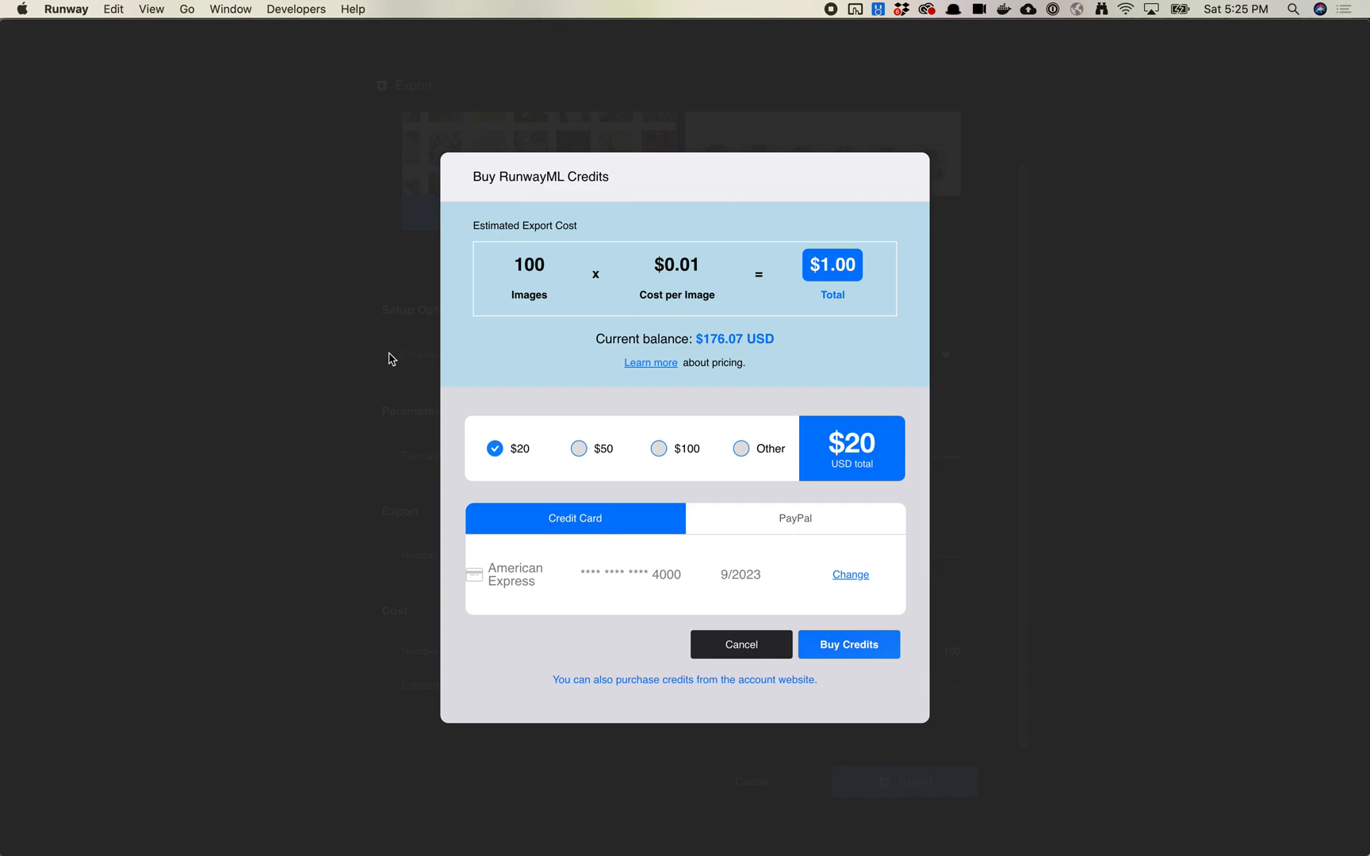
Cancel the credits dialog, change the image count to 50, and start the FreaGAN export.
click(739, 644)
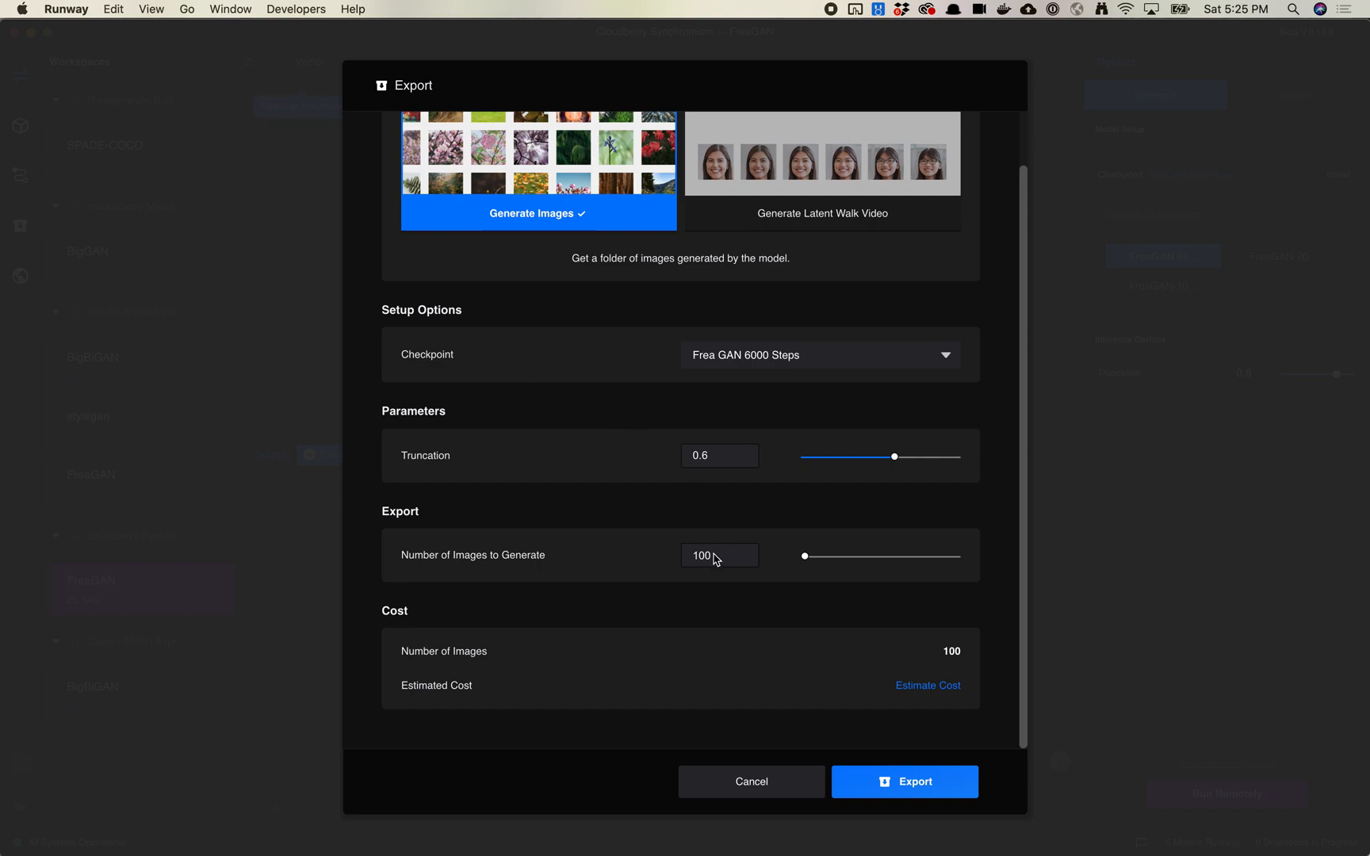
mouse_move(883, 726)
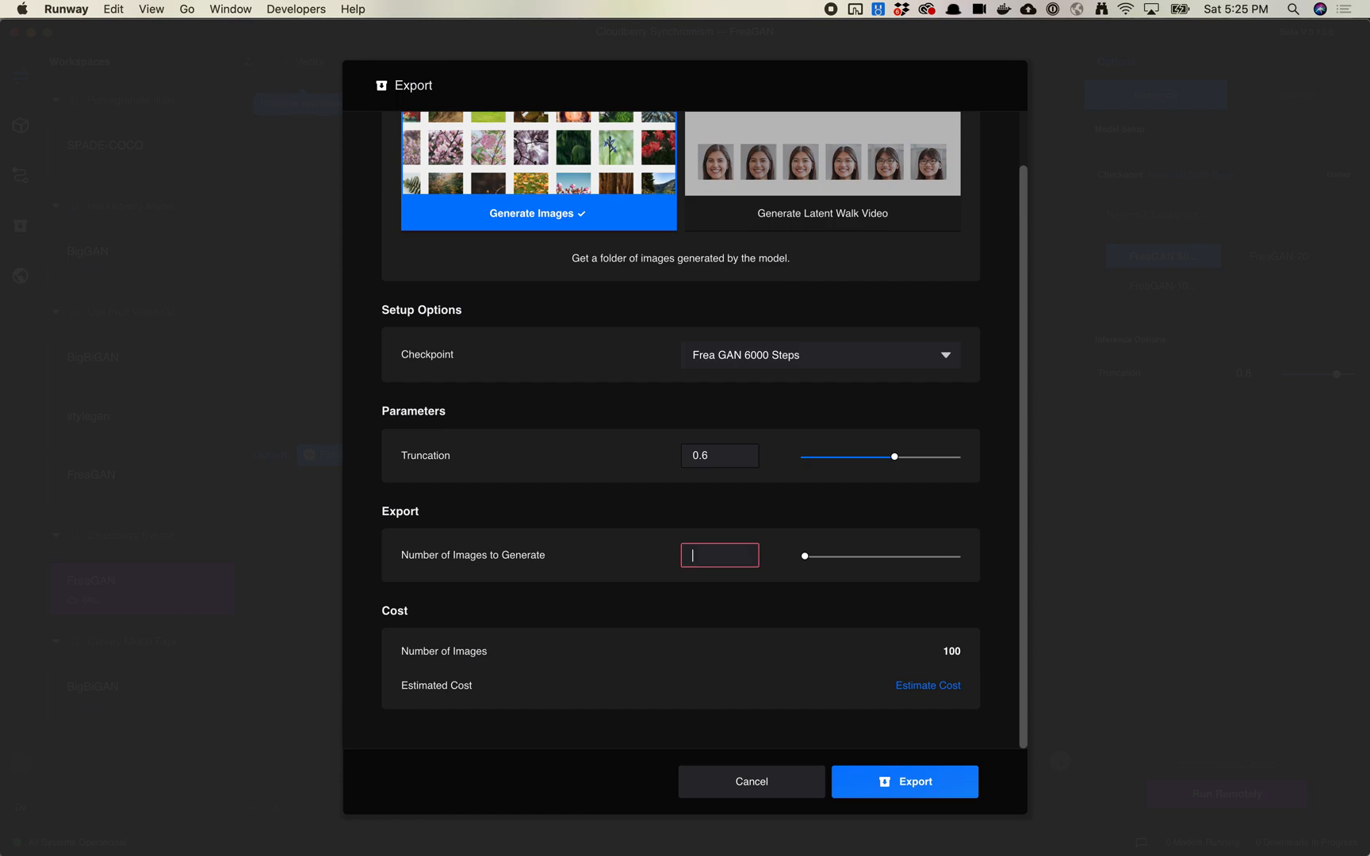
text(50)
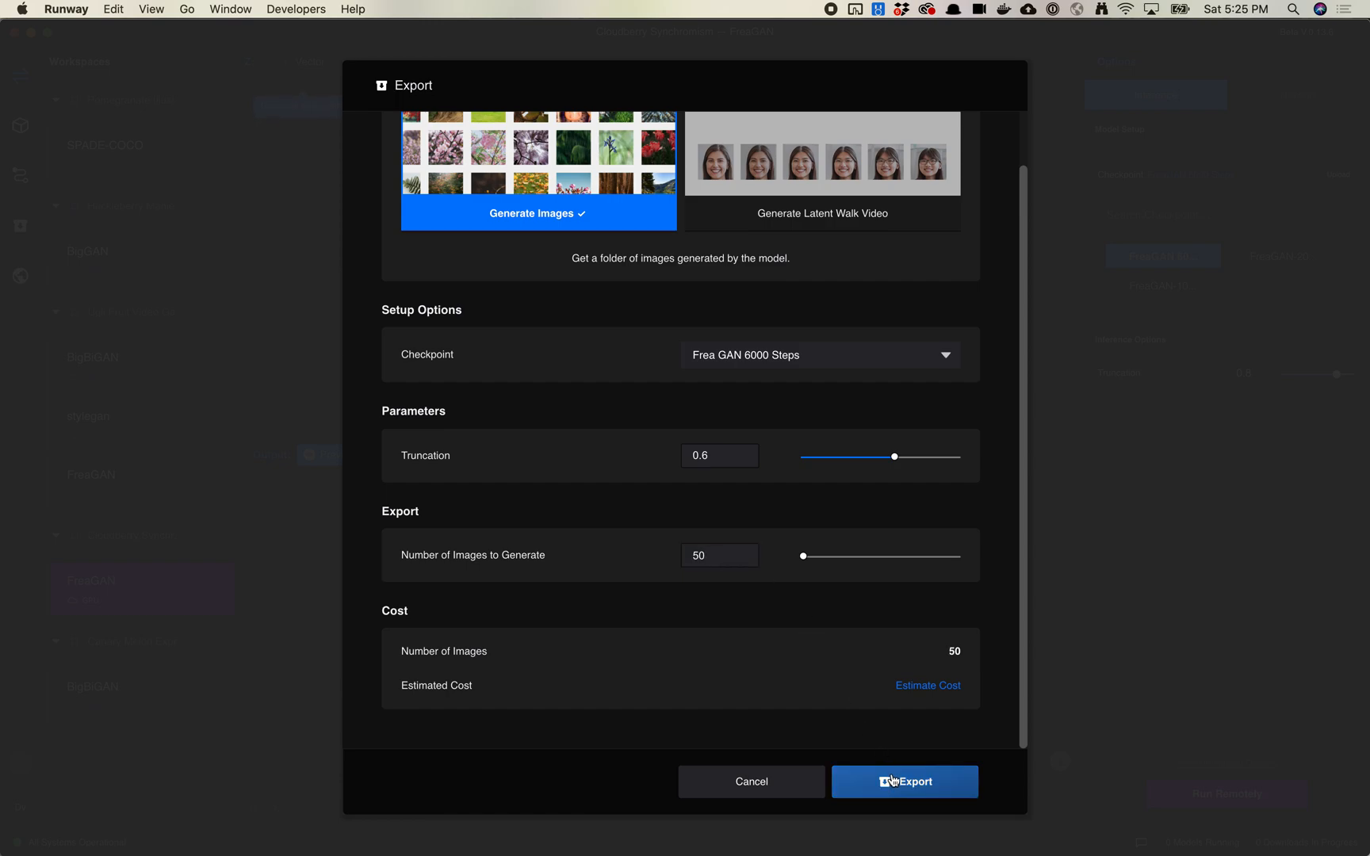
click(903, 781)
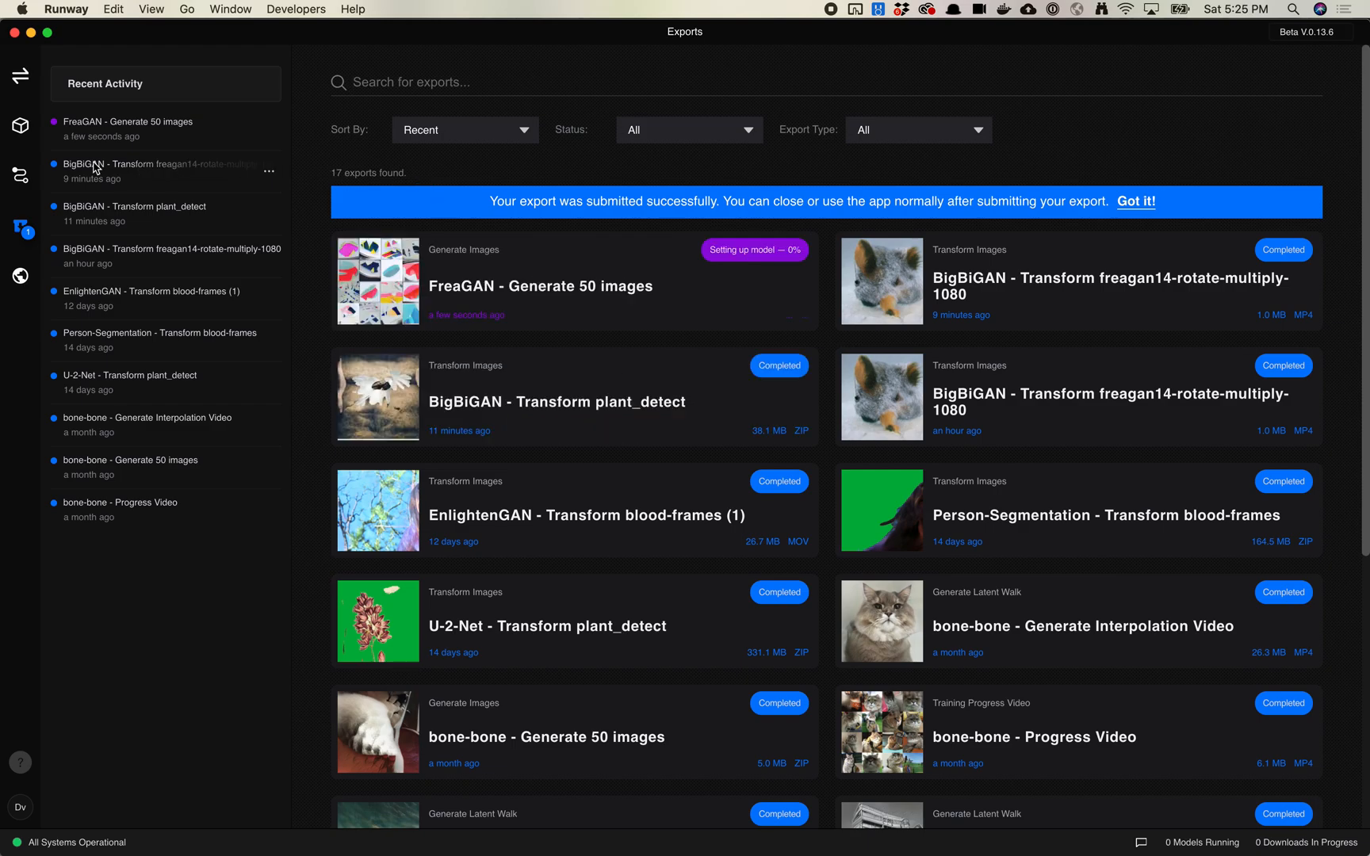
mouse_move(20, 126)
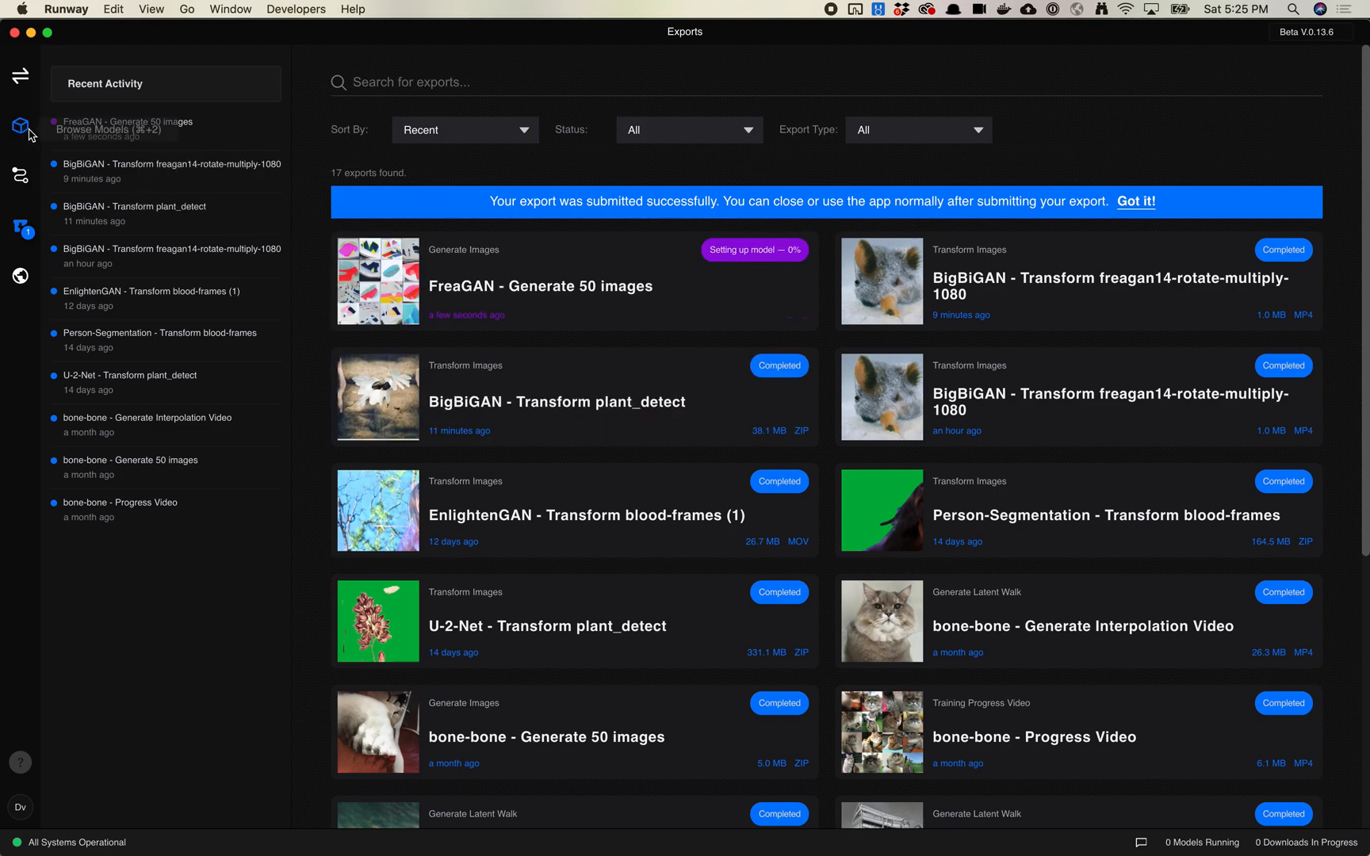
mouse_move(20, 70)
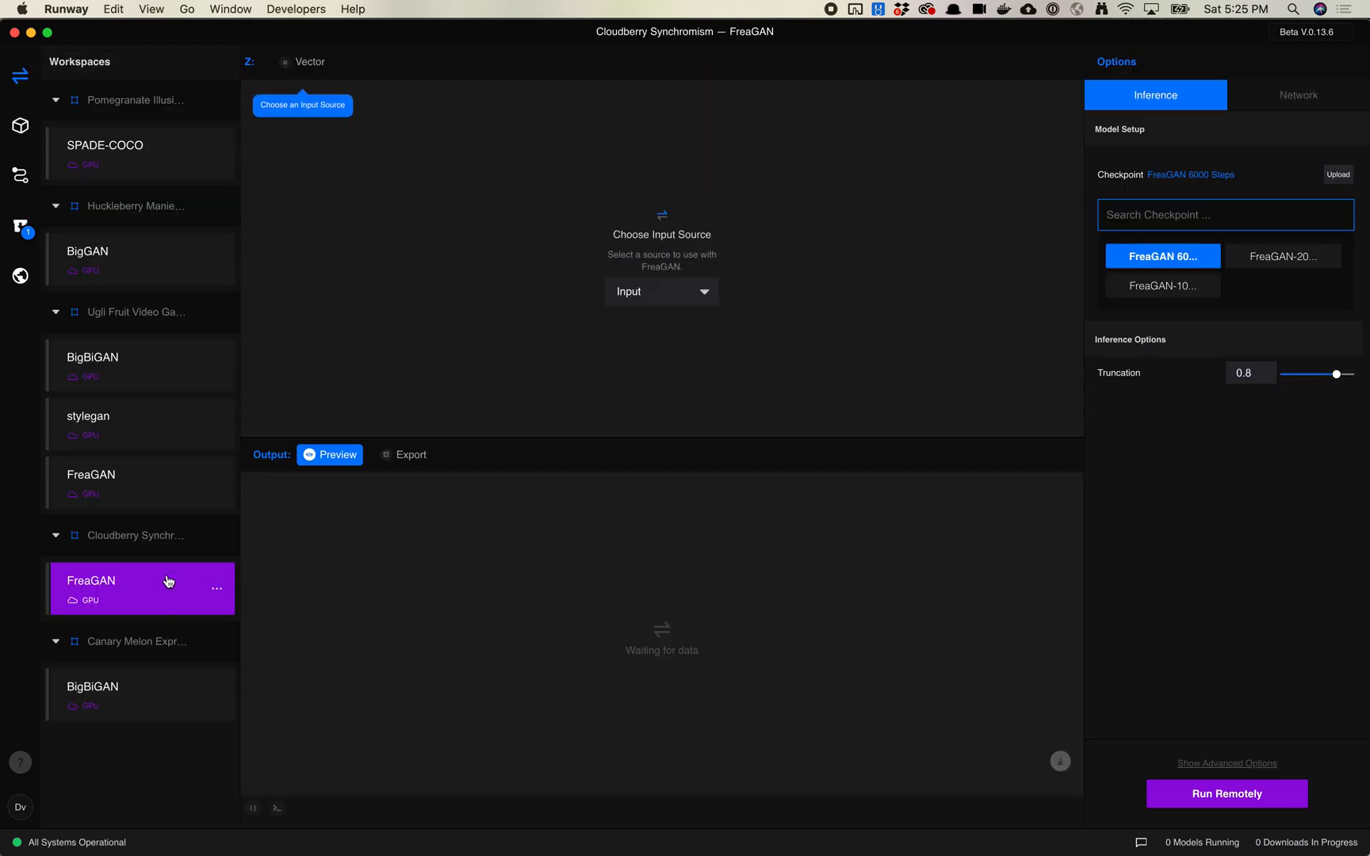
Configure a 6000-step latent walk video: truncation 0.7, 3 keyframes 3 seconds apart, 30 fps, 9 seconds.
click(412, 454)
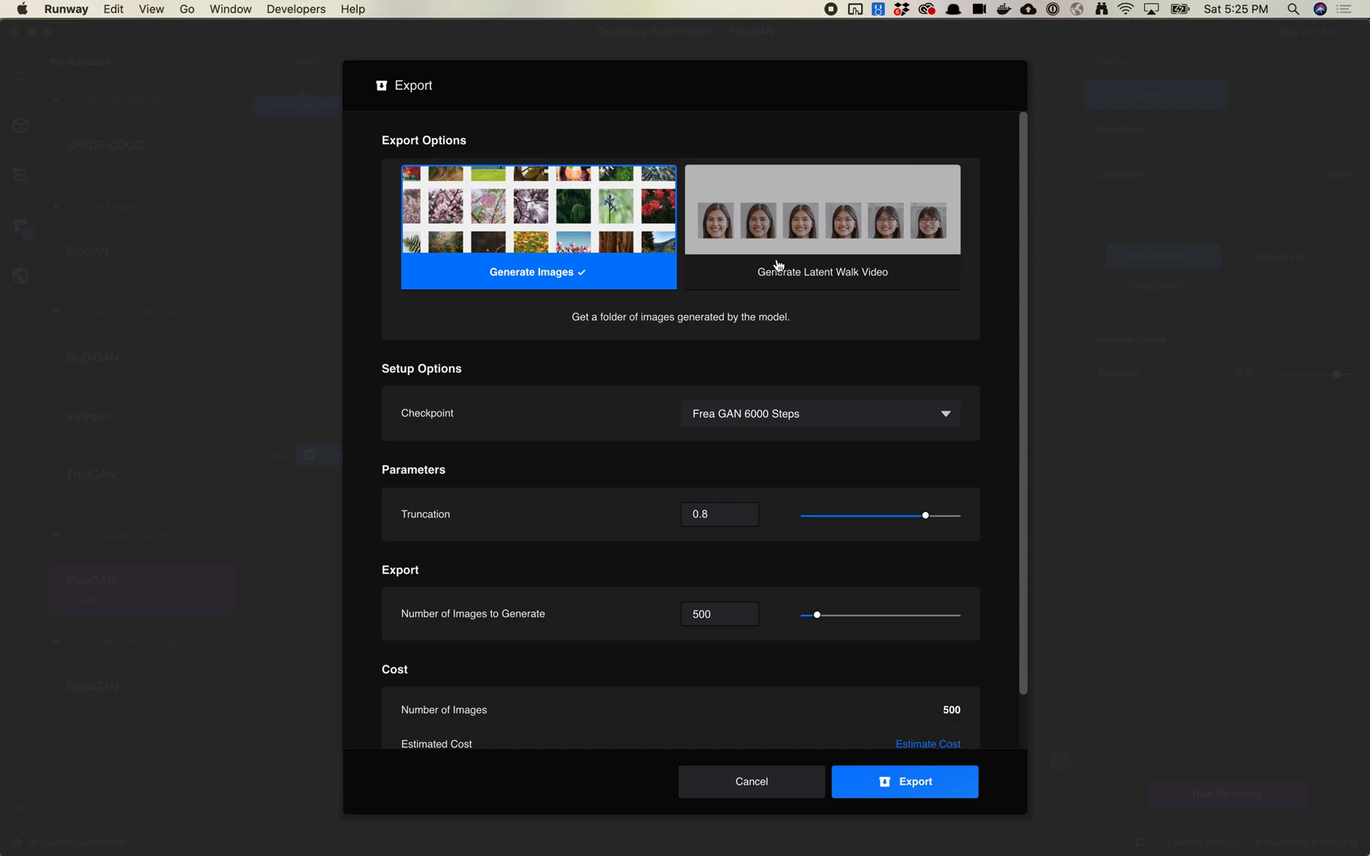
click(822, 272)
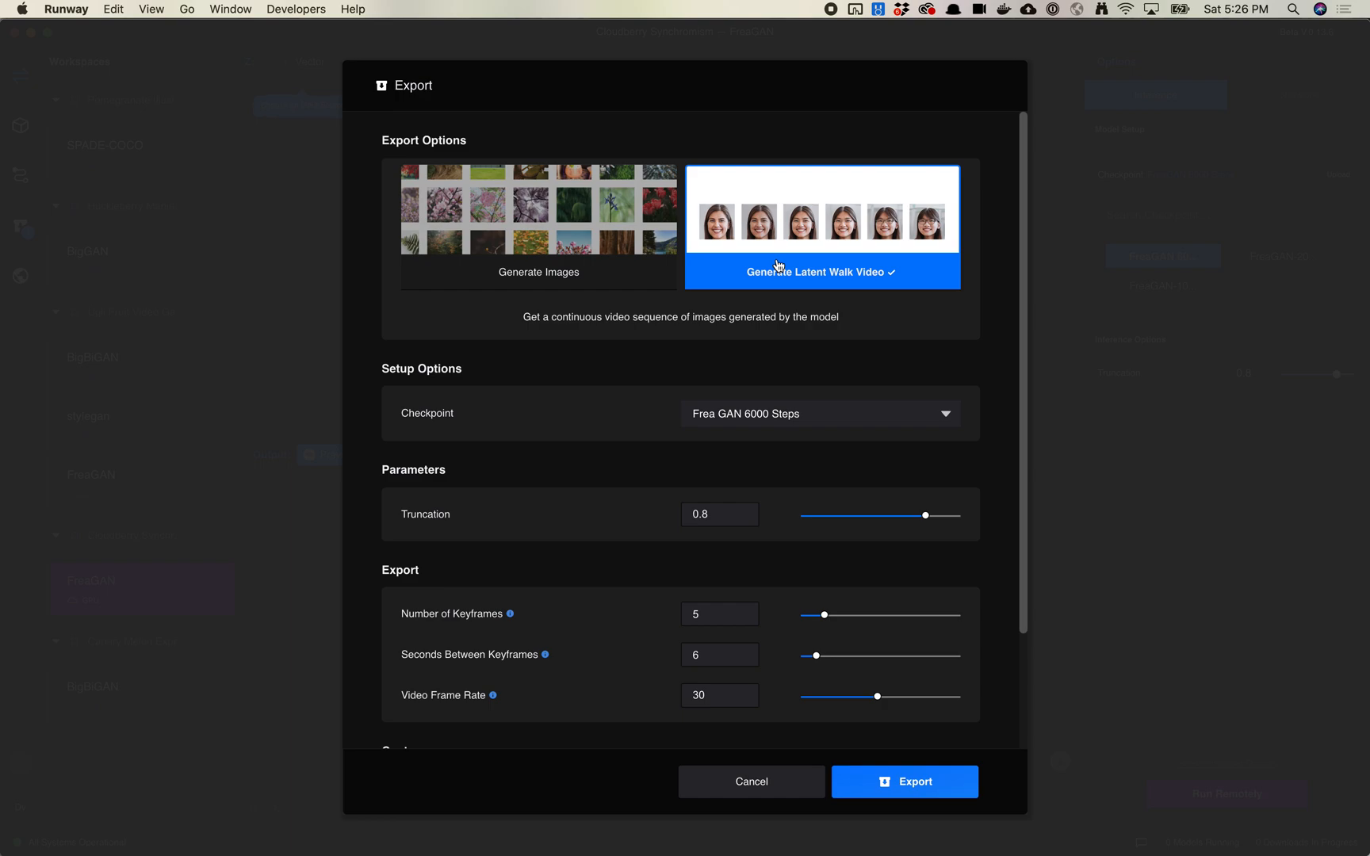
scroll(down, 3)
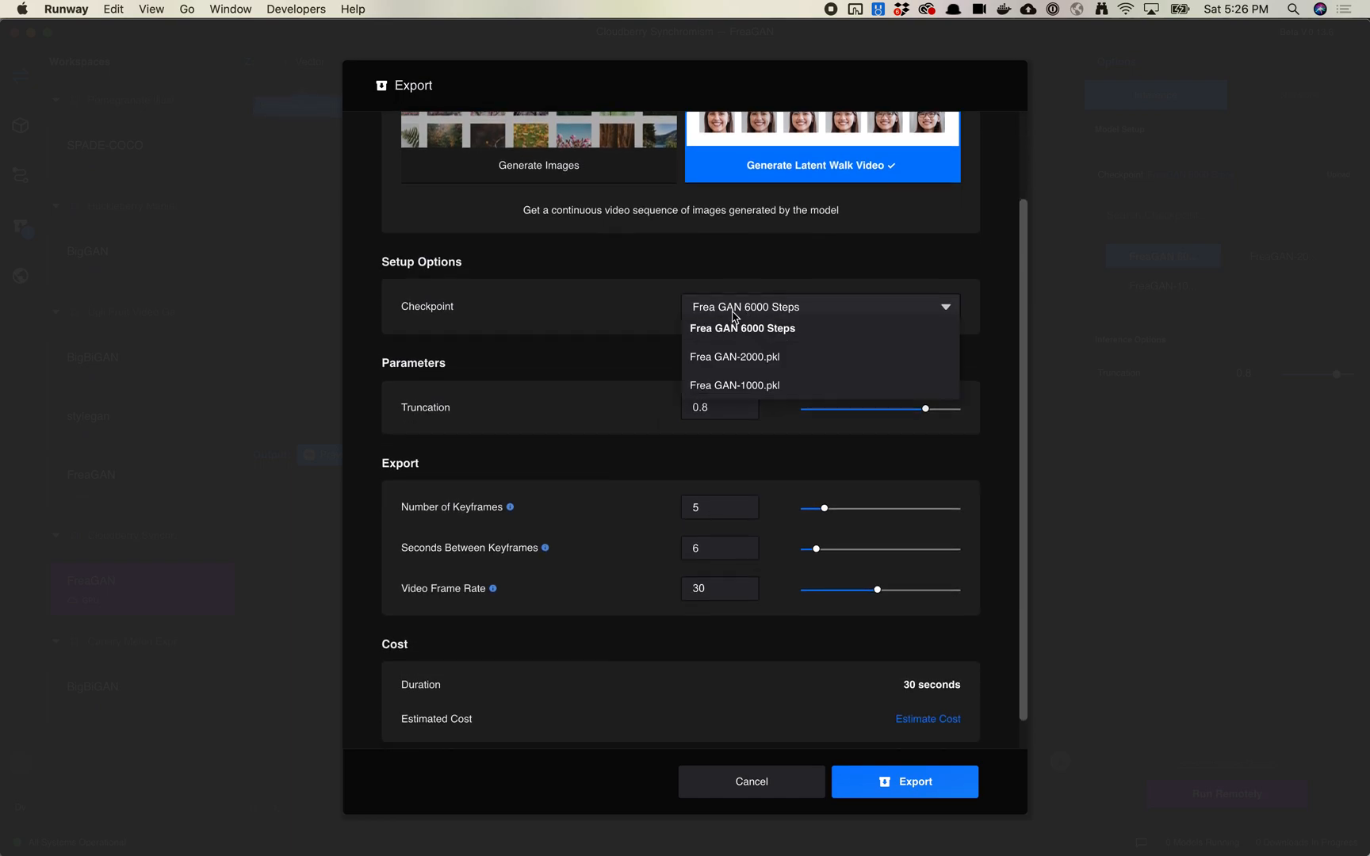
click(741, 327)
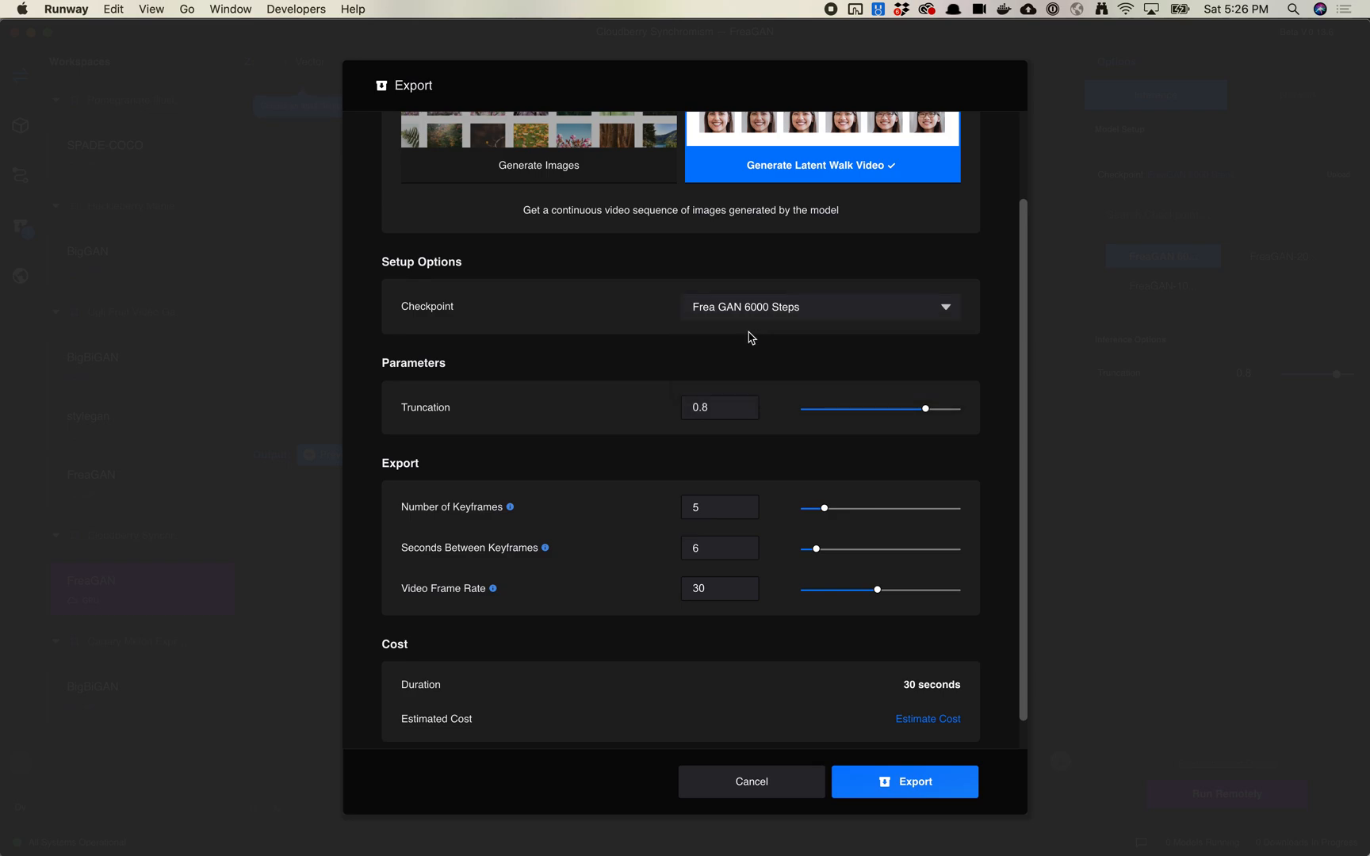
mouse_move(723, 410)
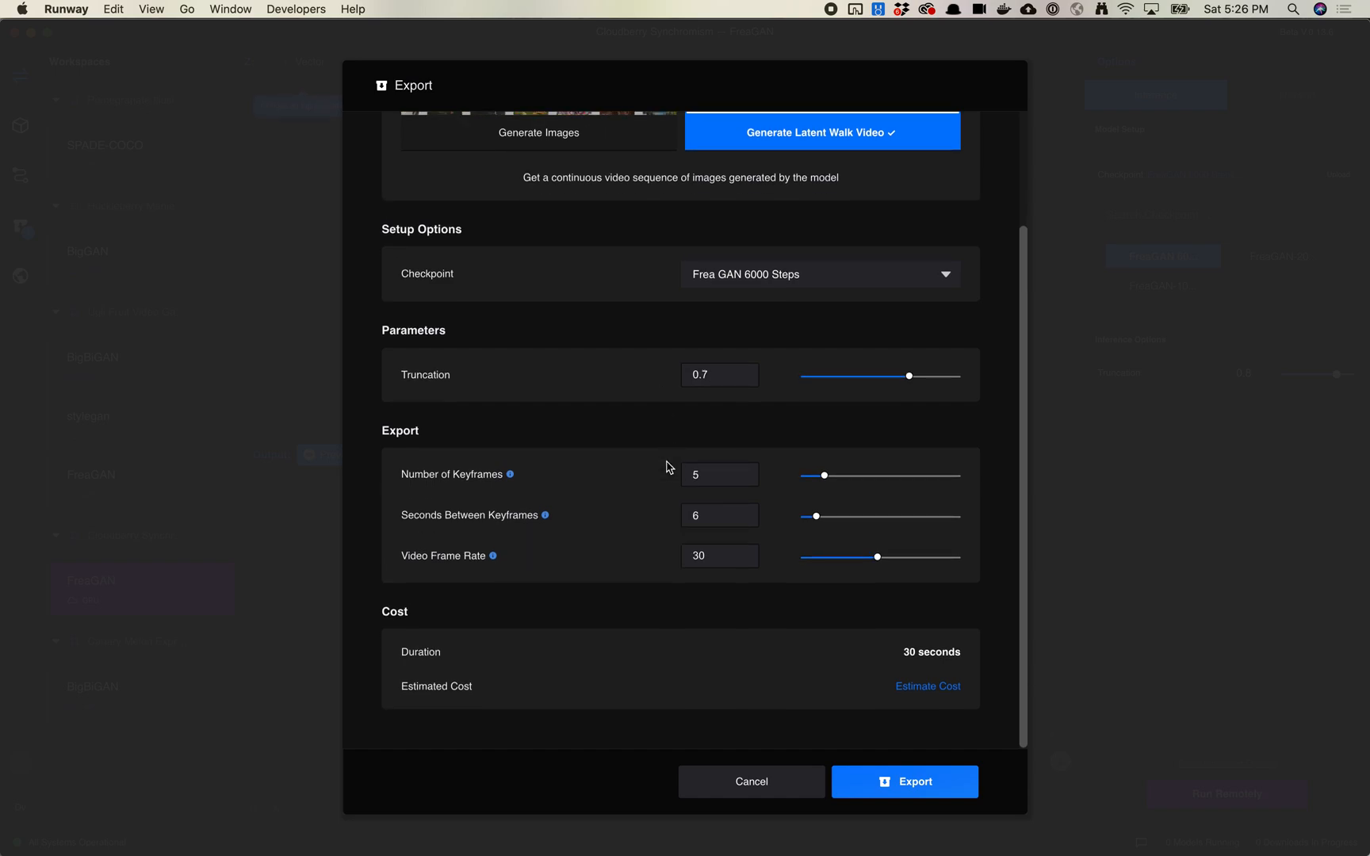
mouse_move(739, 485)
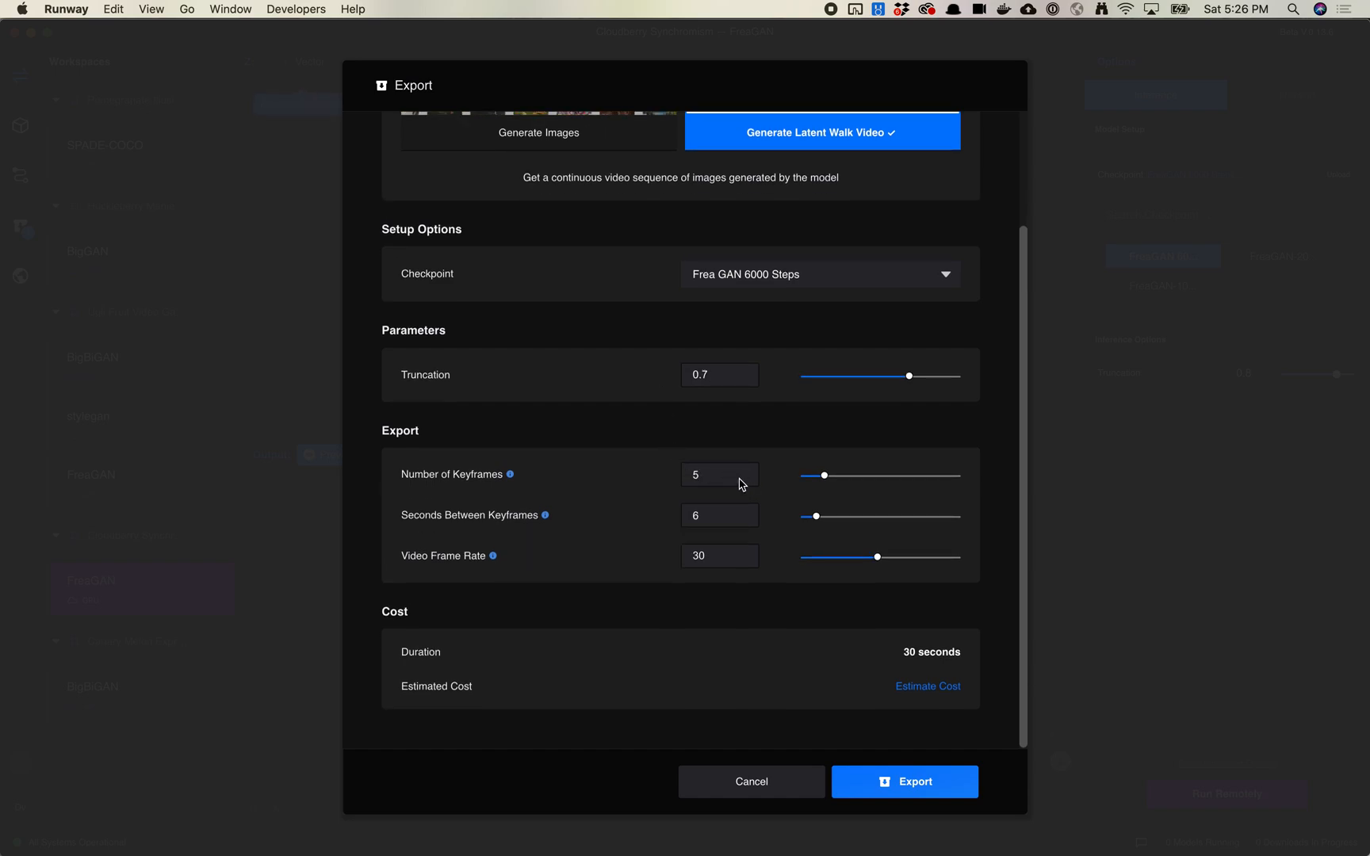
mouse_move(717, 522)
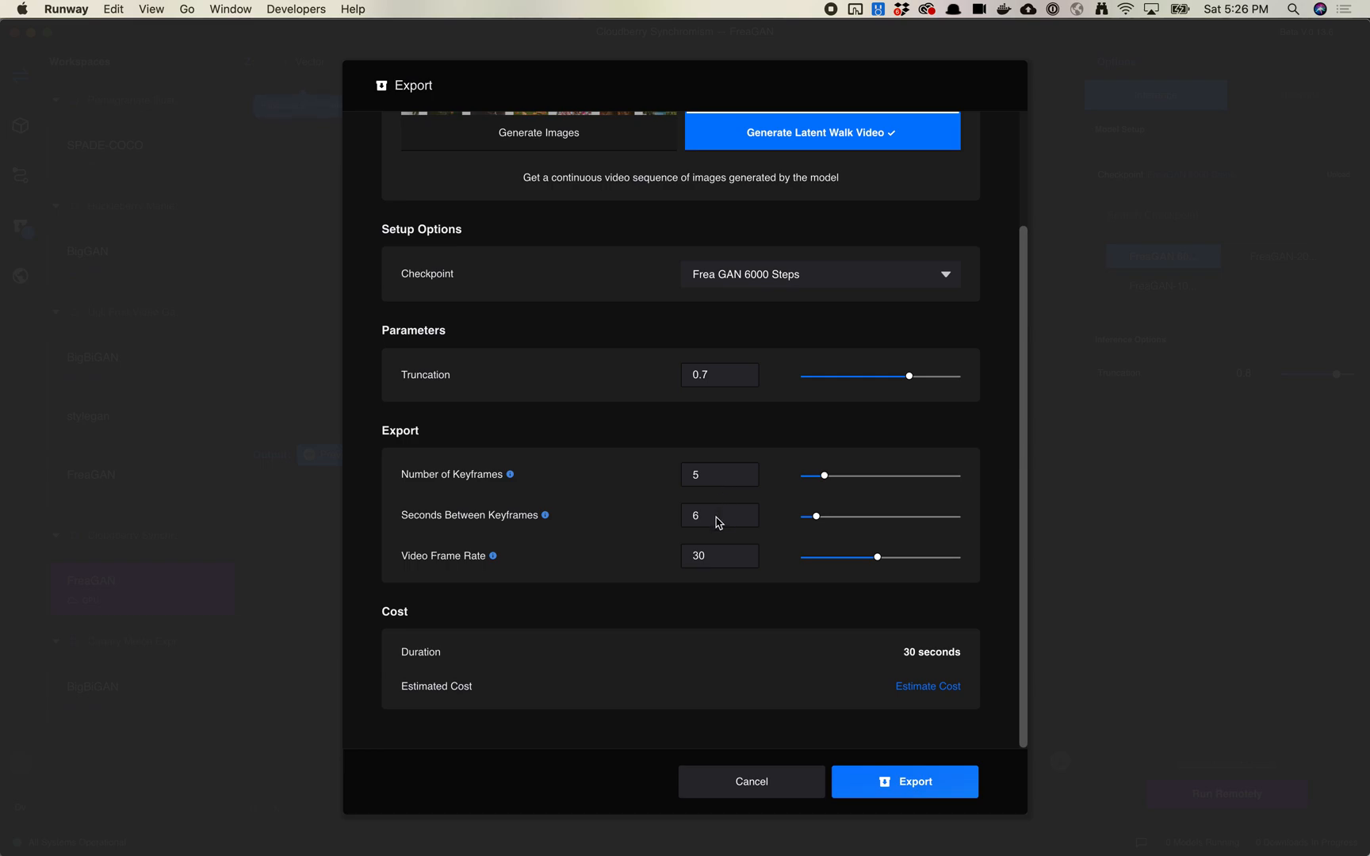
mouse_move(721, 561)
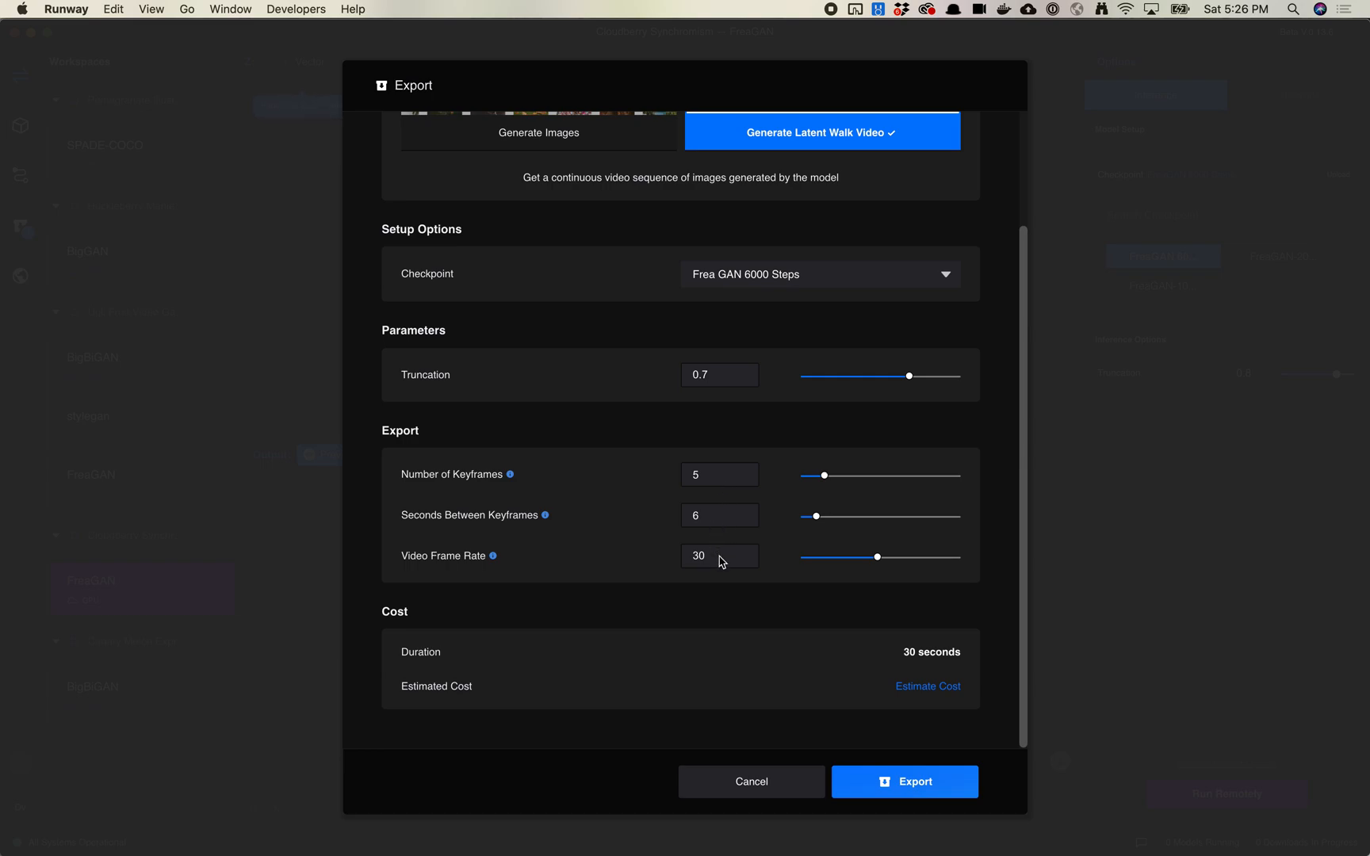
scroll(up, 3)
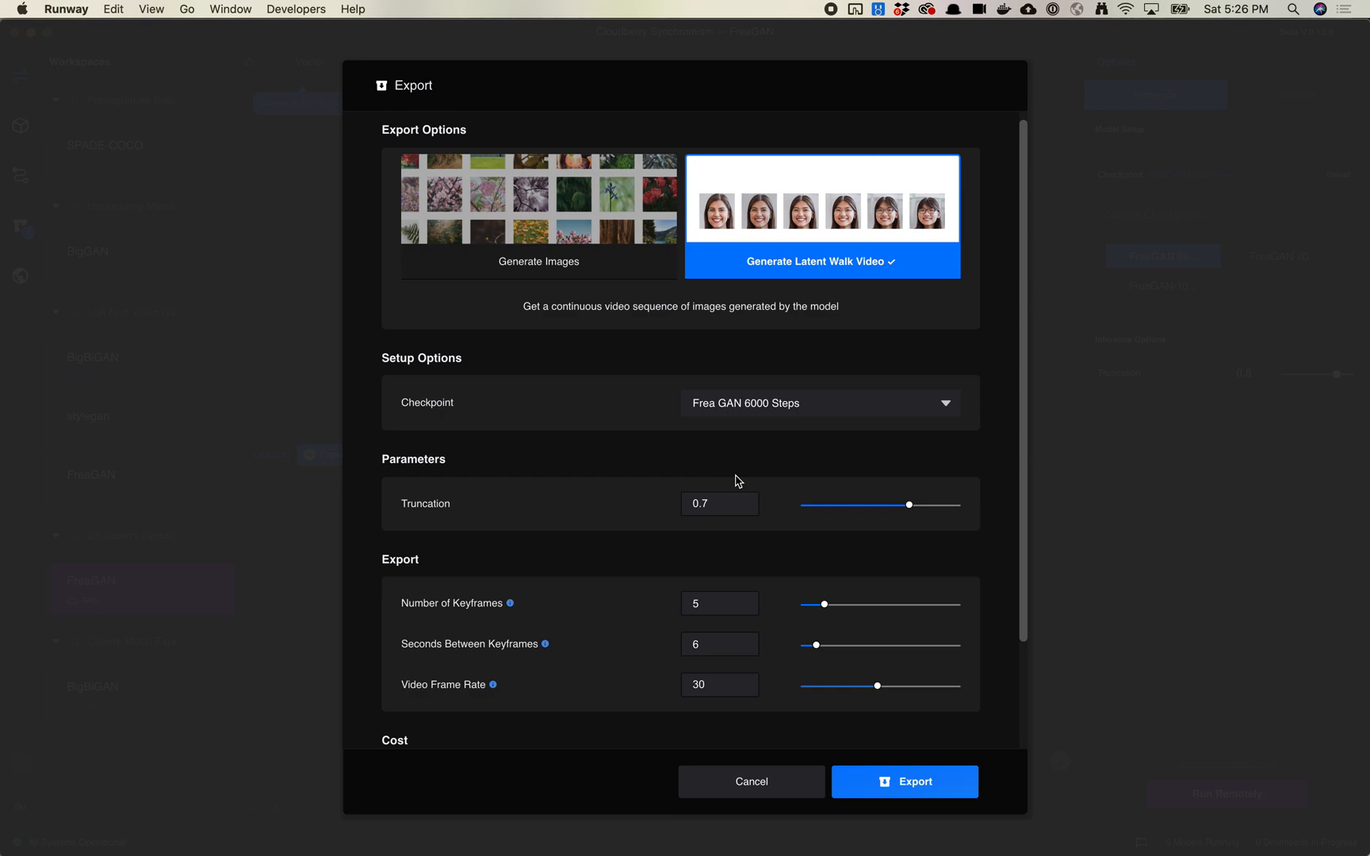
scroll(down, 3)
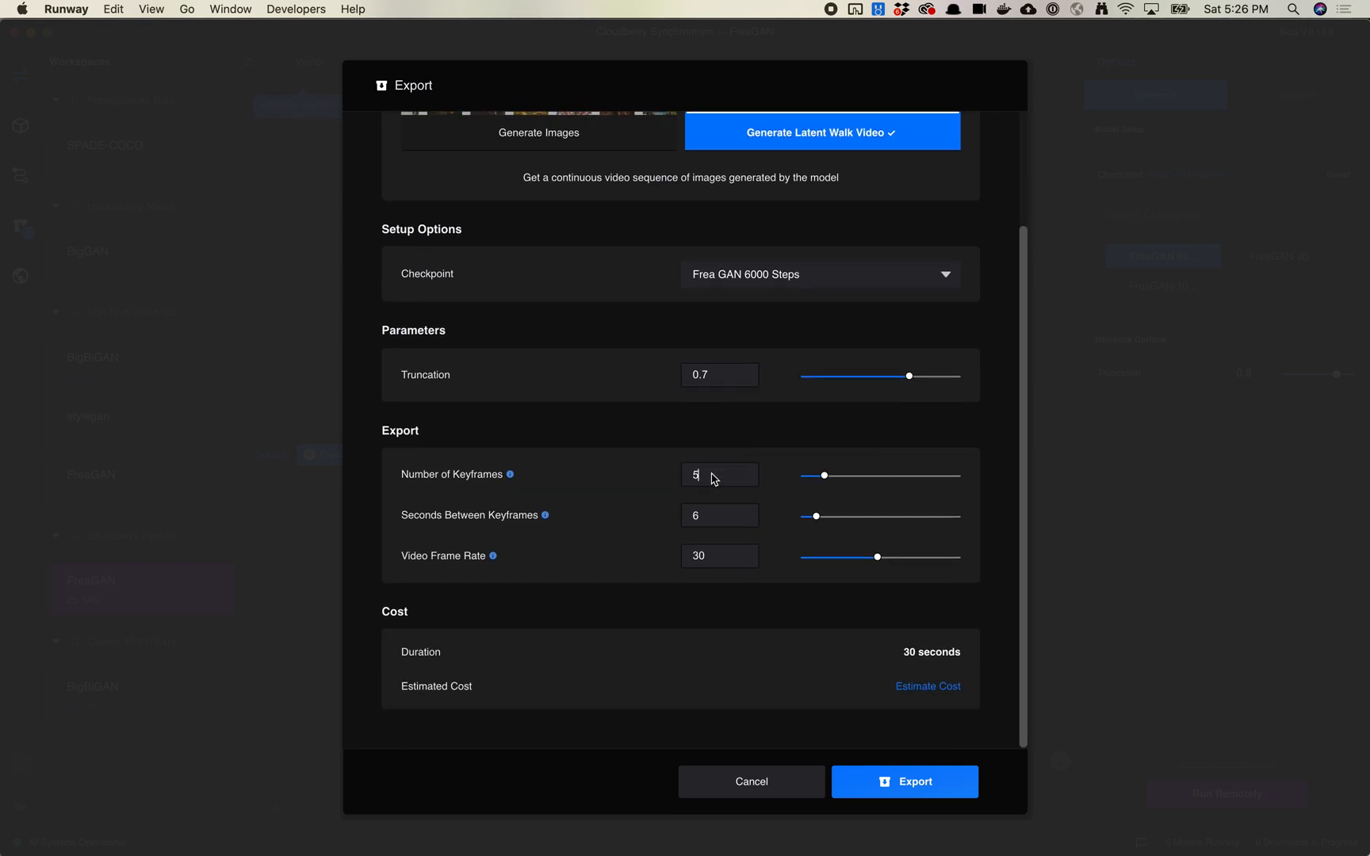
scroll(up, 3)
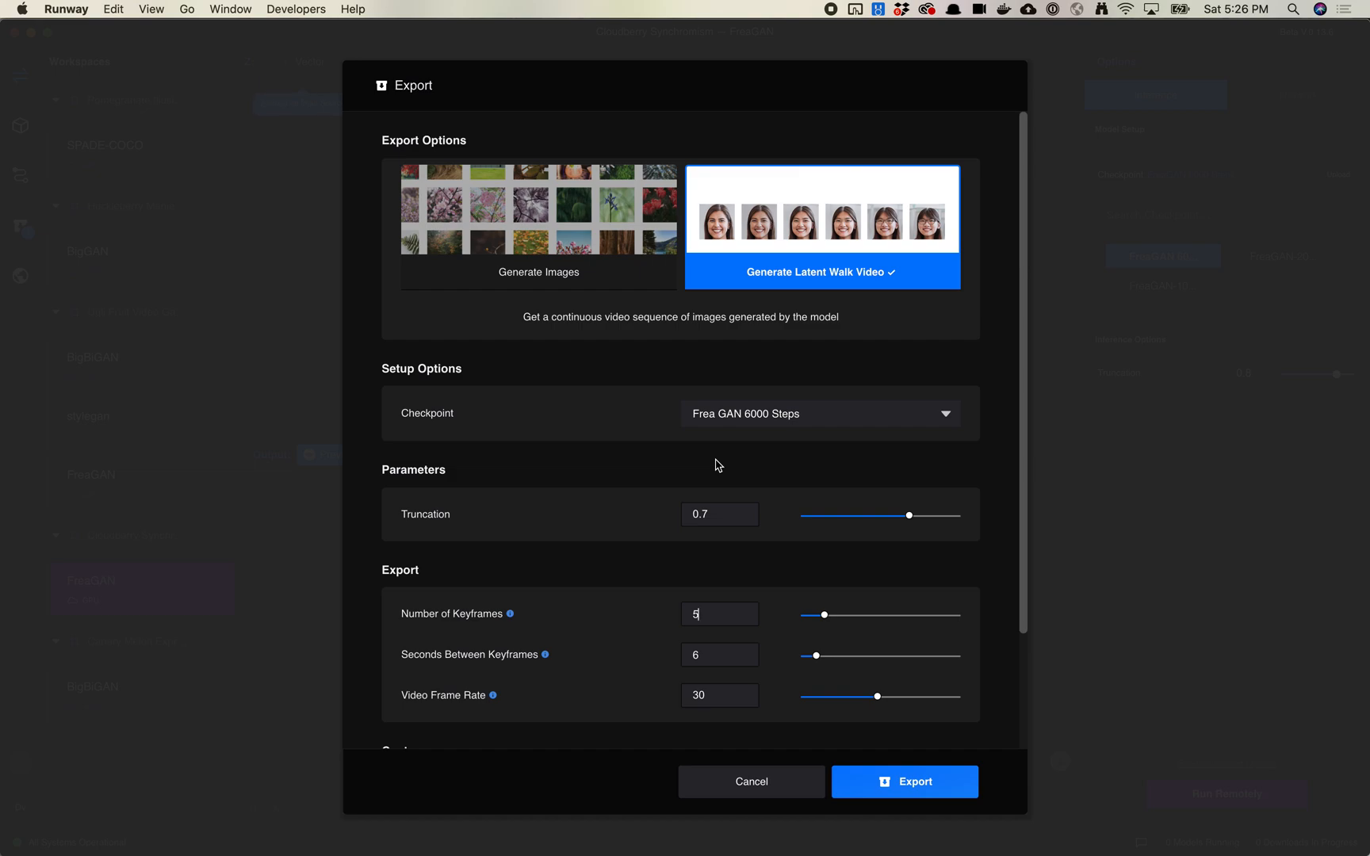
mouse_move(729, 559)
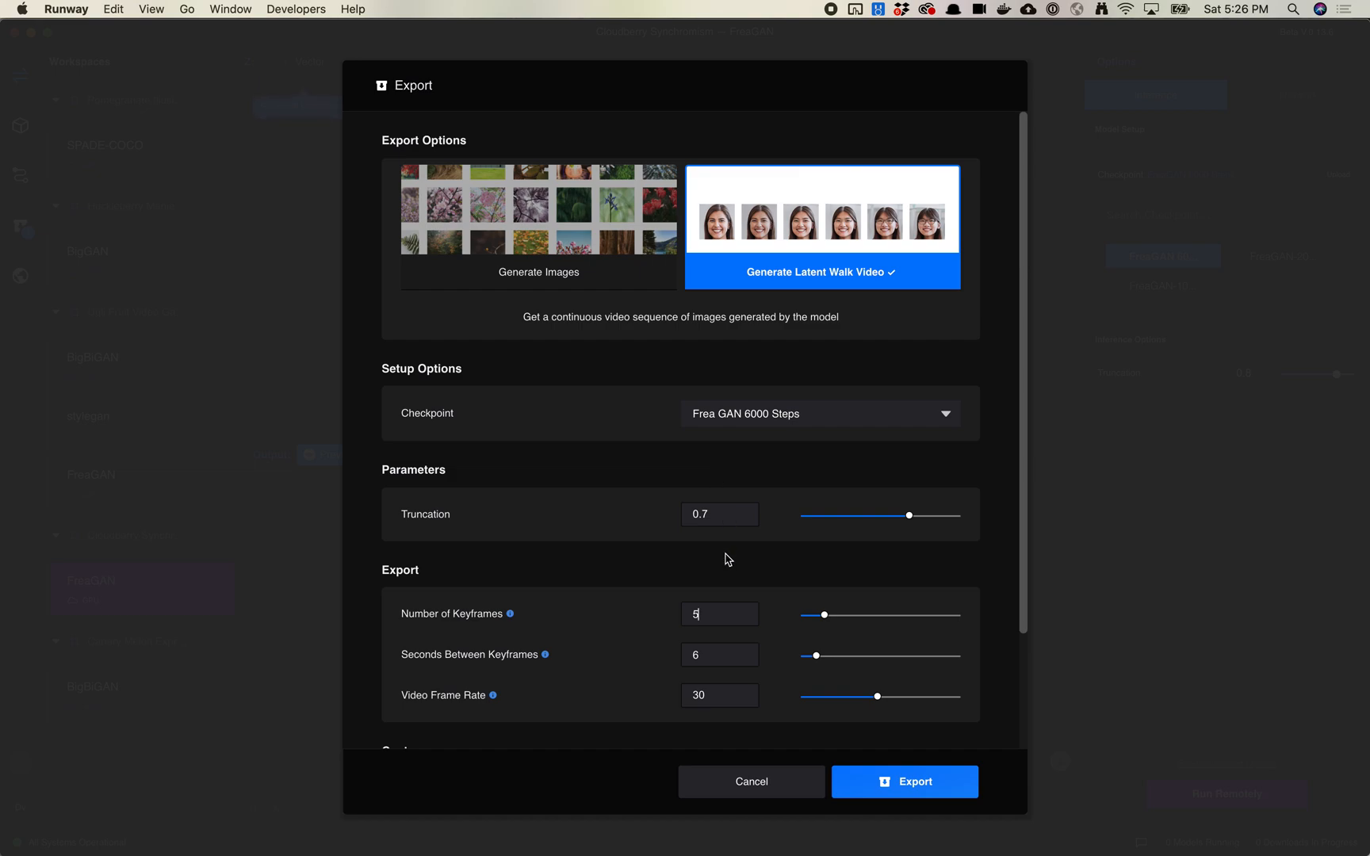
mouse_move(699, 619)
text(3)
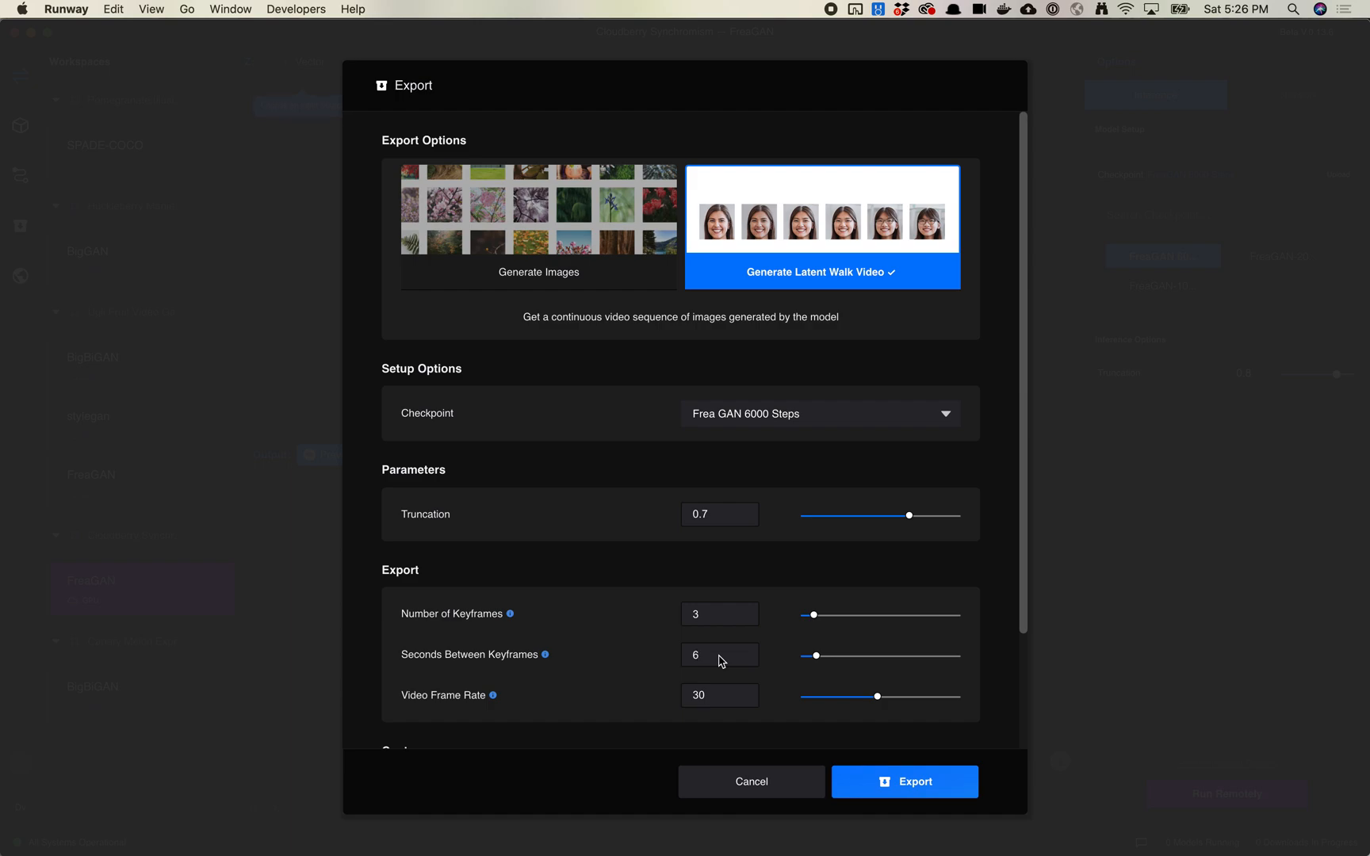
click(718, 656)
text(3)
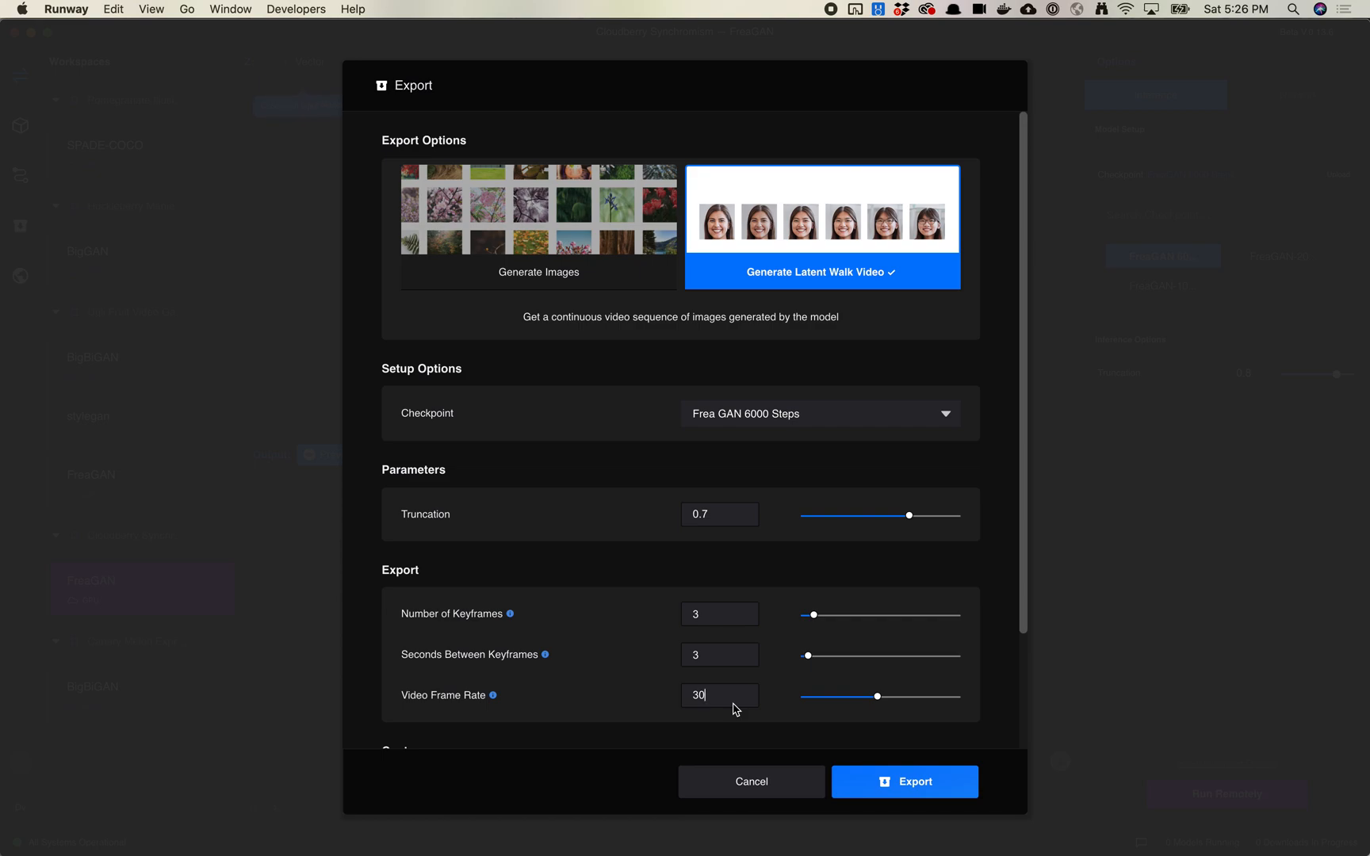
mouse_move(716, 699)
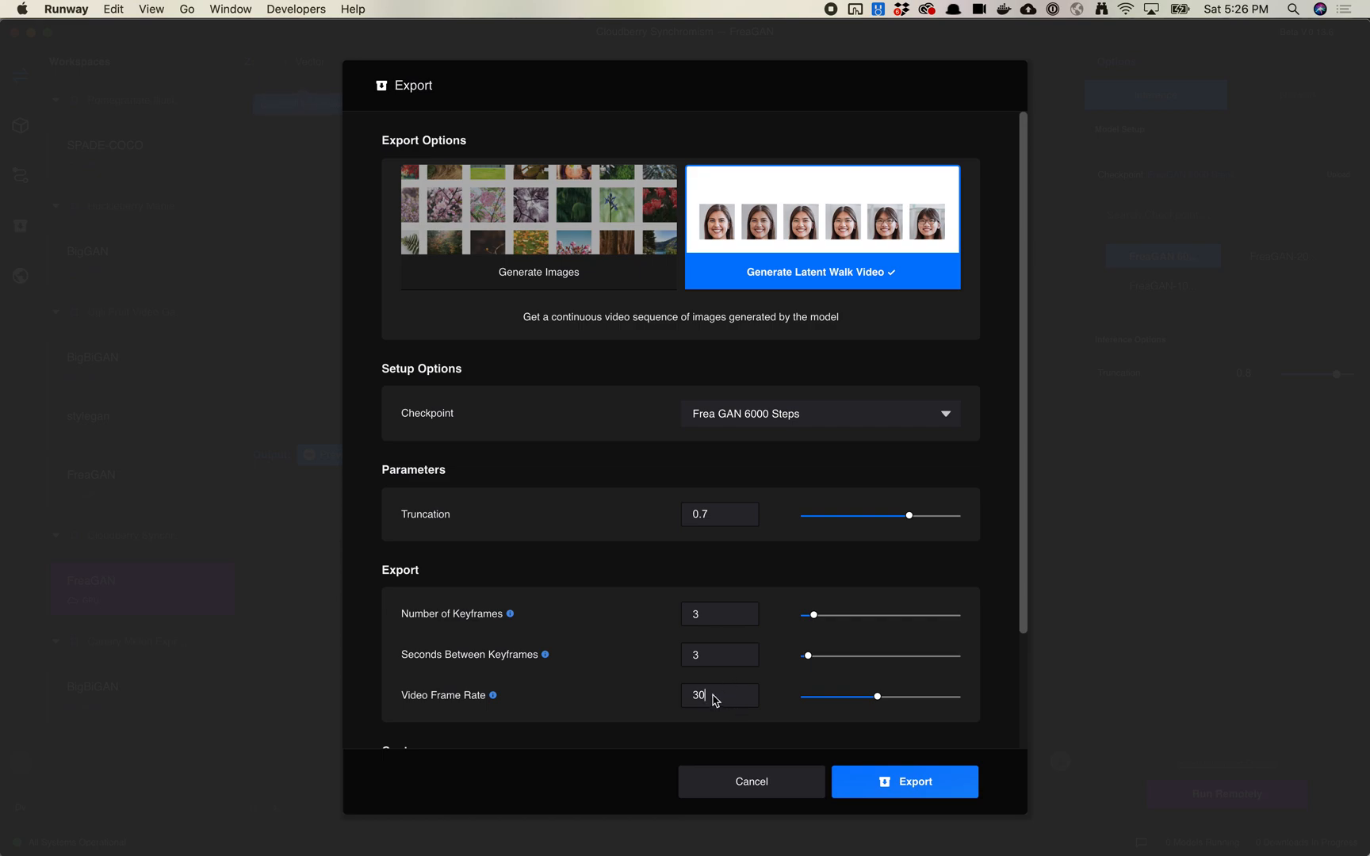
mouse_move(705, 668)
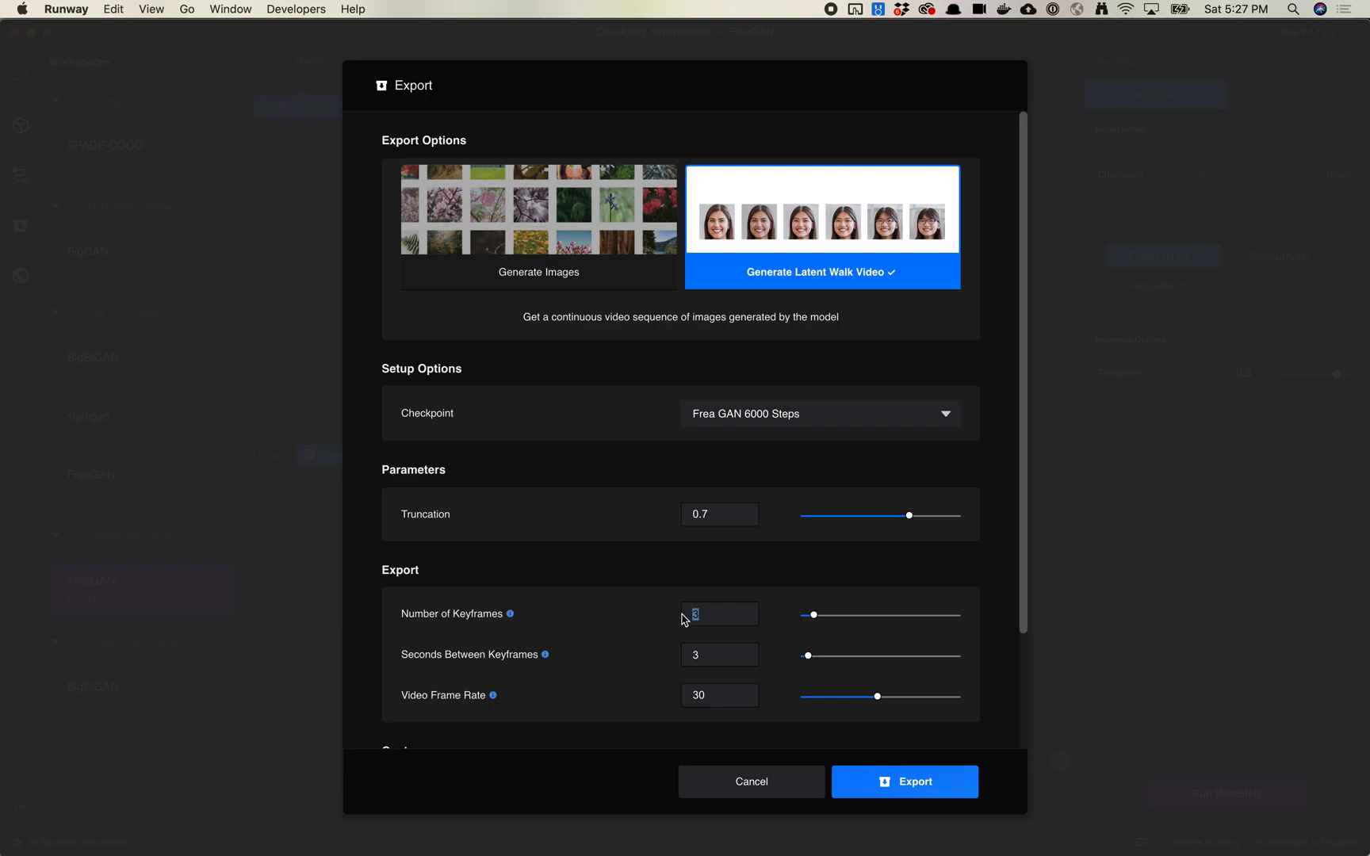
scroll(down, 3)
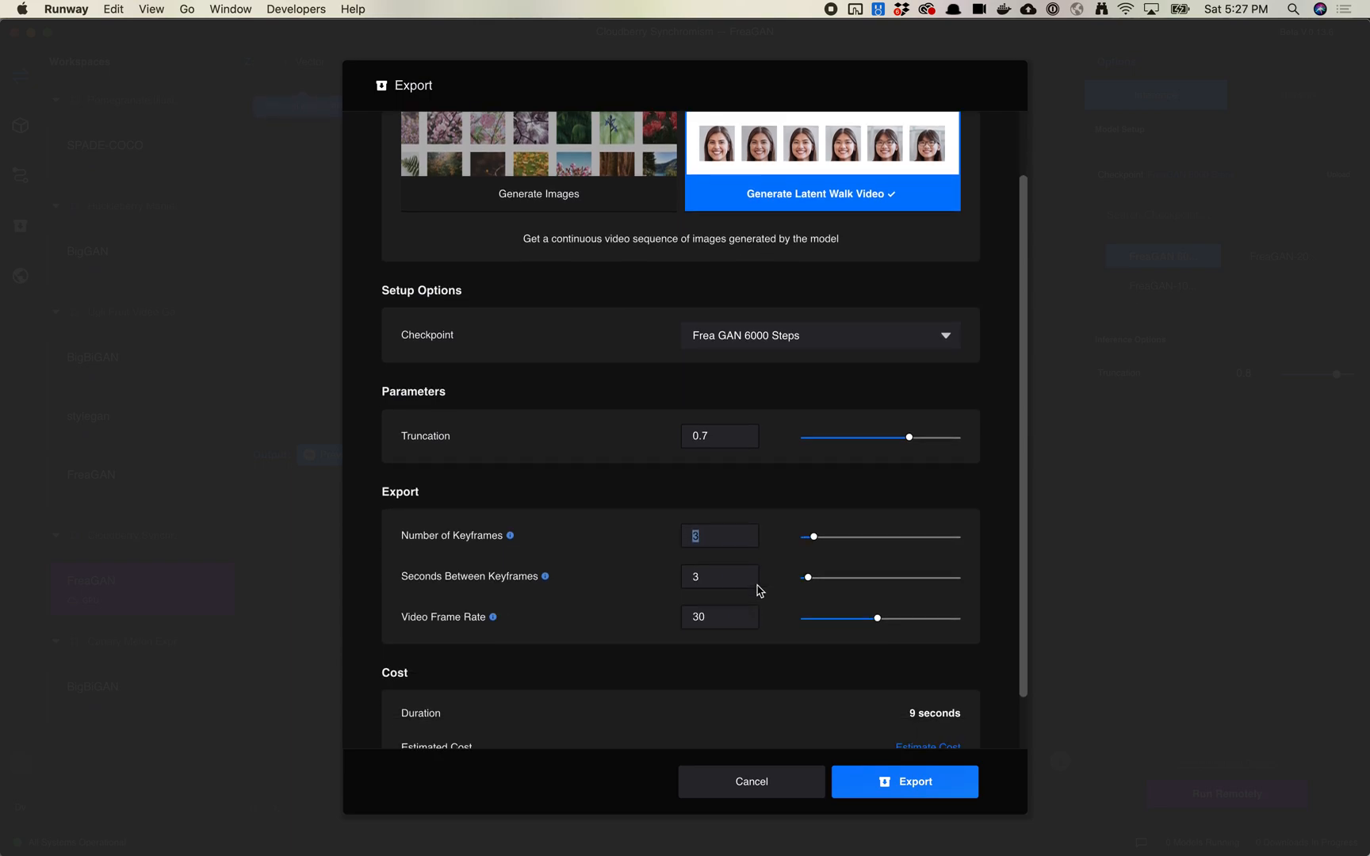
scroll(down, 3)
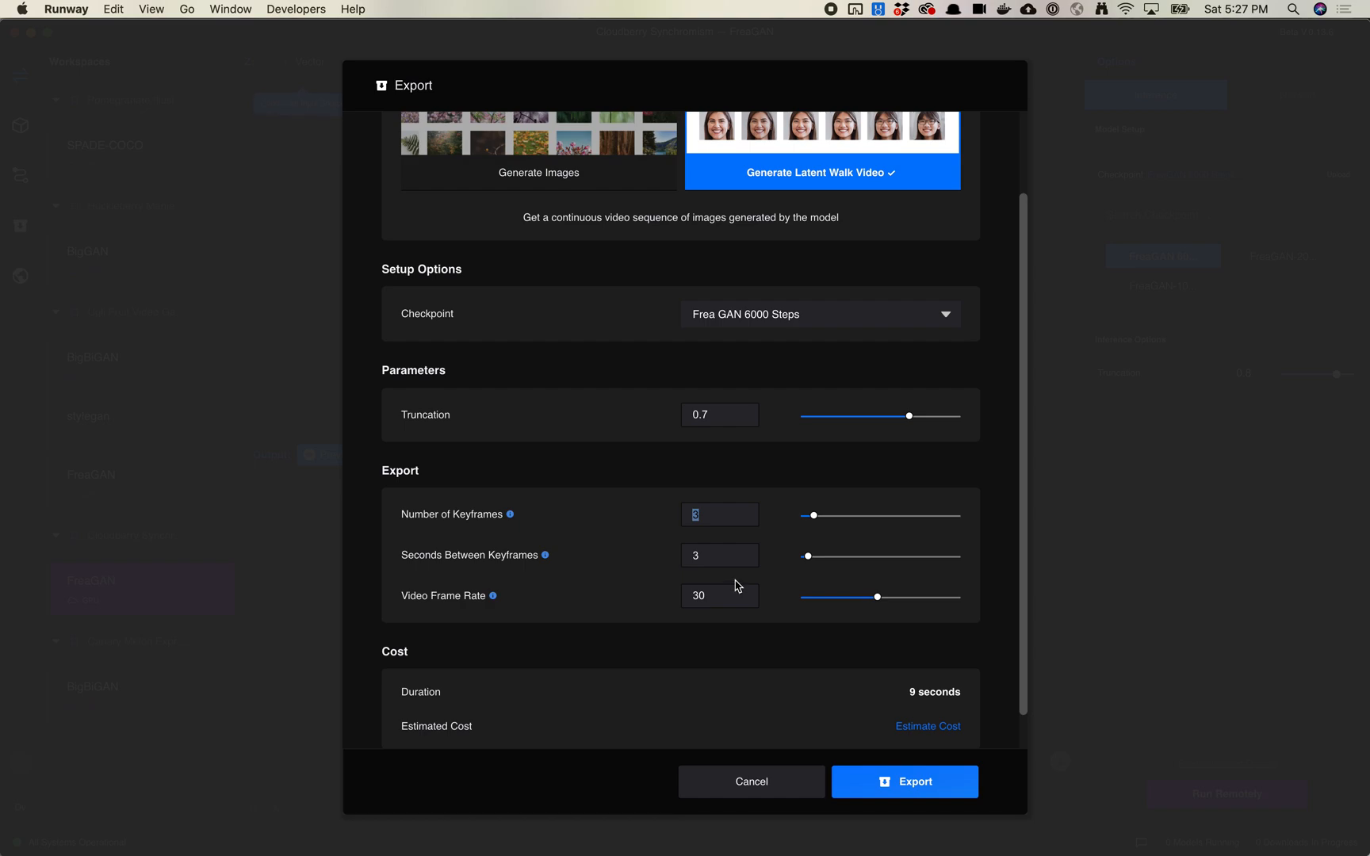
mouse_move(729, 597)
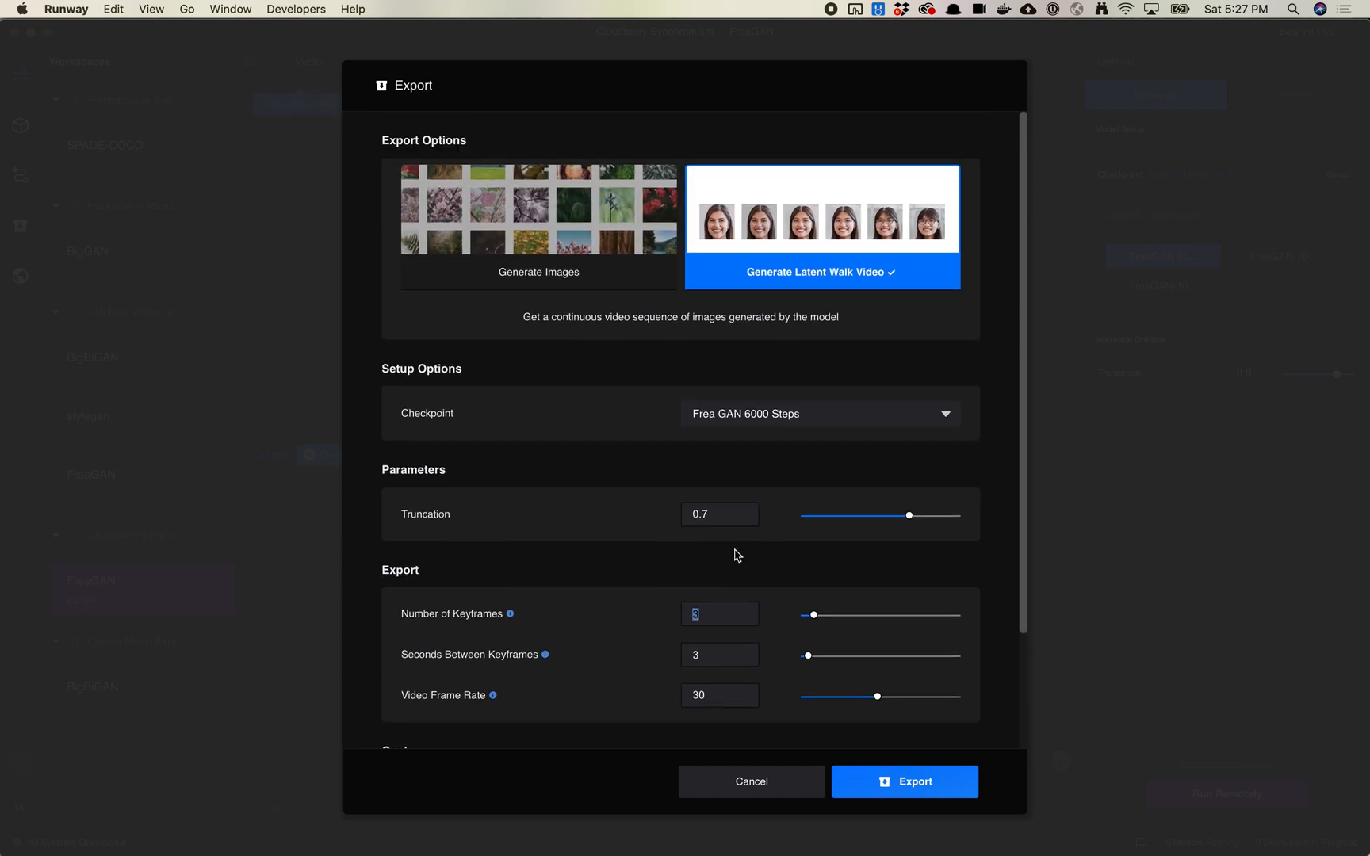
scroll(down, 3)
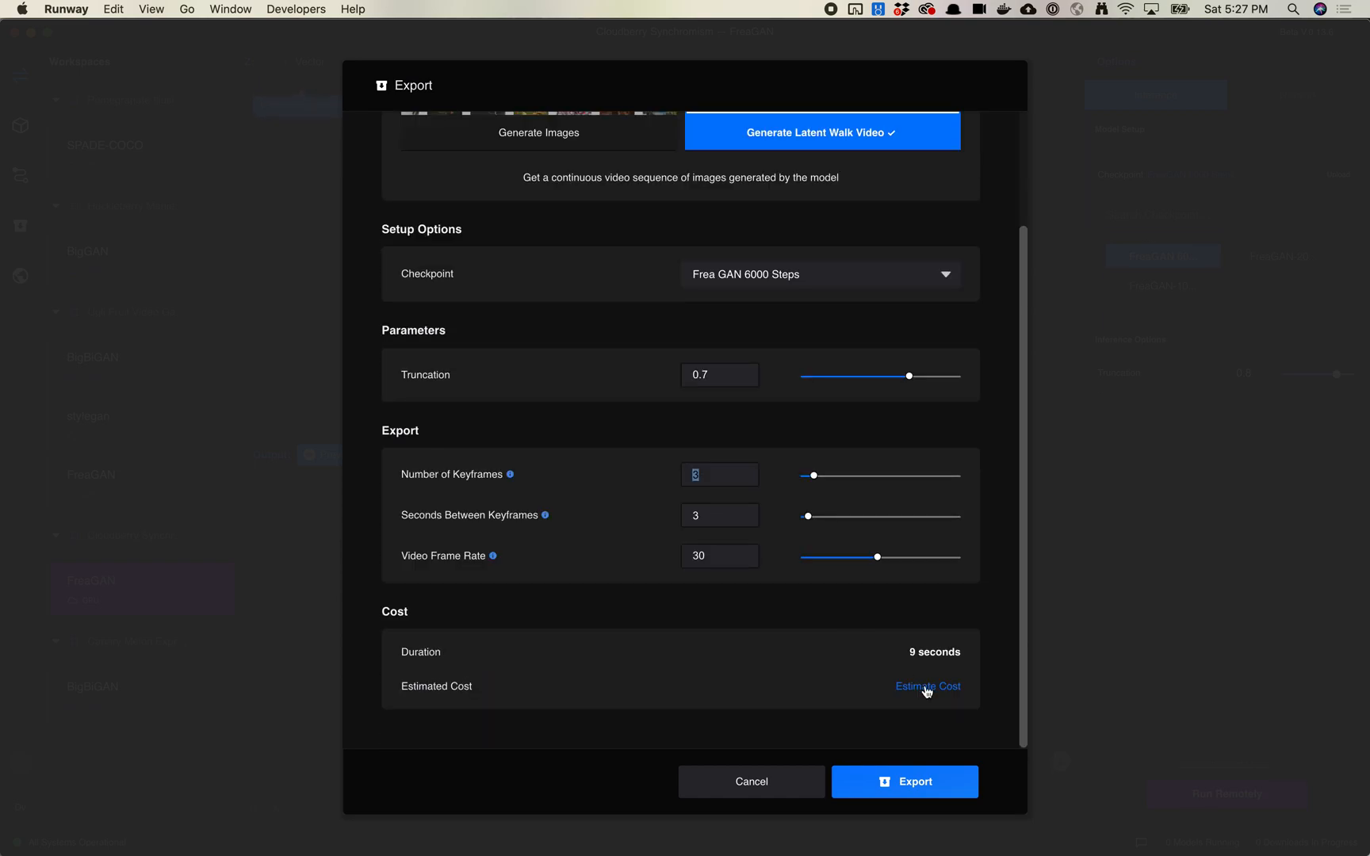
click(927, 685)
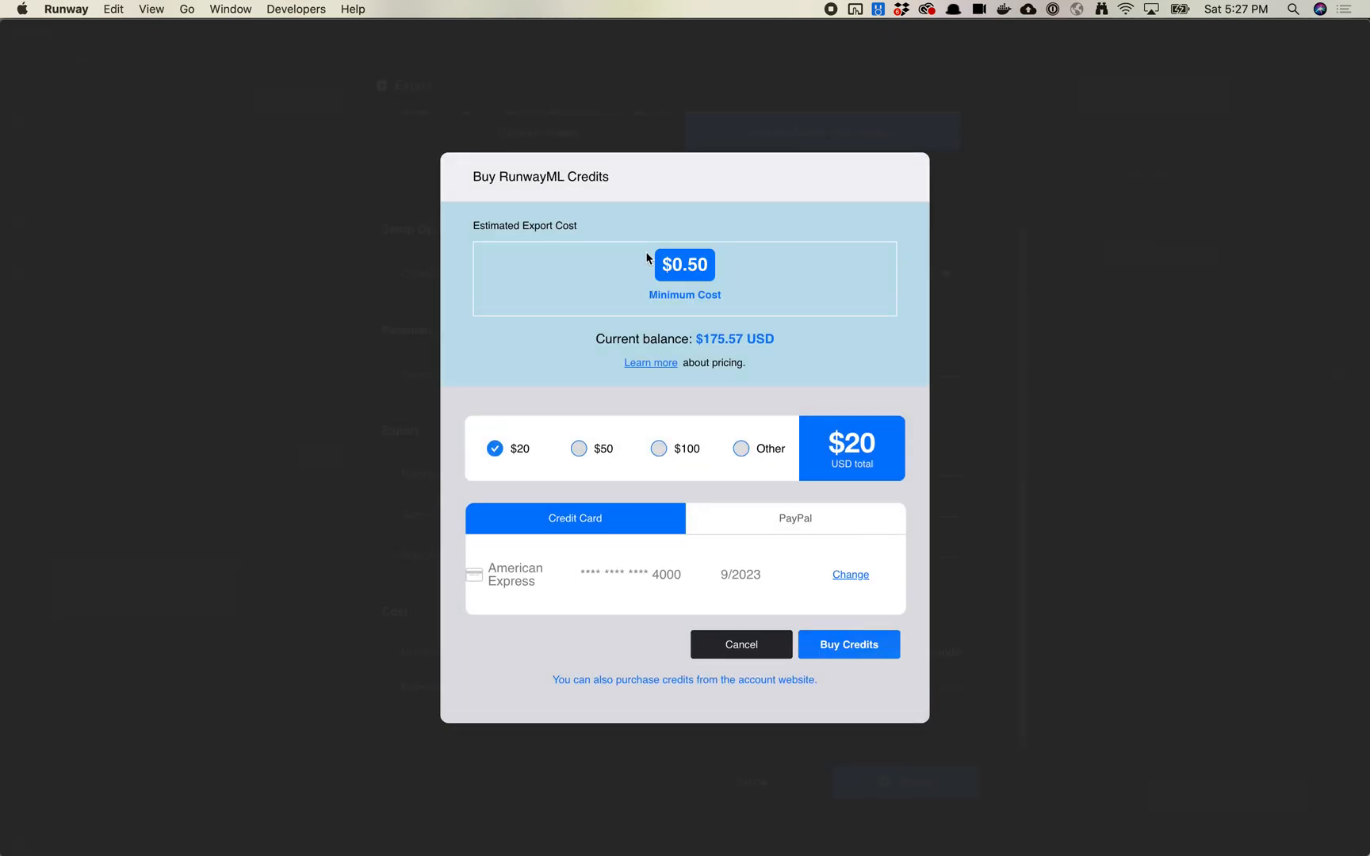
mouse_move(703, 305)
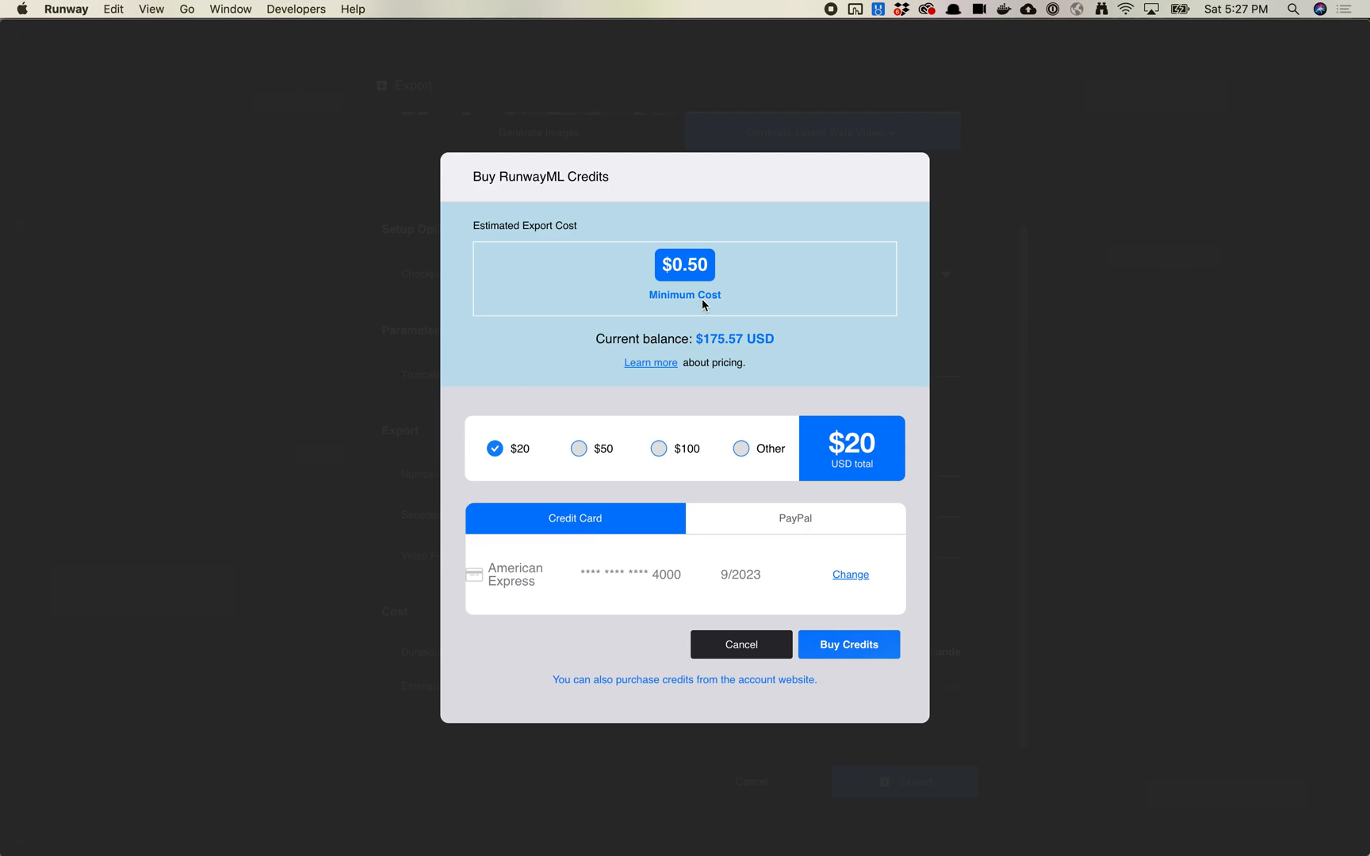
mouse_move(662, 325)
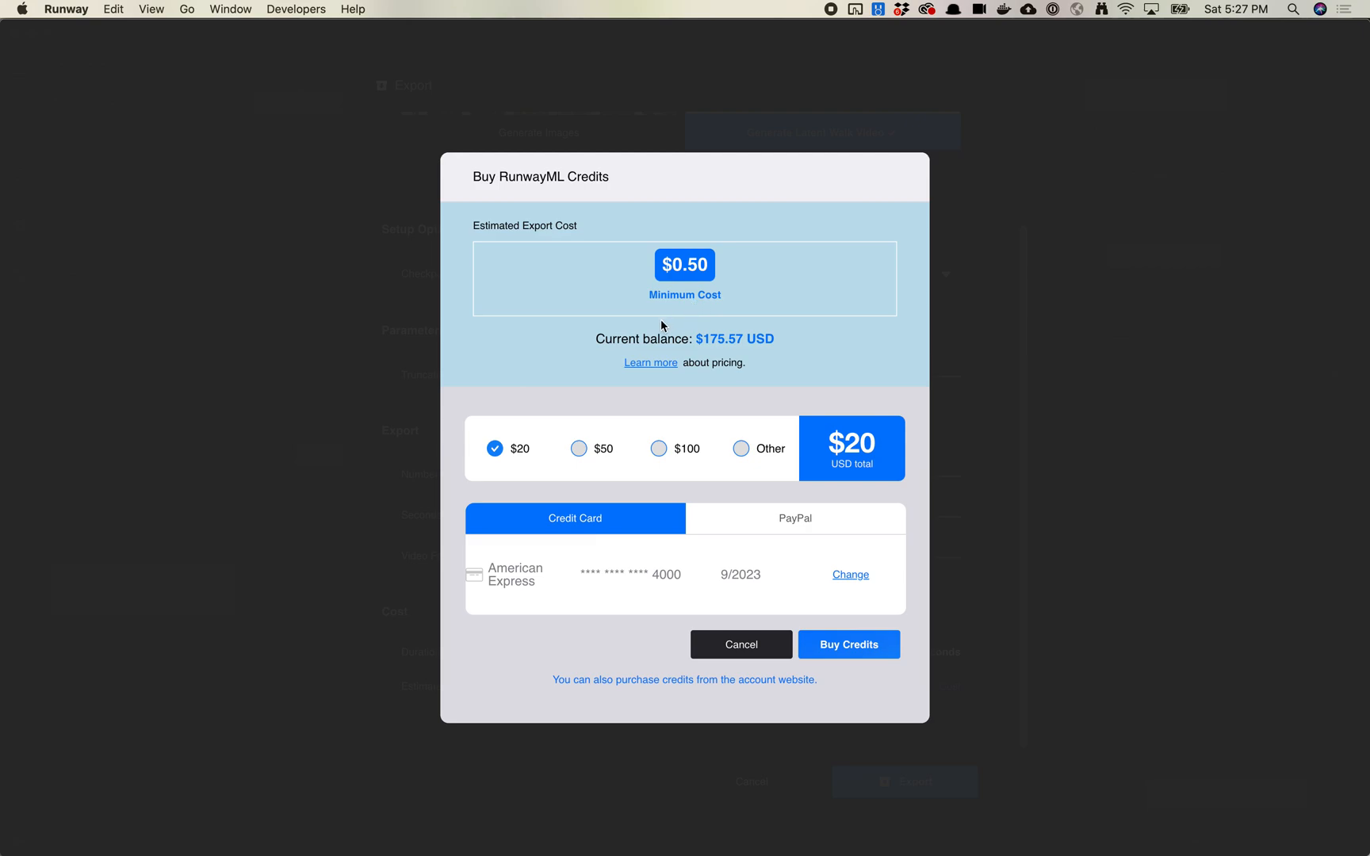
mouse_move(699, 283)
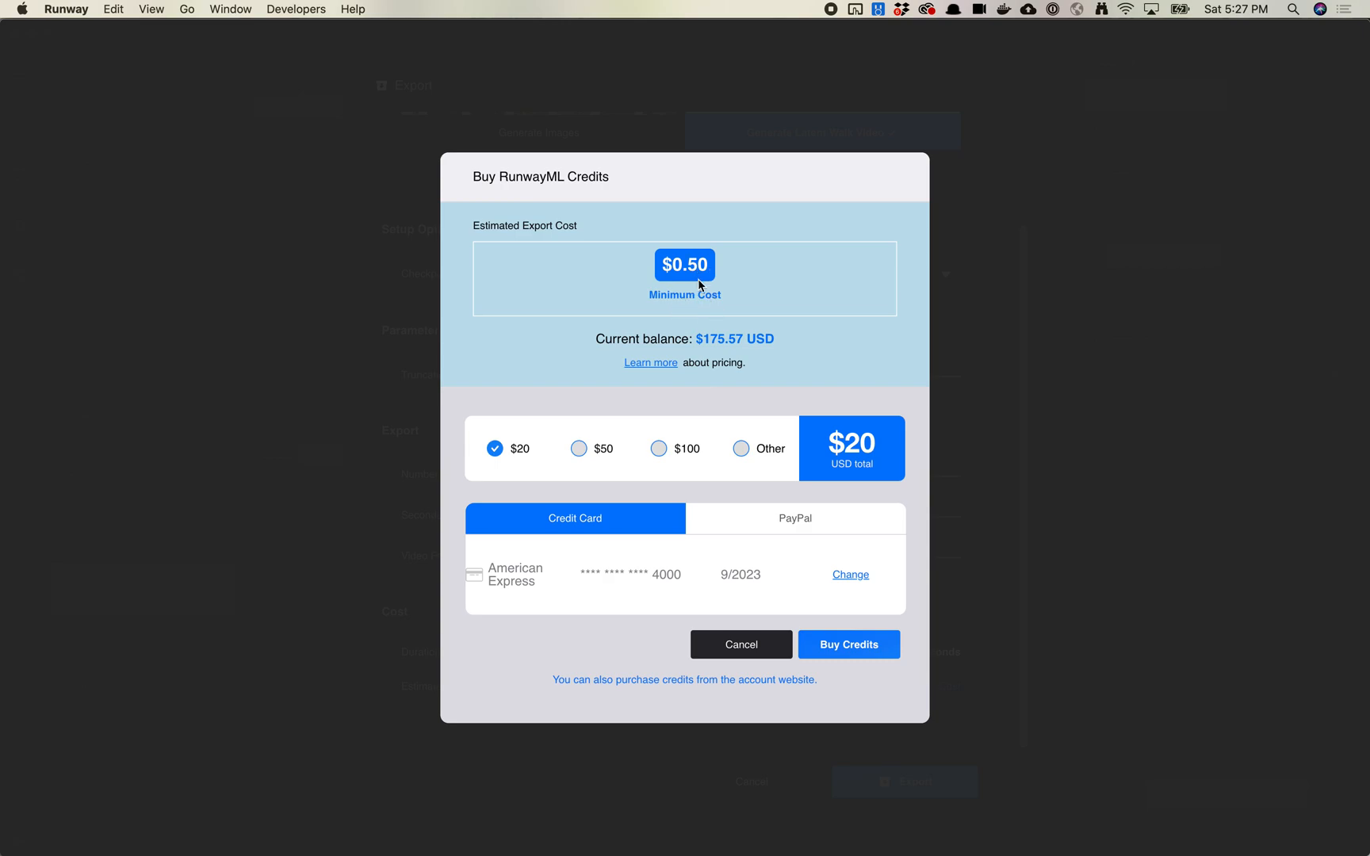
mouse_move(713, 282)
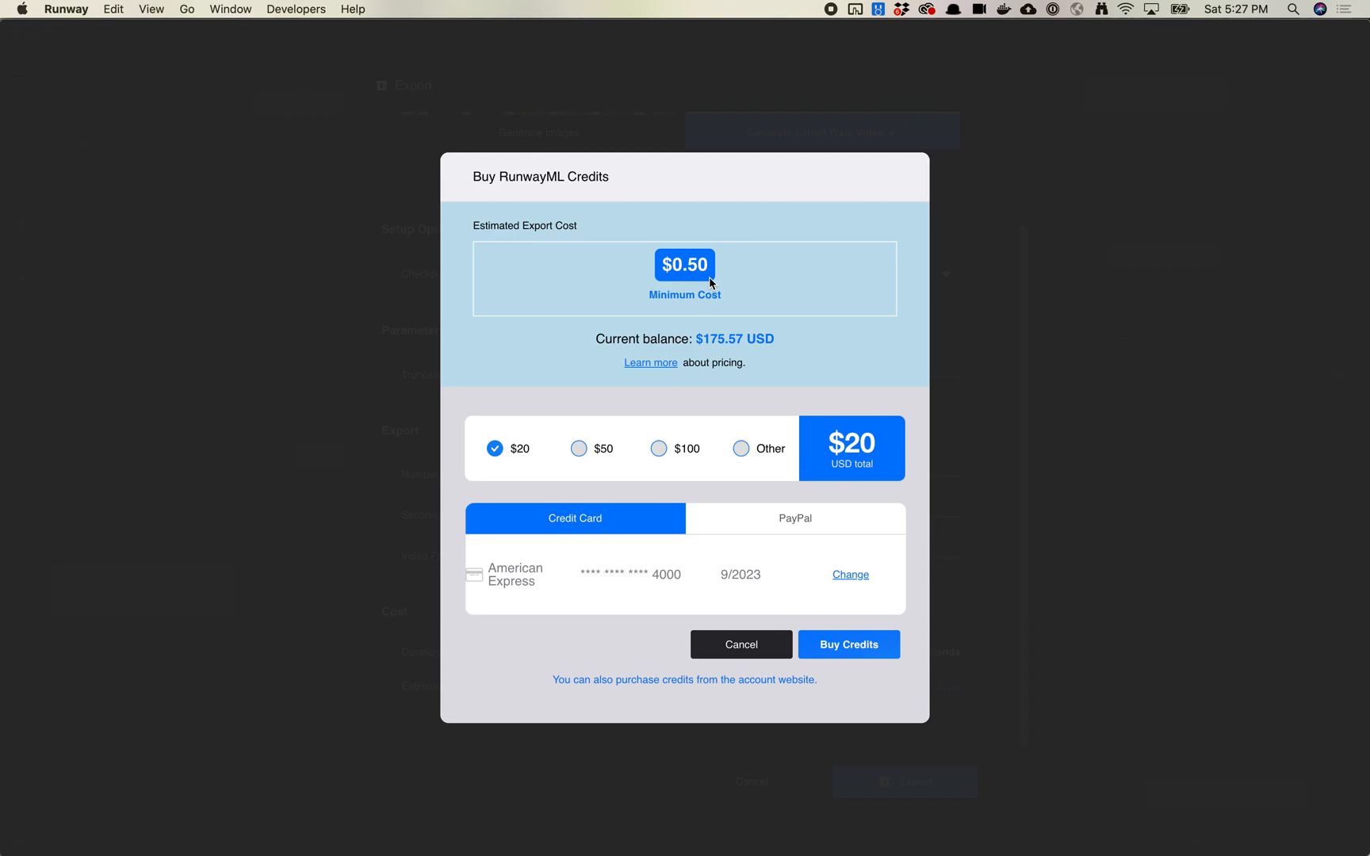
mouse_move(428, 409)
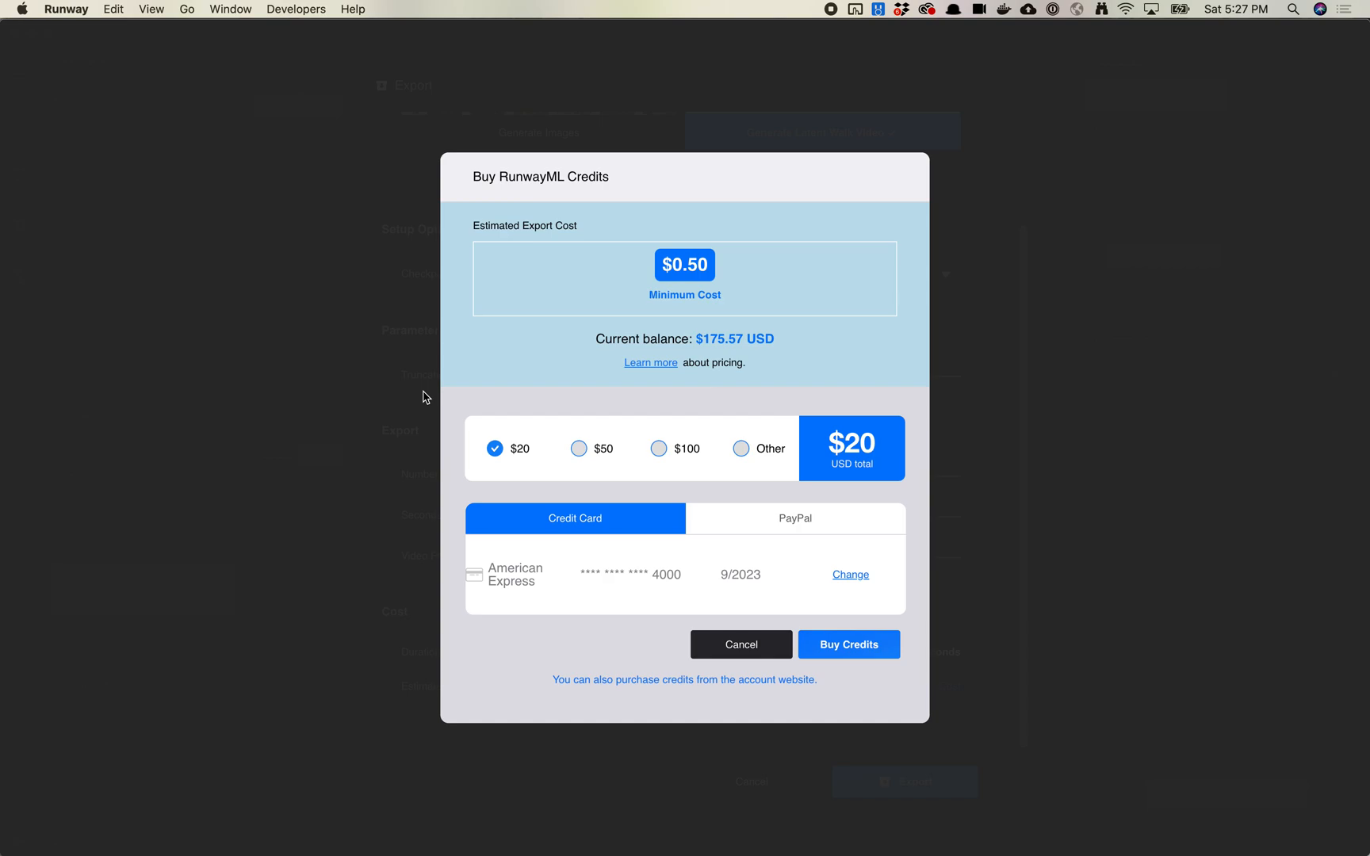
click(739, 645)
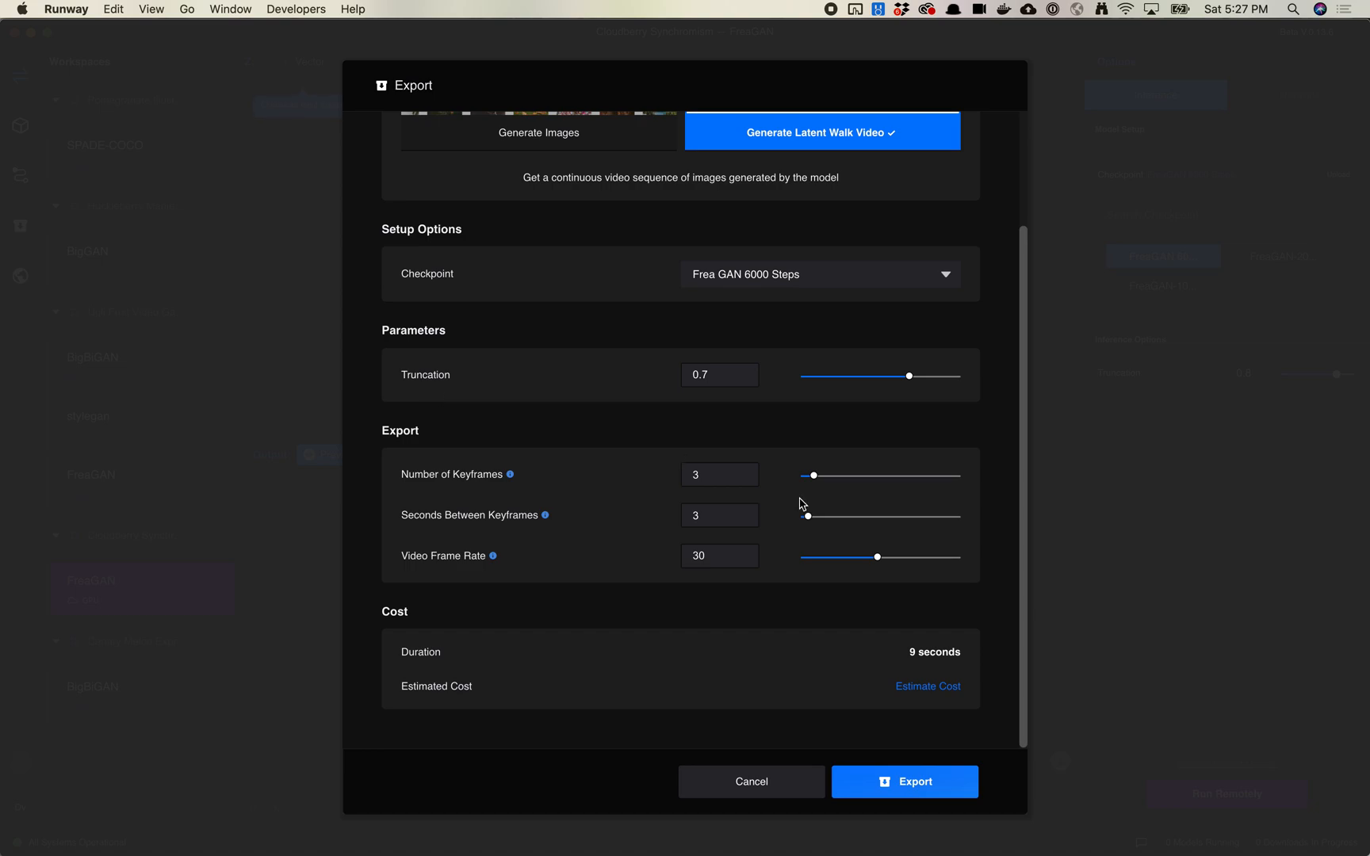
mouse_move(911, 762)
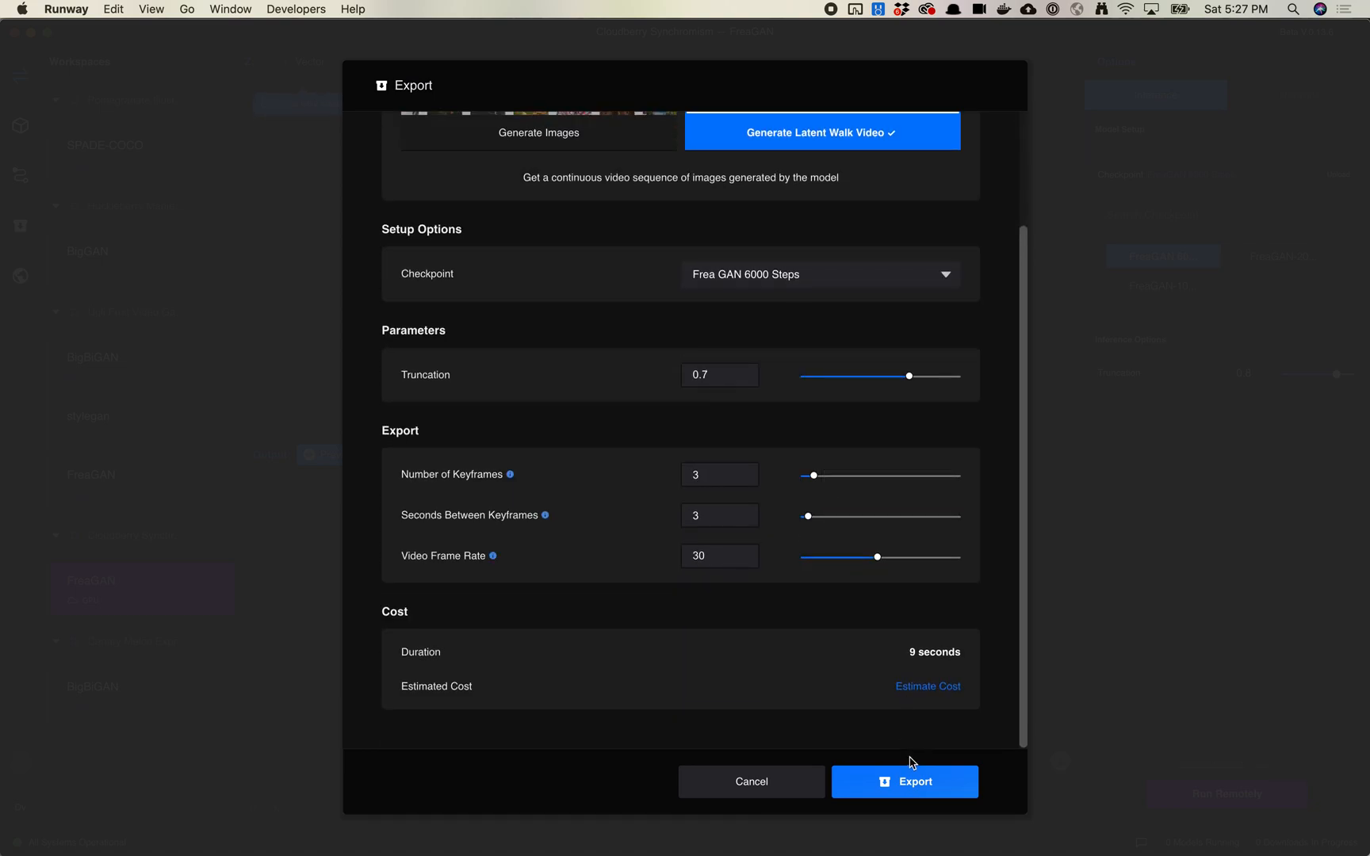
Submit the latent walk export, then save the 50-image zip to Dropbox (Personal) and reveal it.
click(904, 780)
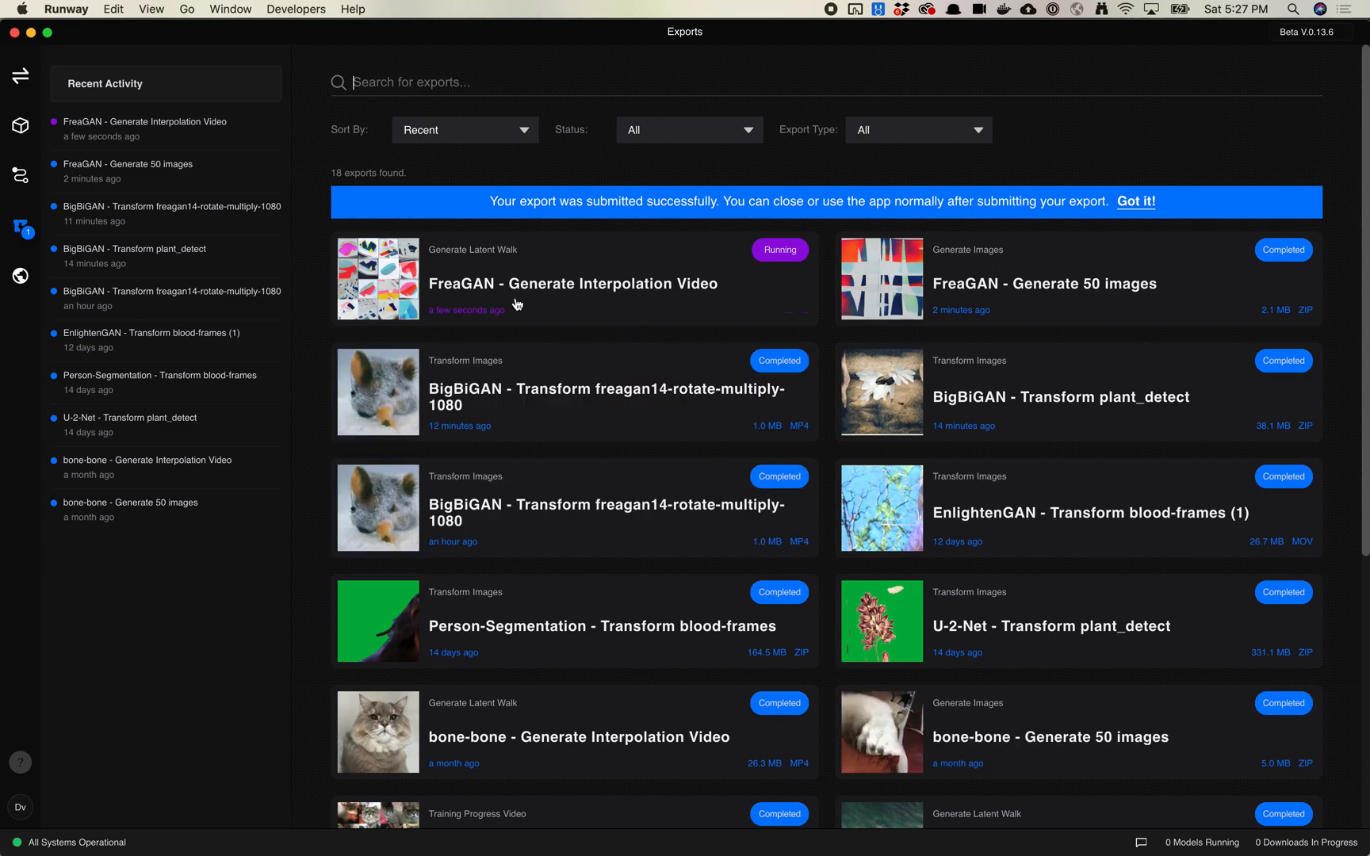
mouse_move(1153, 392)
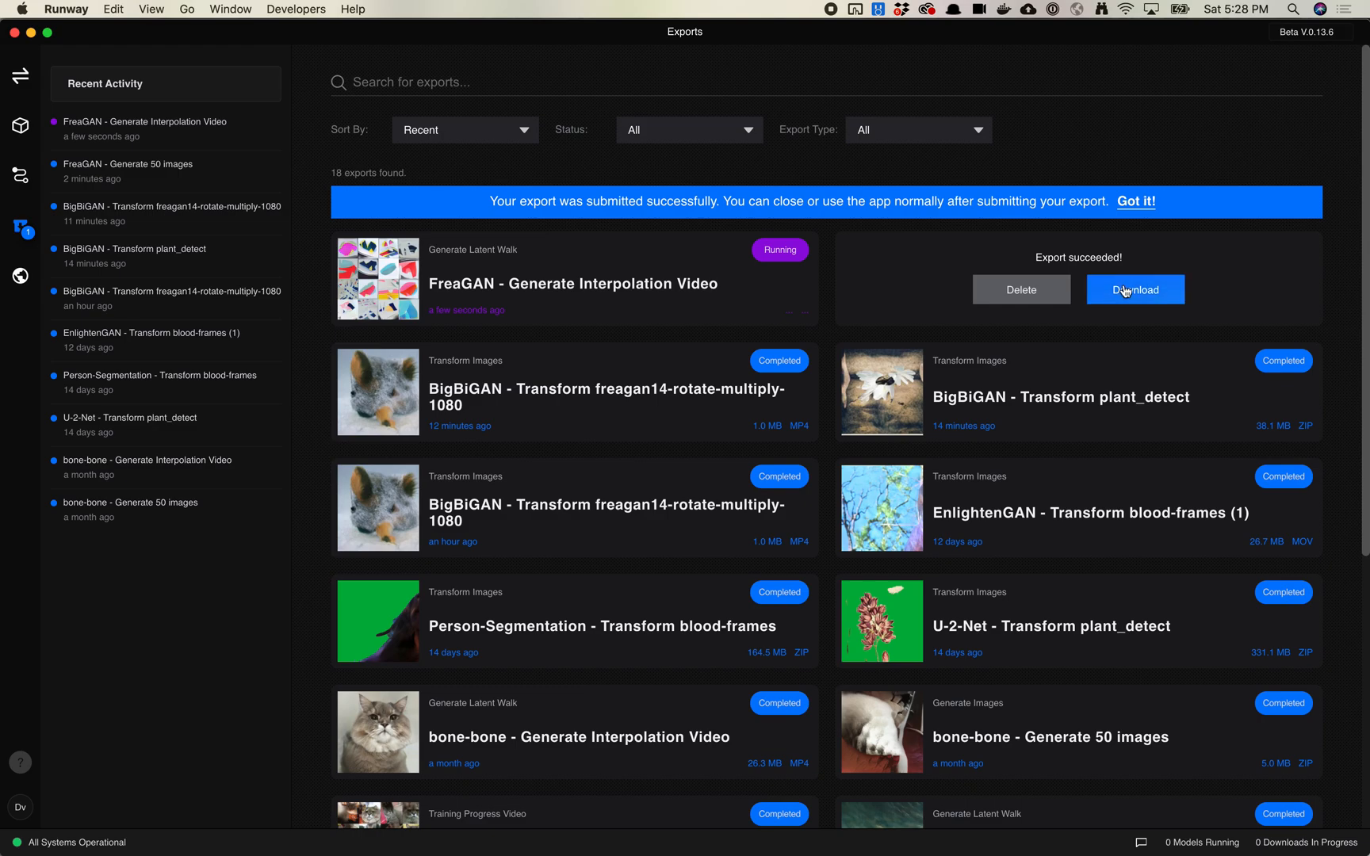
click(1135, 290)
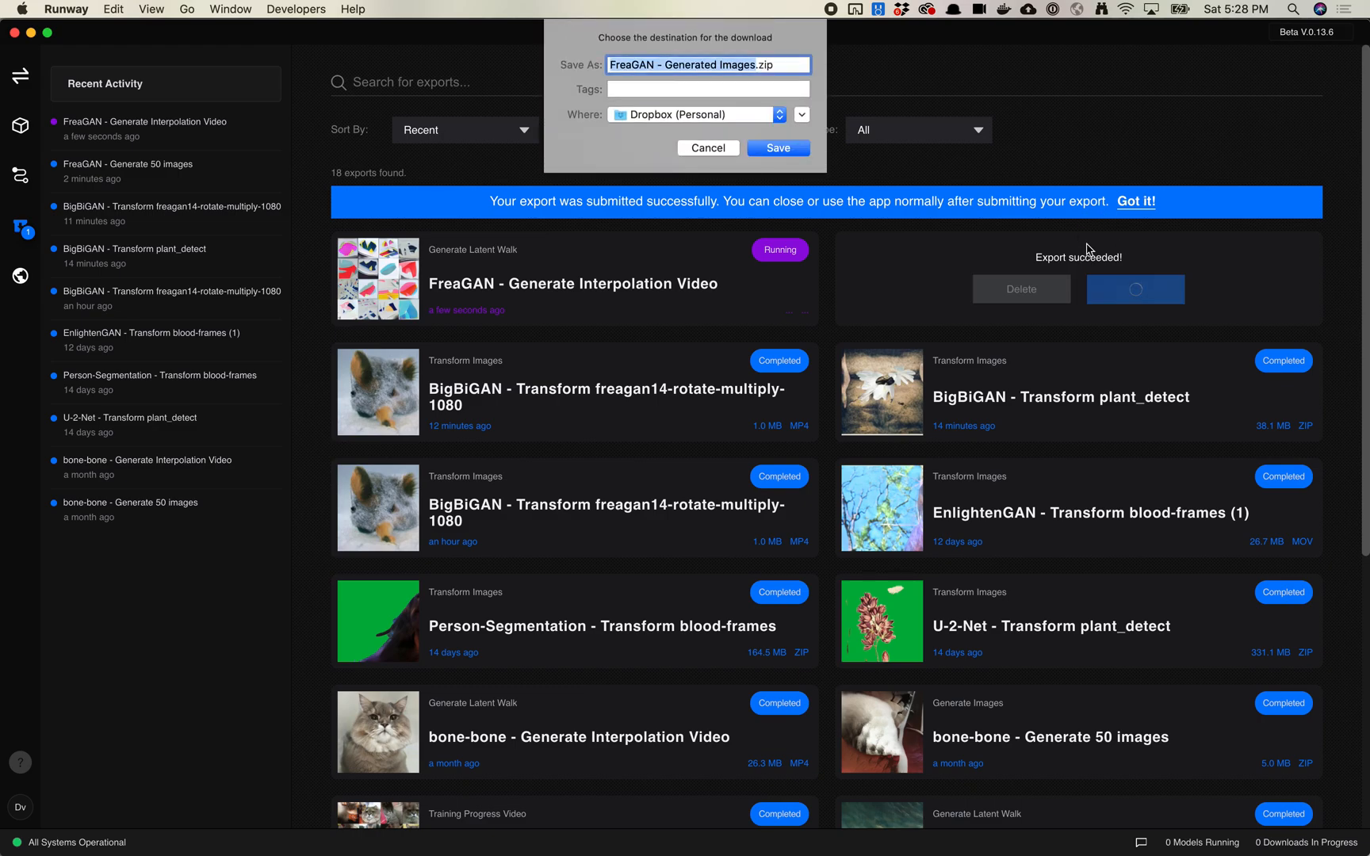
click(776, 147)
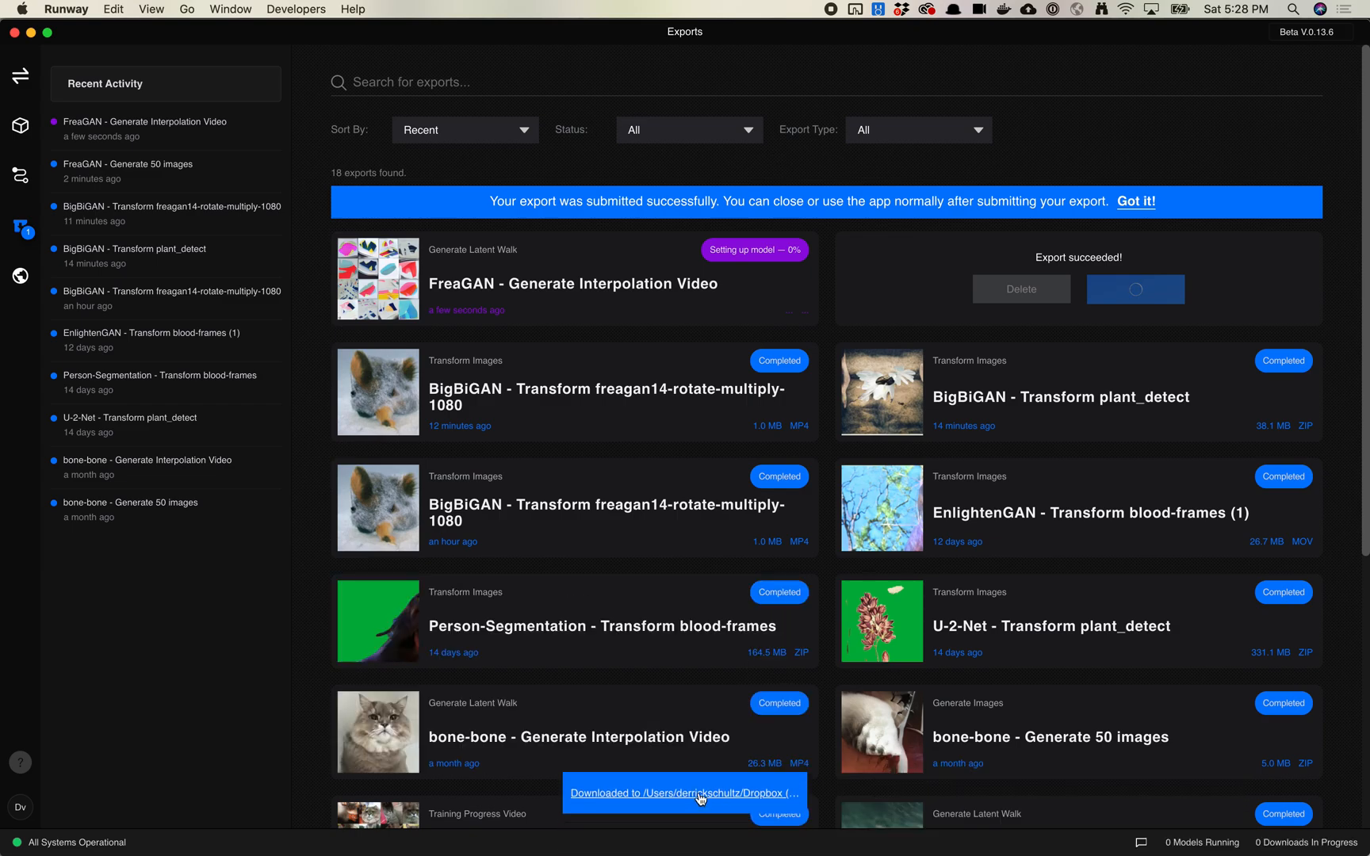
click(684, 793)
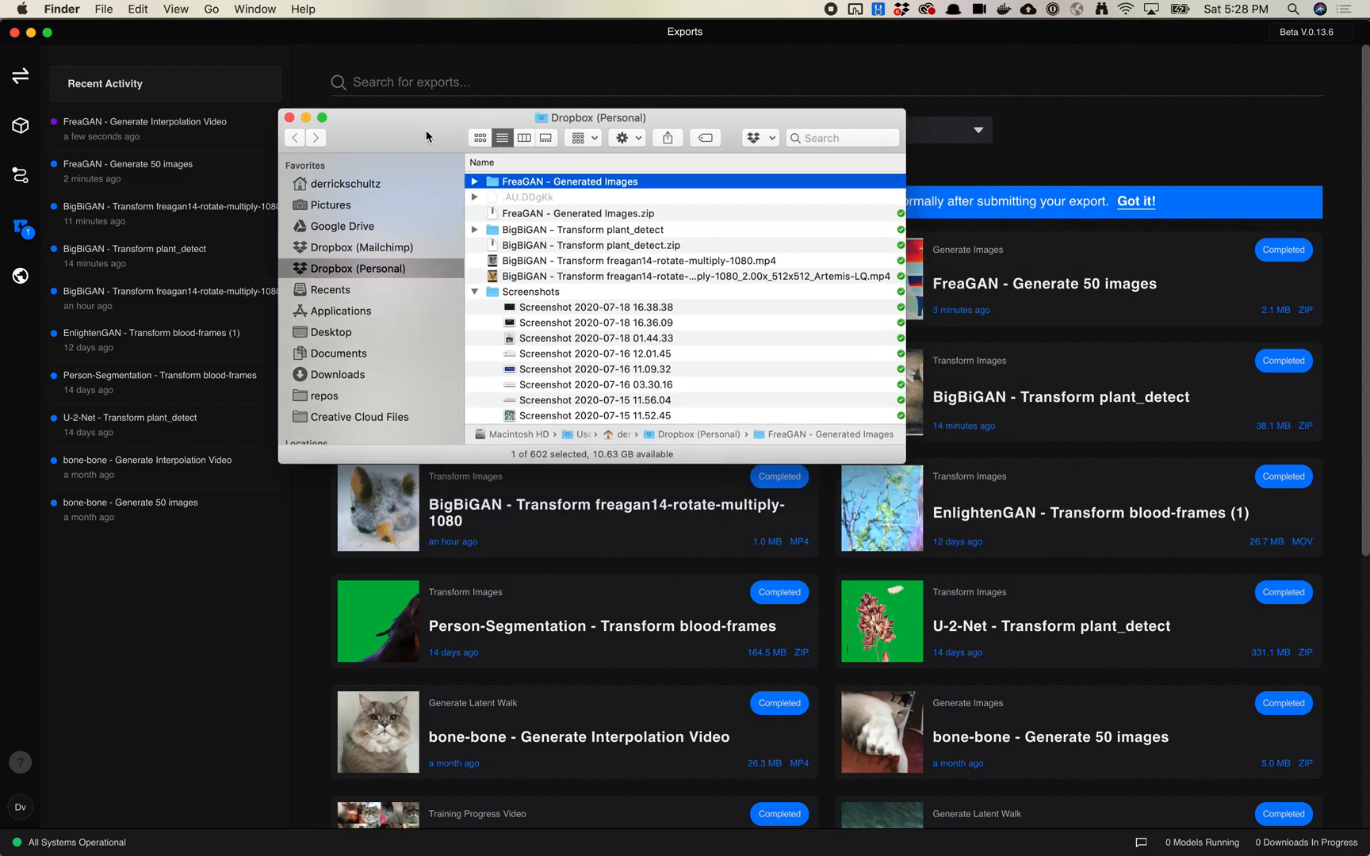
Open the FreaGAN - Generated Images folder and page through the images in Quick Look to img000000020.
double_click(571, 181)
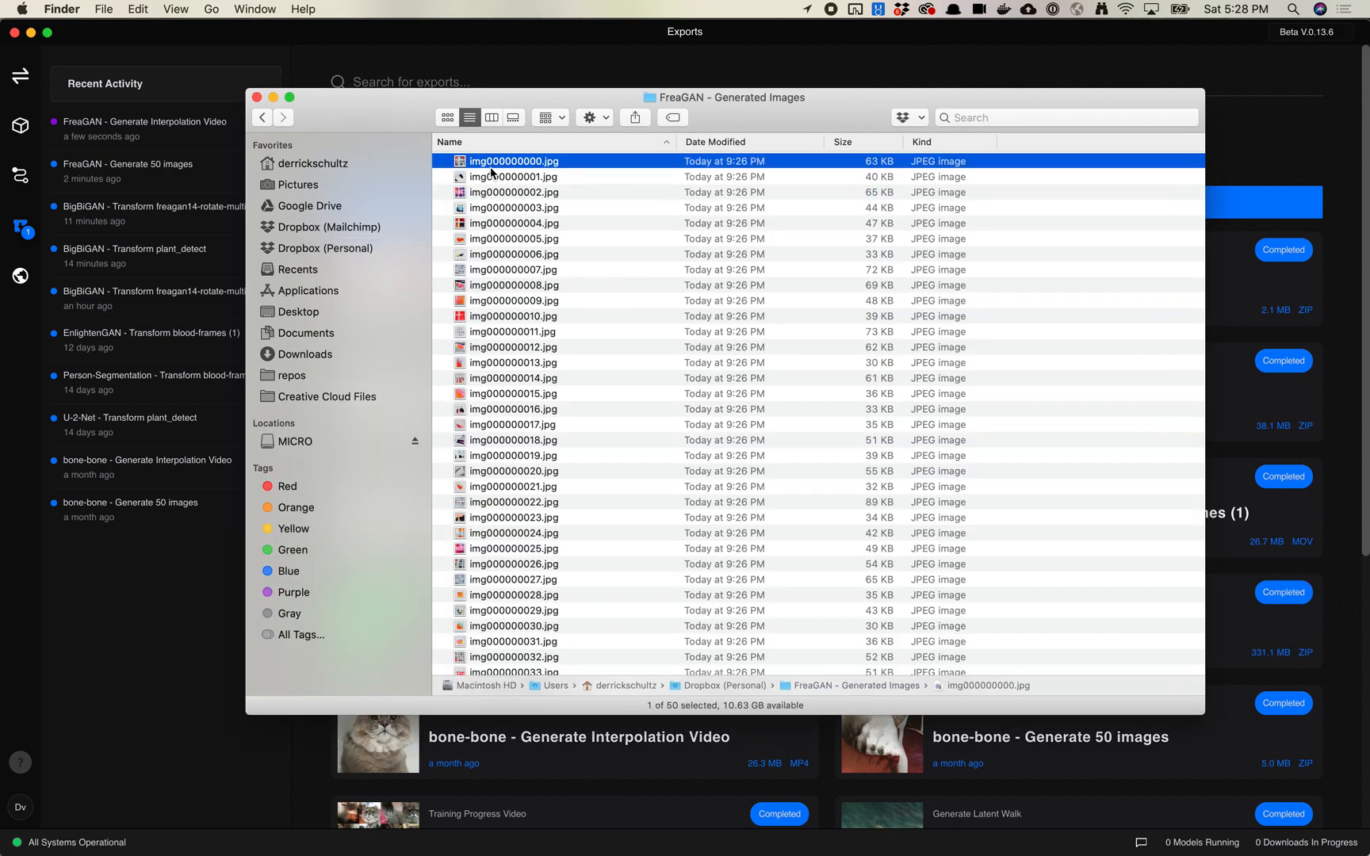
key(space)
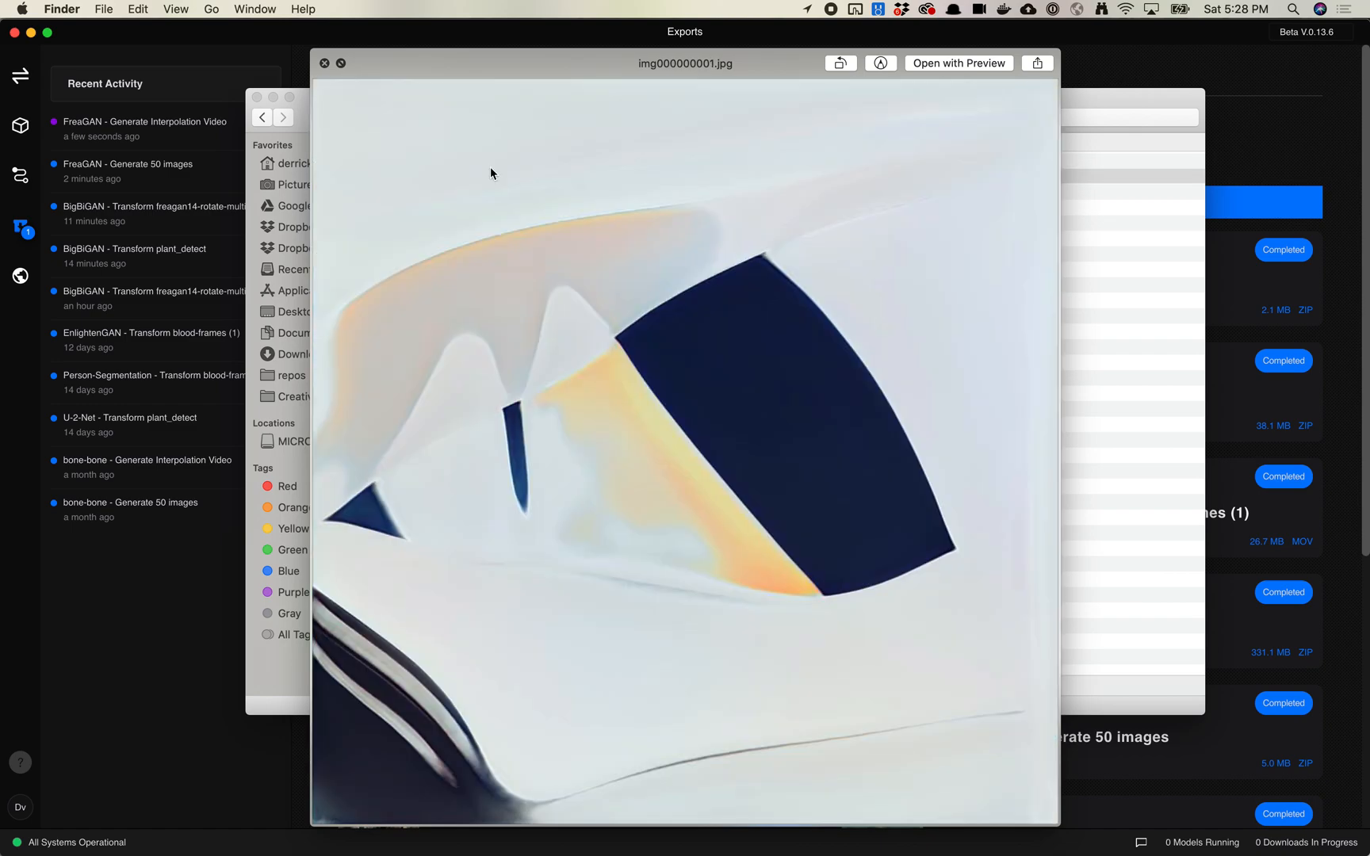
click(281, 116)
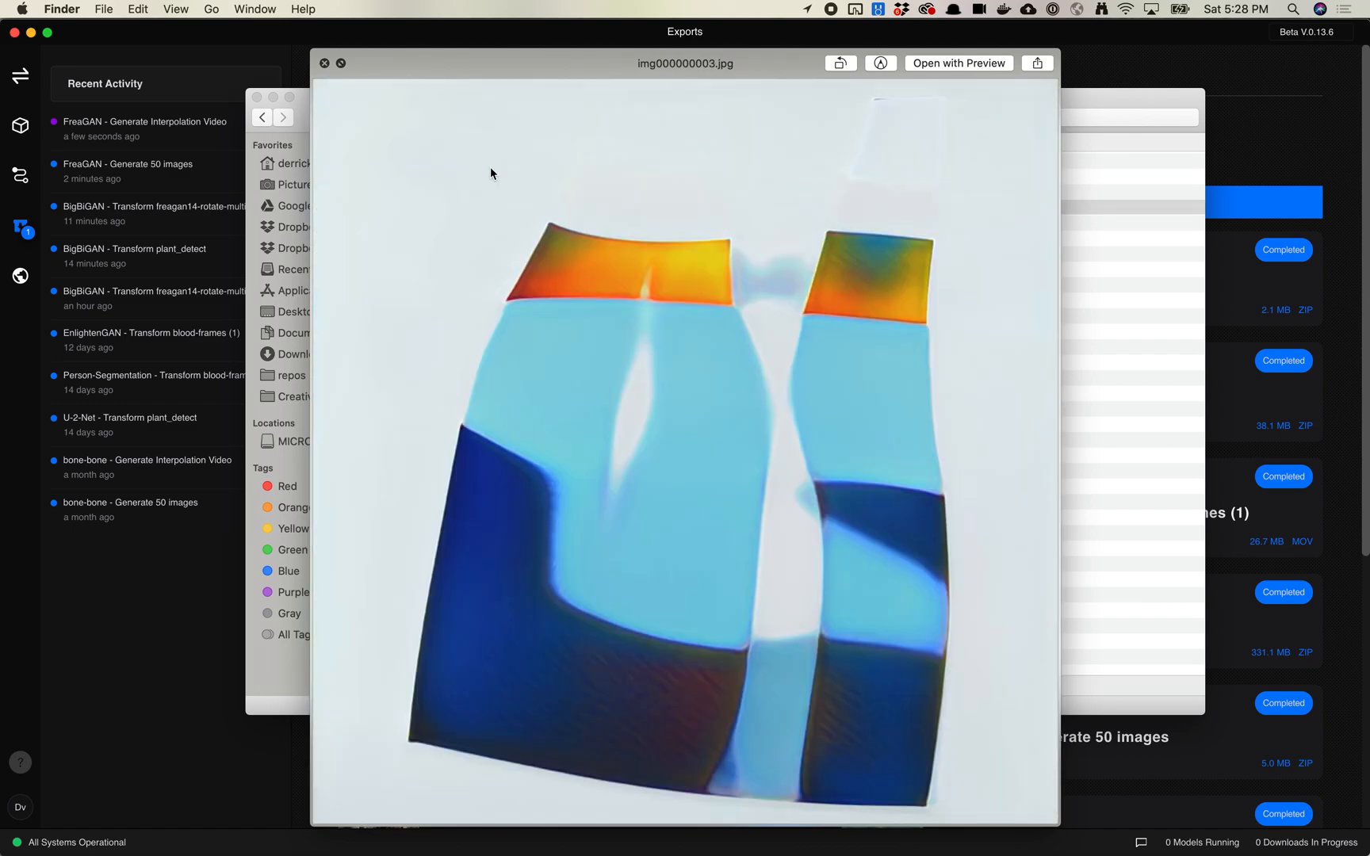
click(283, 117)
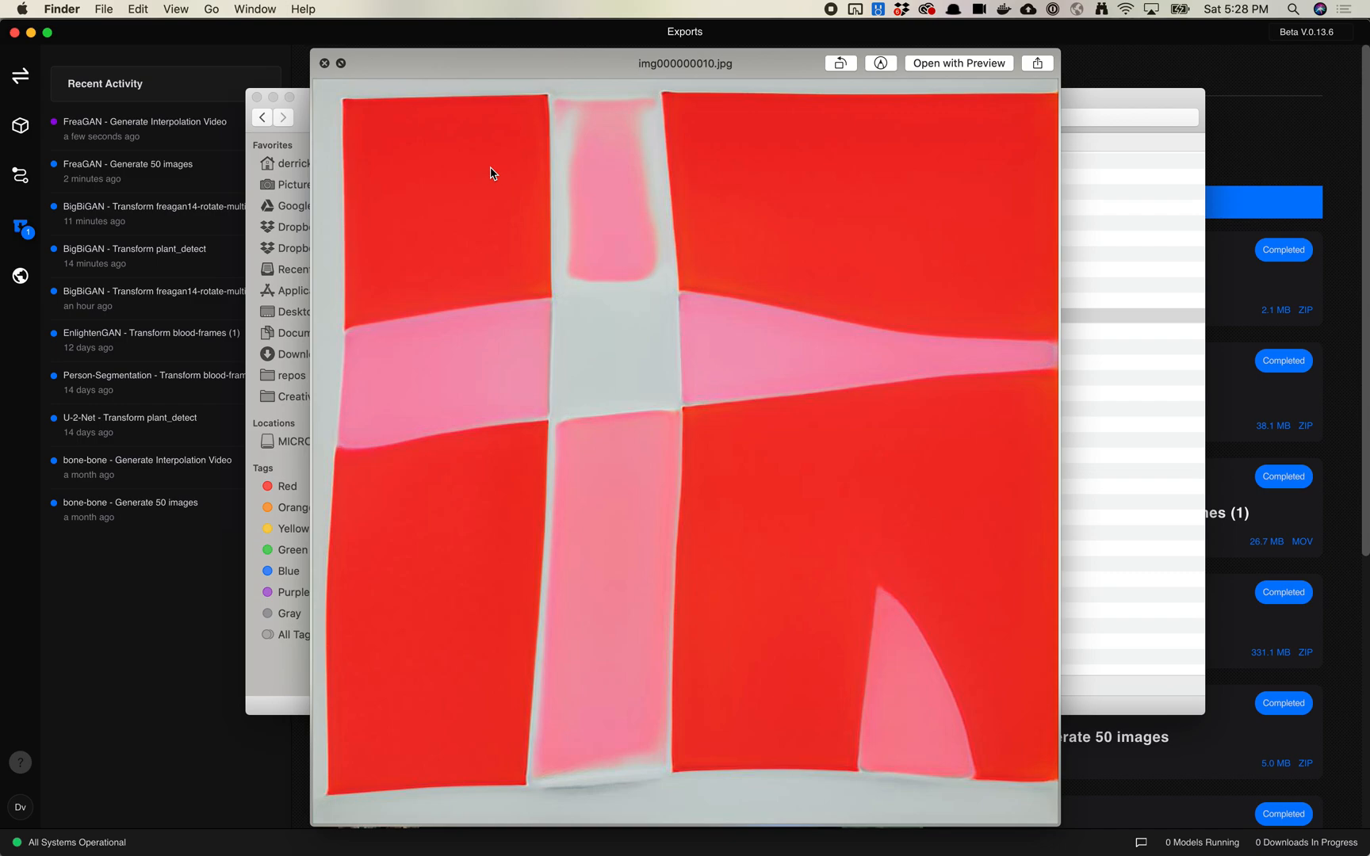
click(283, 118)
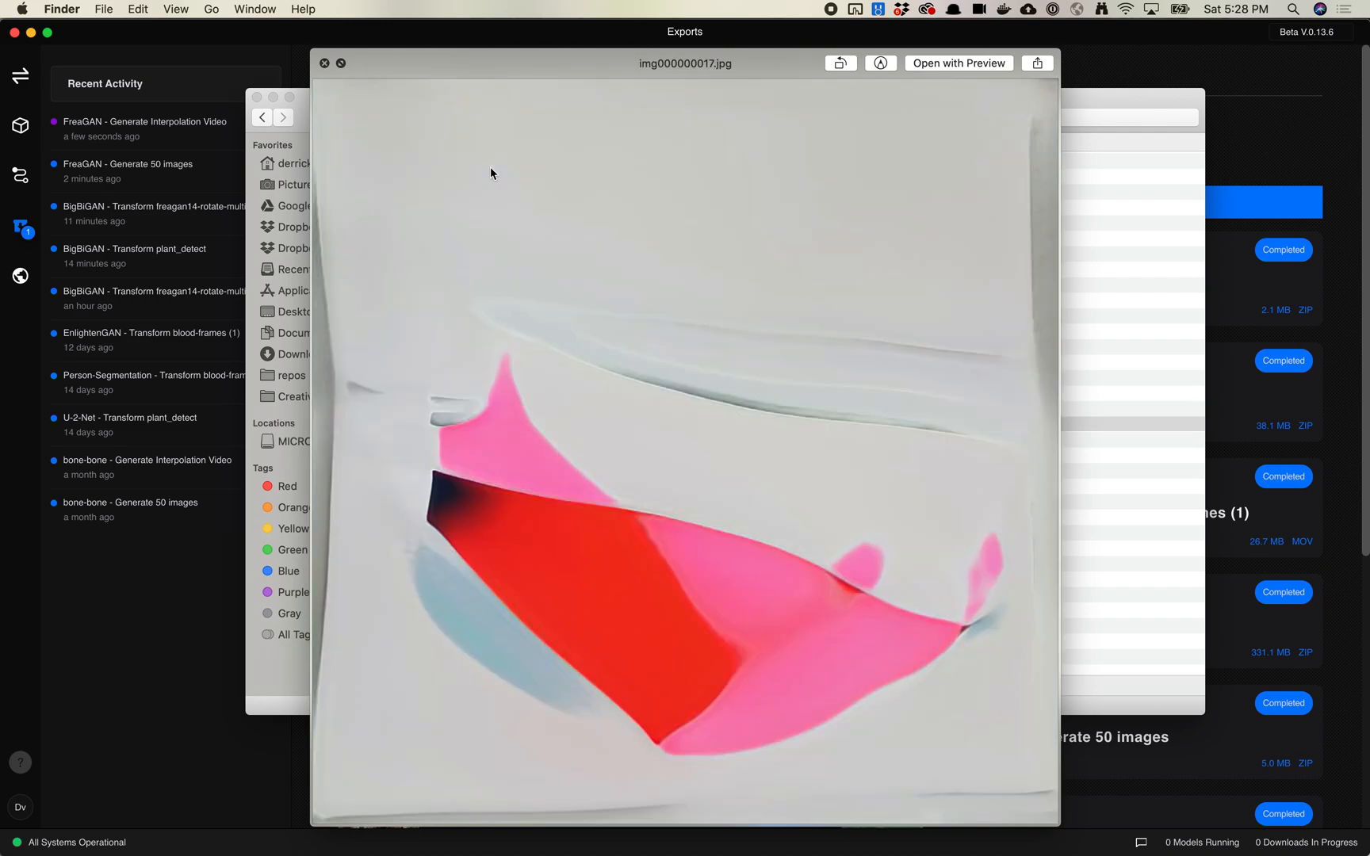
click(283, 118)
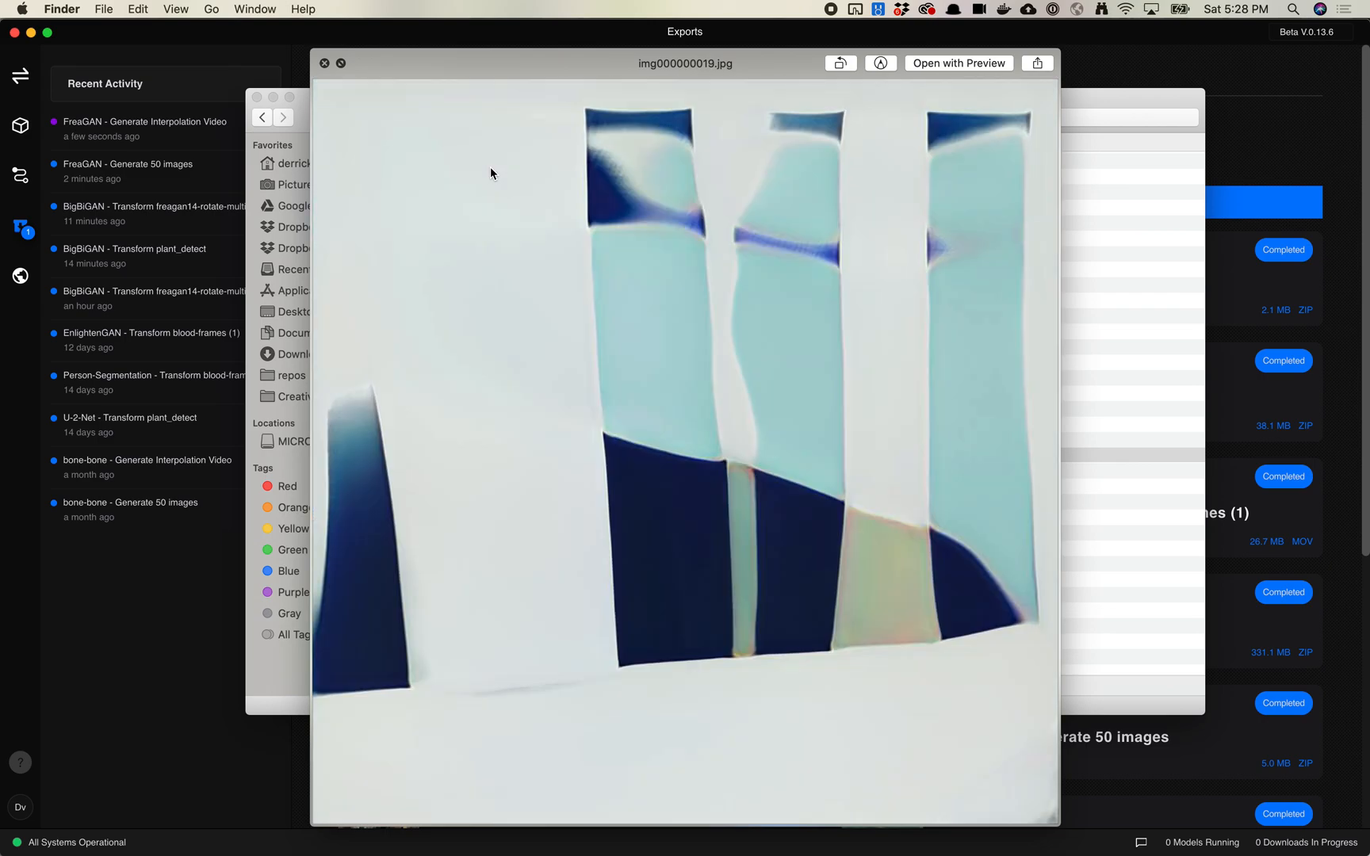
click(283, 118)
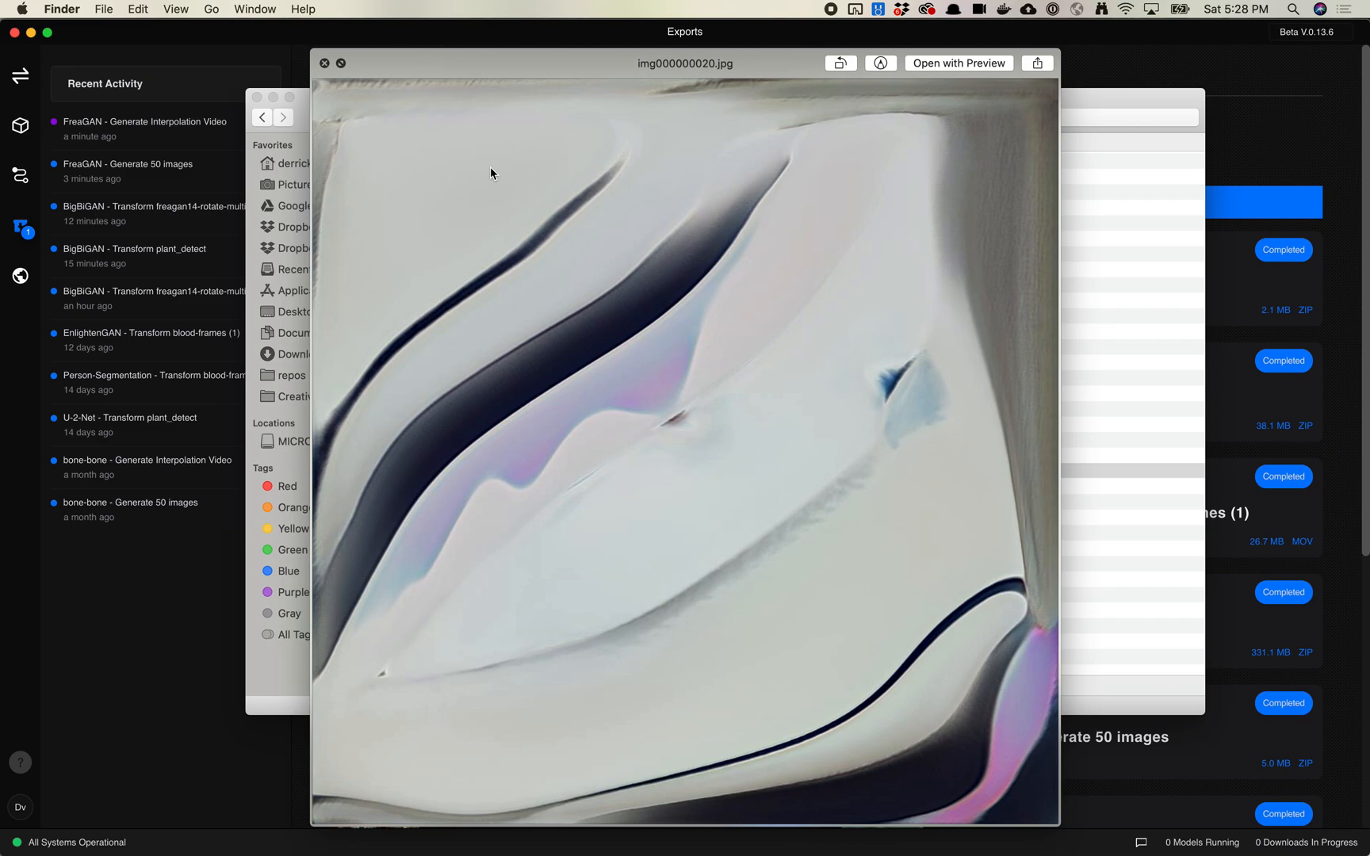
click(324, 63)
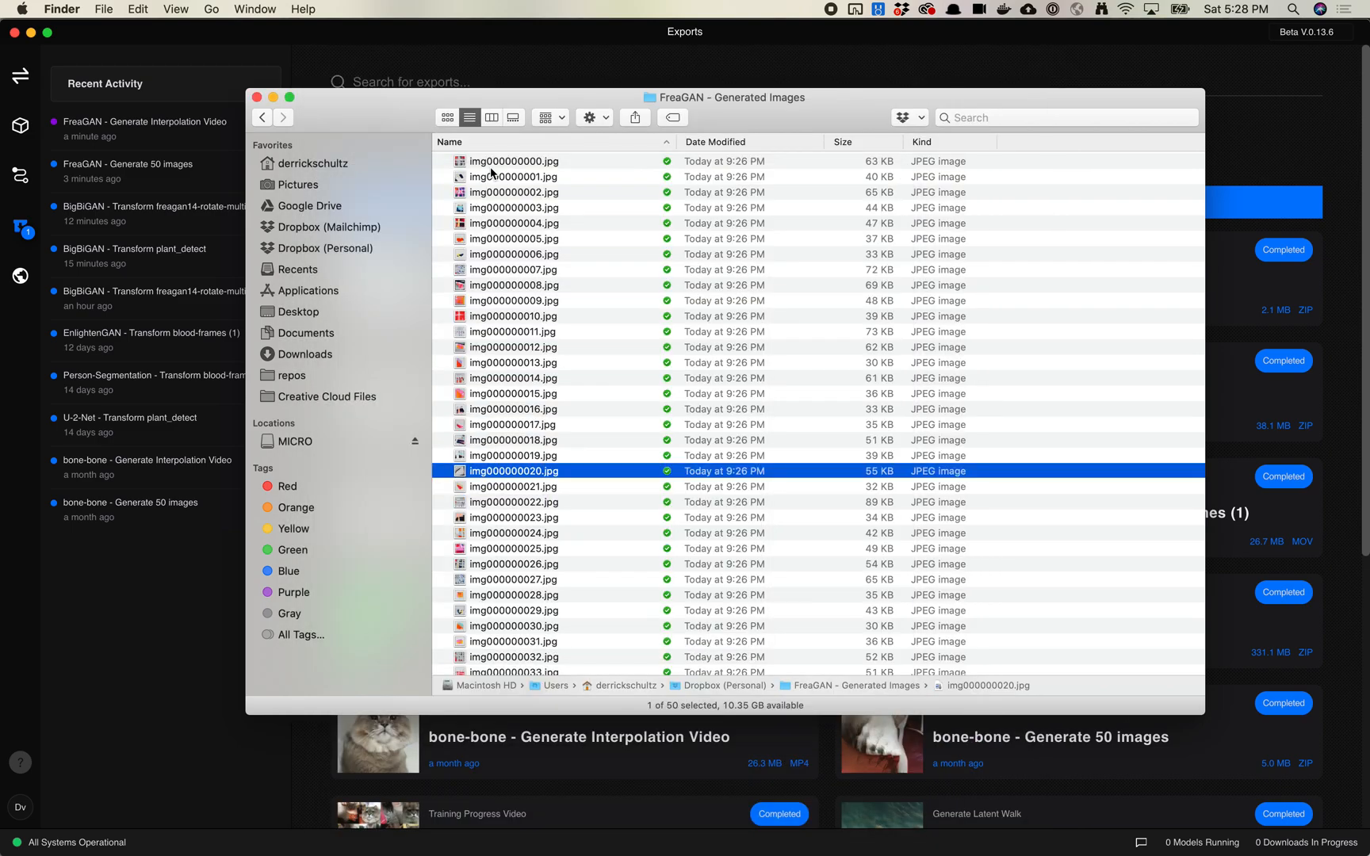
mouse_move(578, 152)
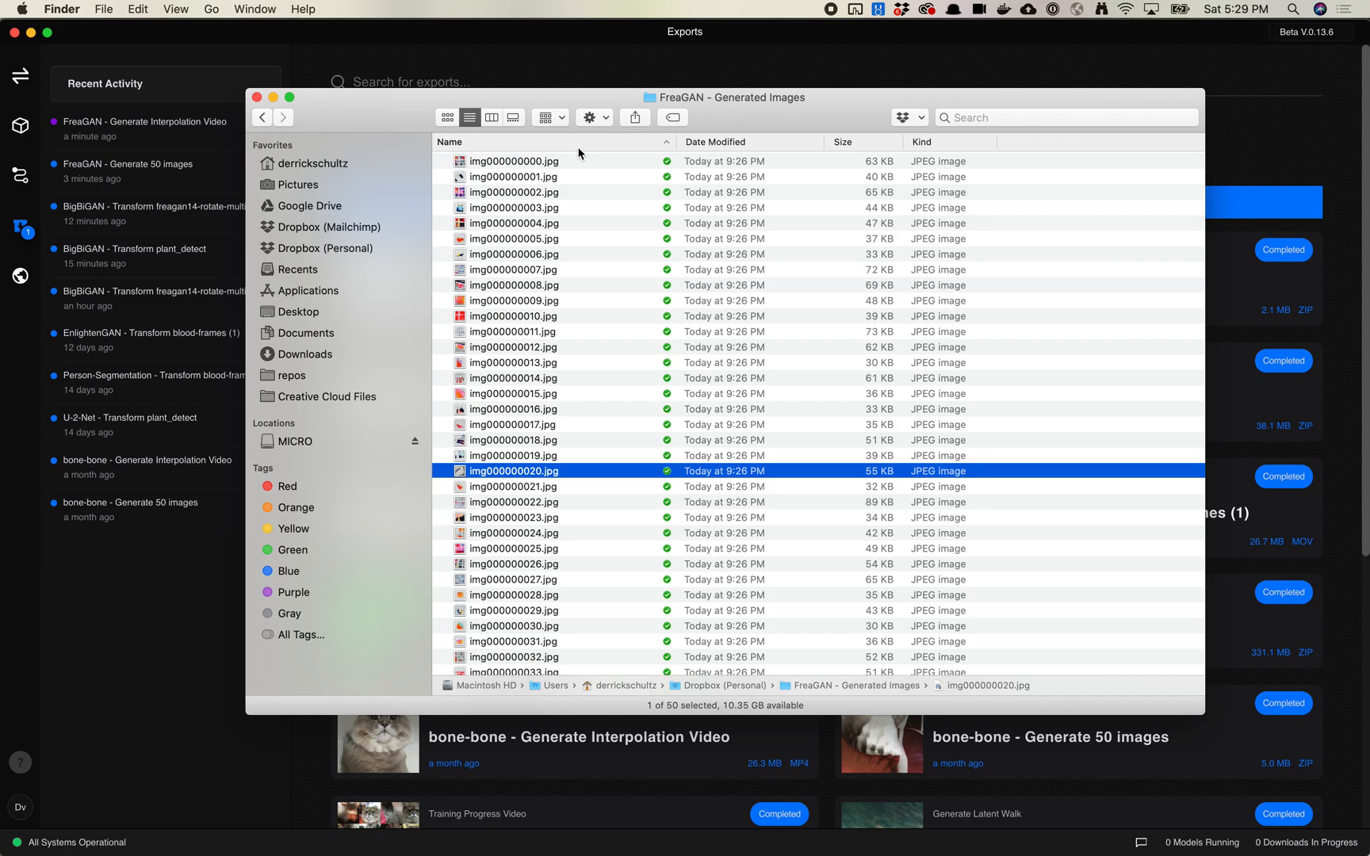
mouse_move(813, 226)
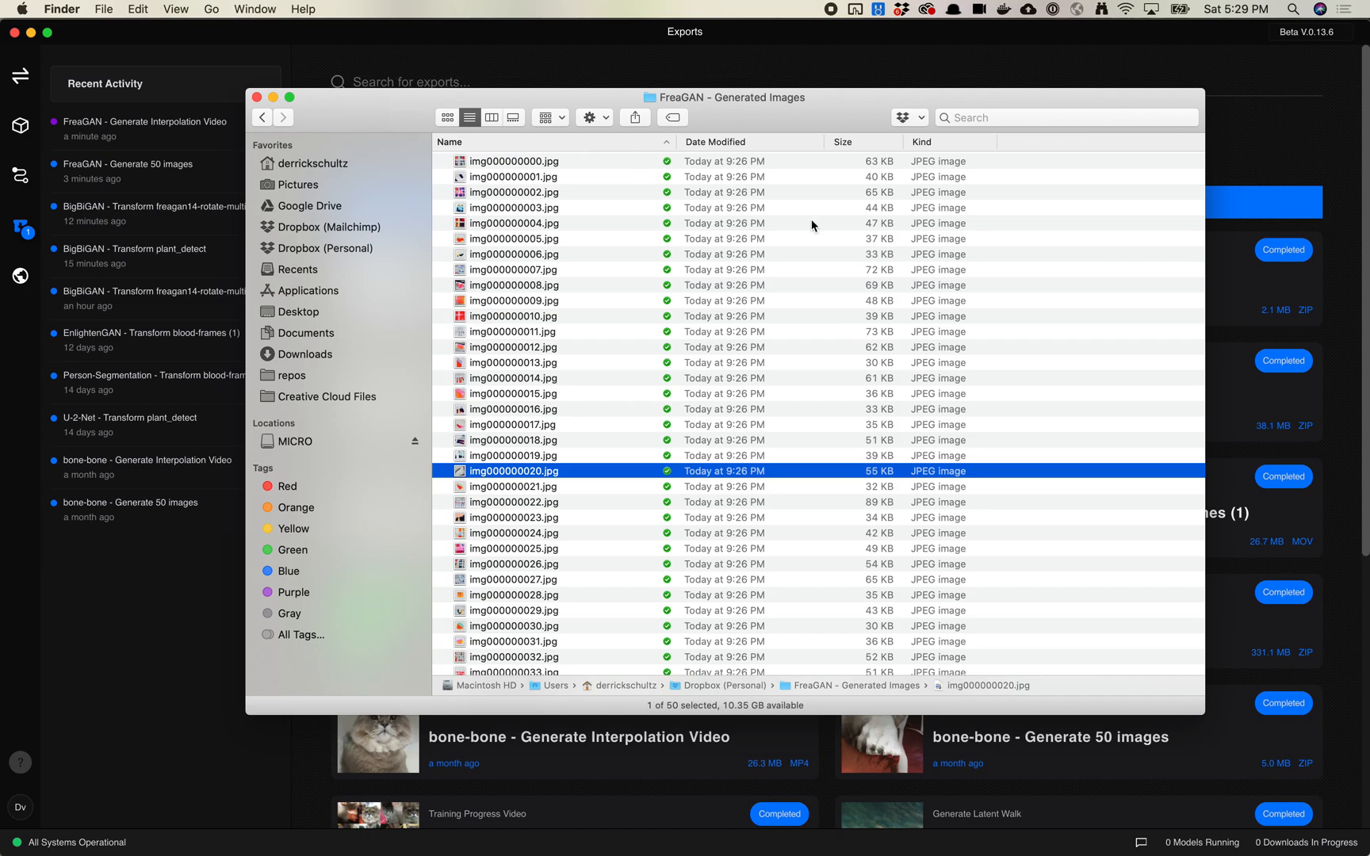
mouse_move(1227, 165)
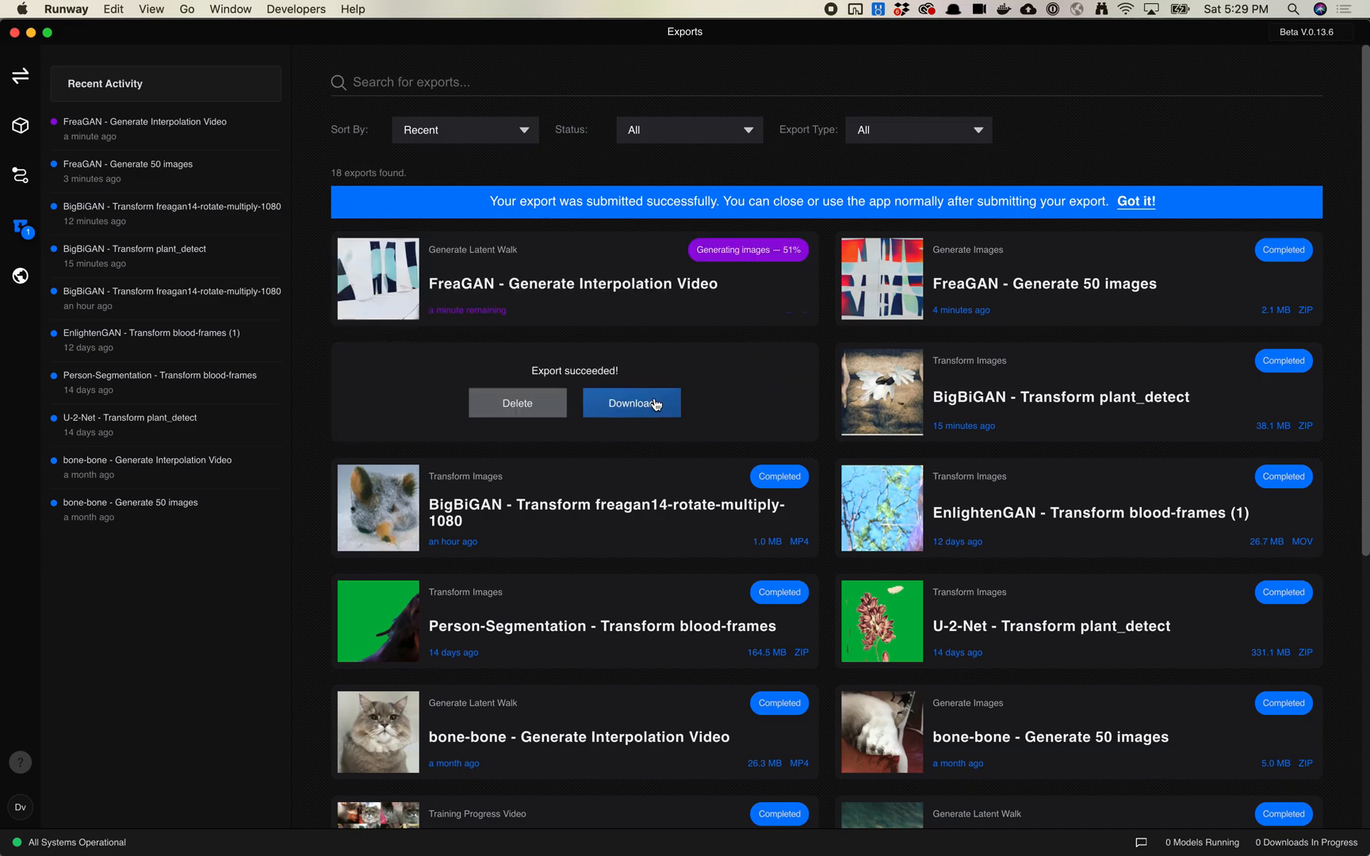
Return to the full-size preview of the generated images, now showing img000000023.
click(631, 402)
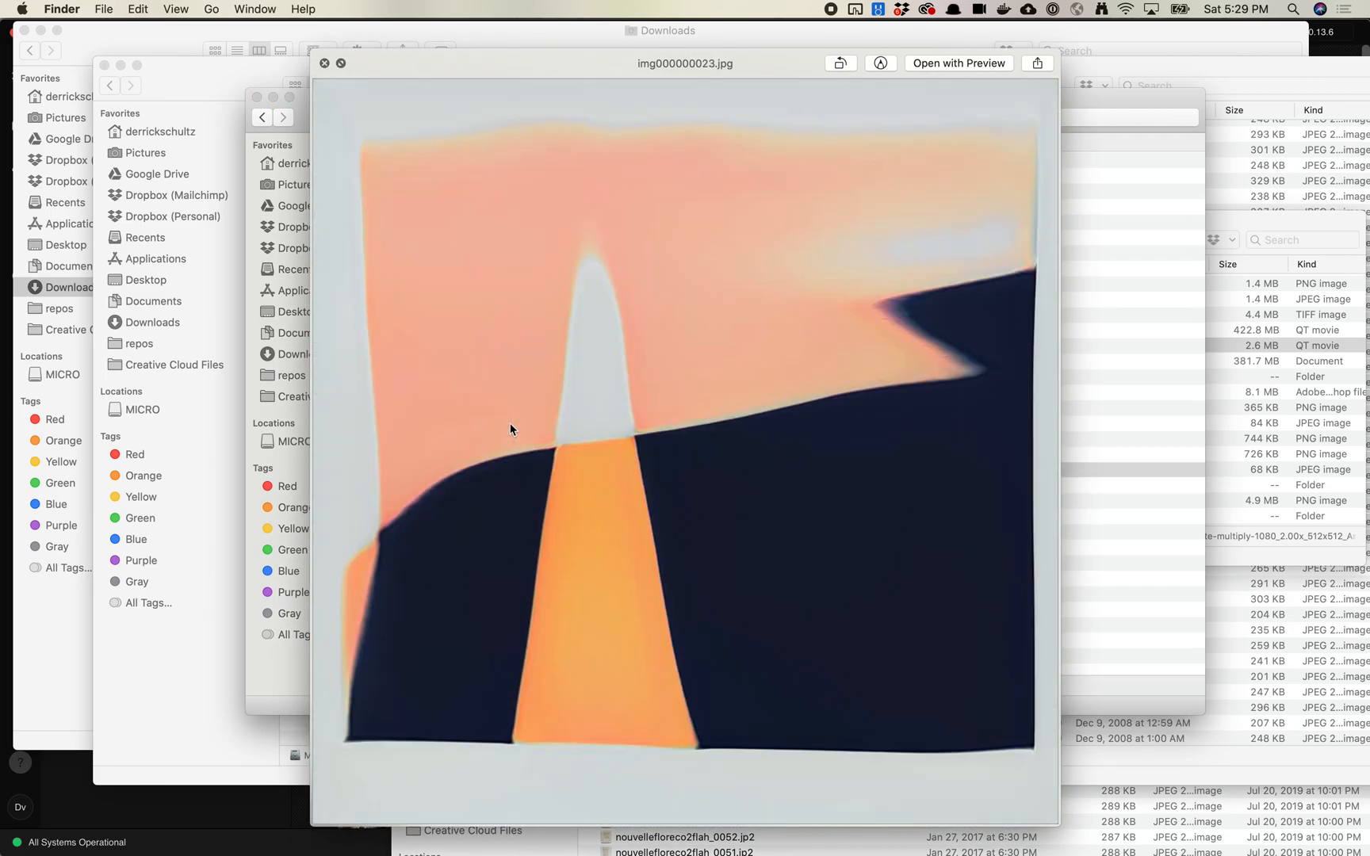
Step through several more generated images in Quick Look, then close the preview.
click(283, 117)
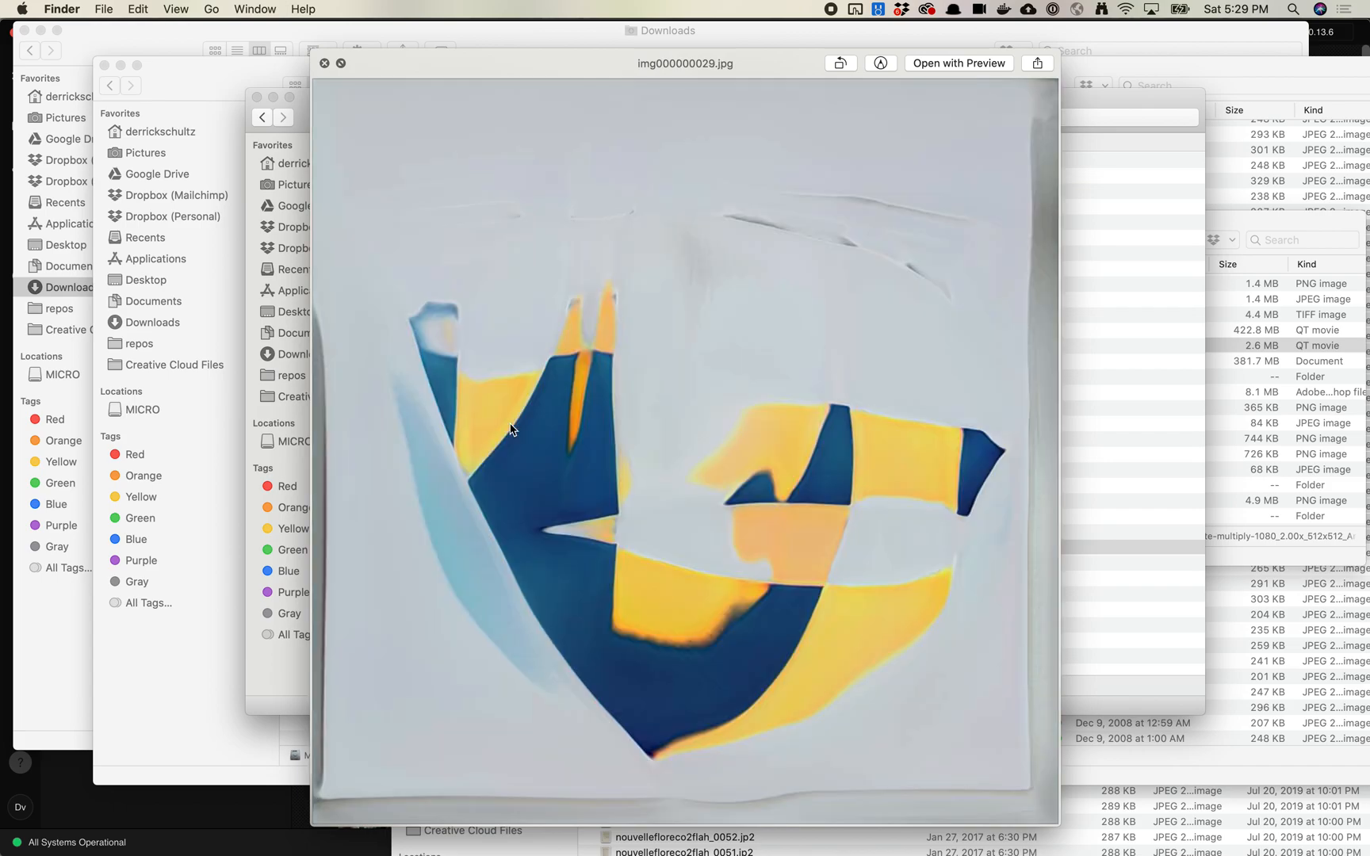
click(283, 117)
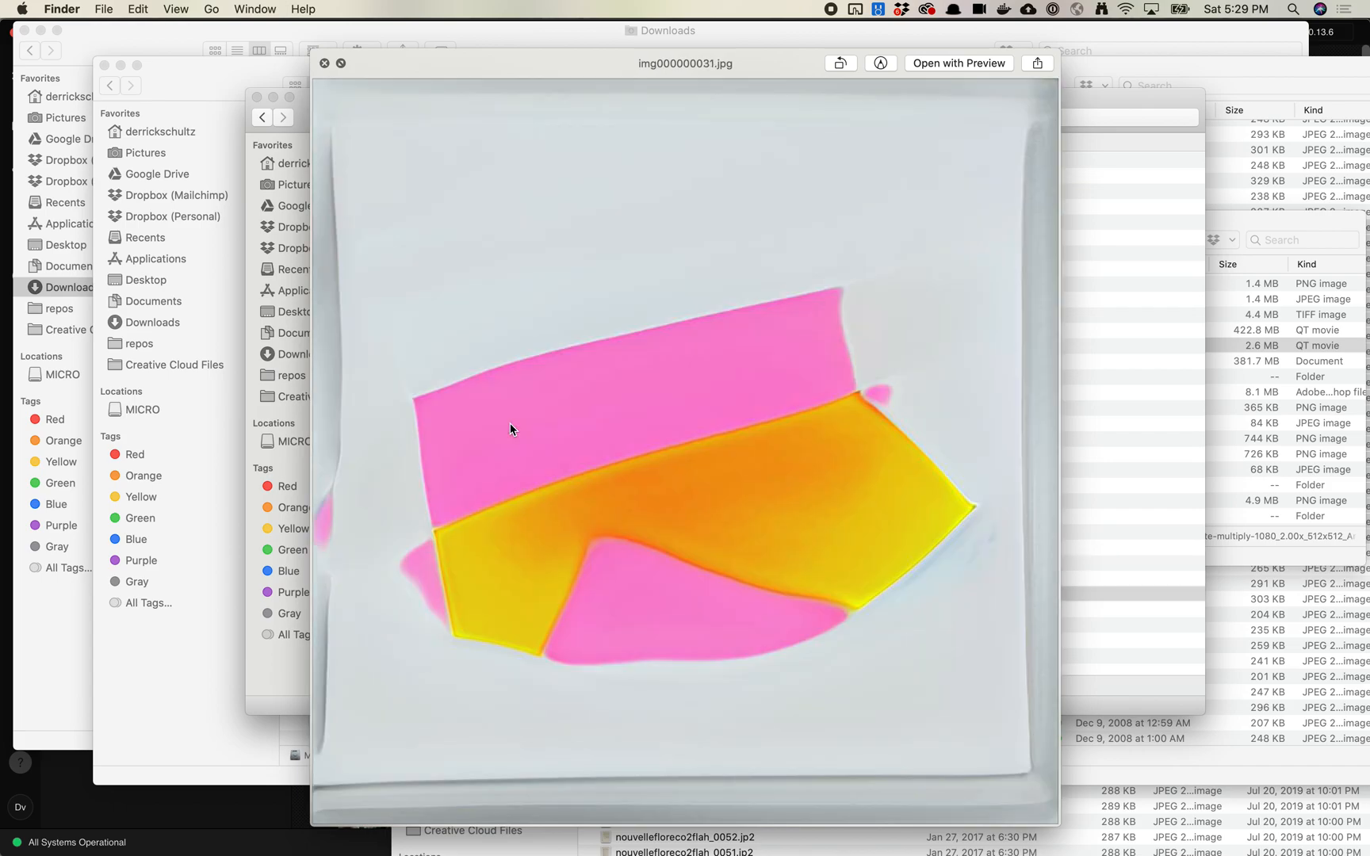
click(282, 117)
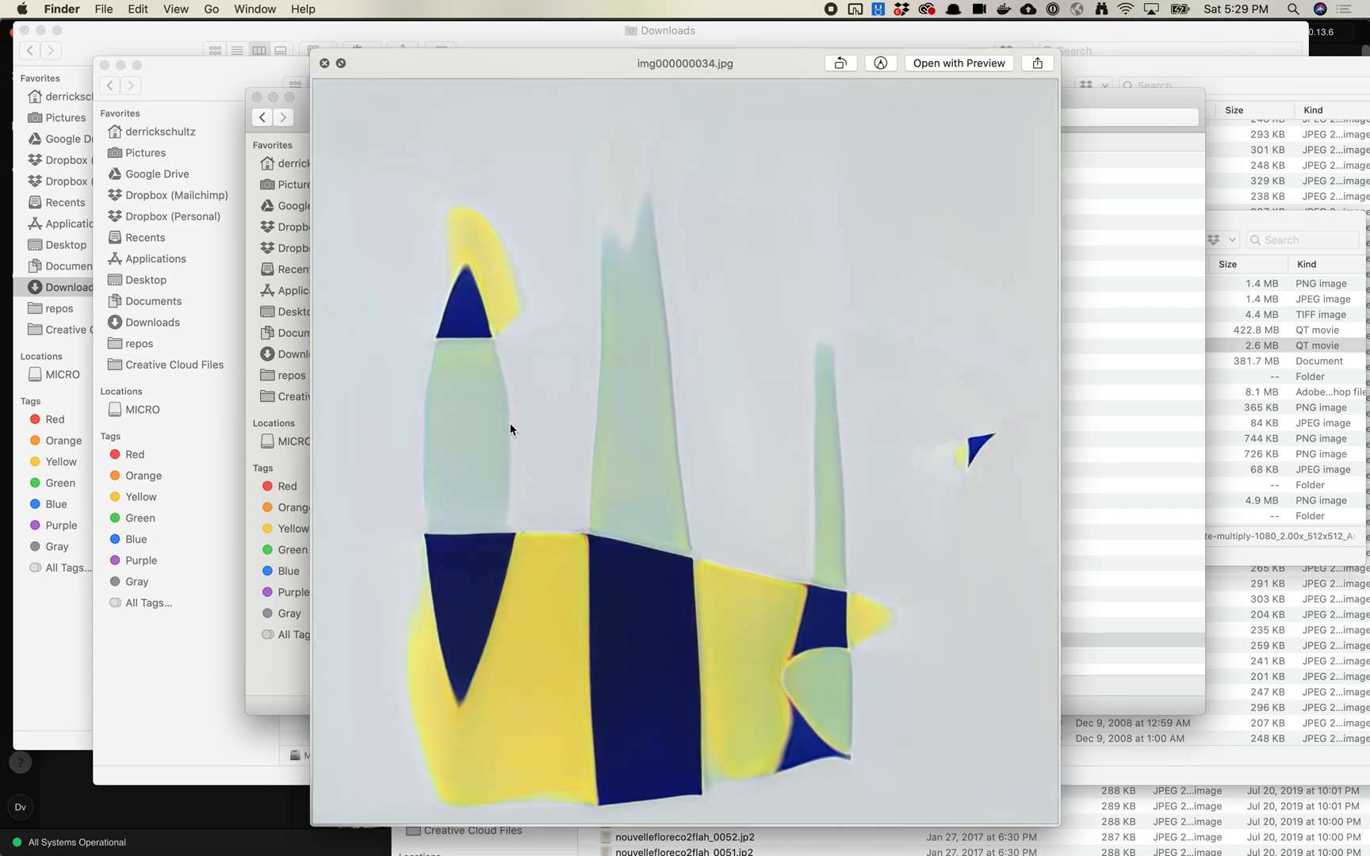
click(263, 118)
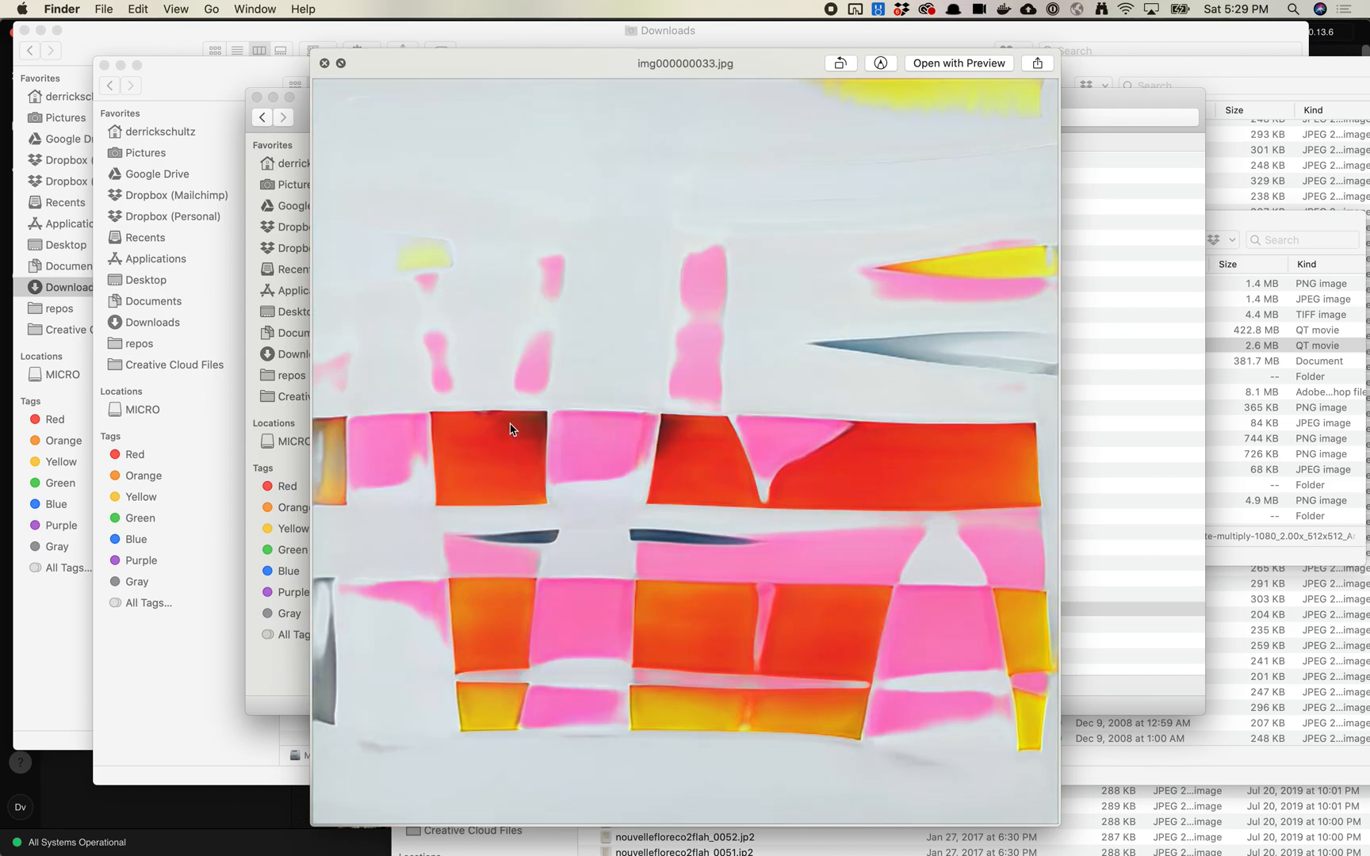
click(325, 63)
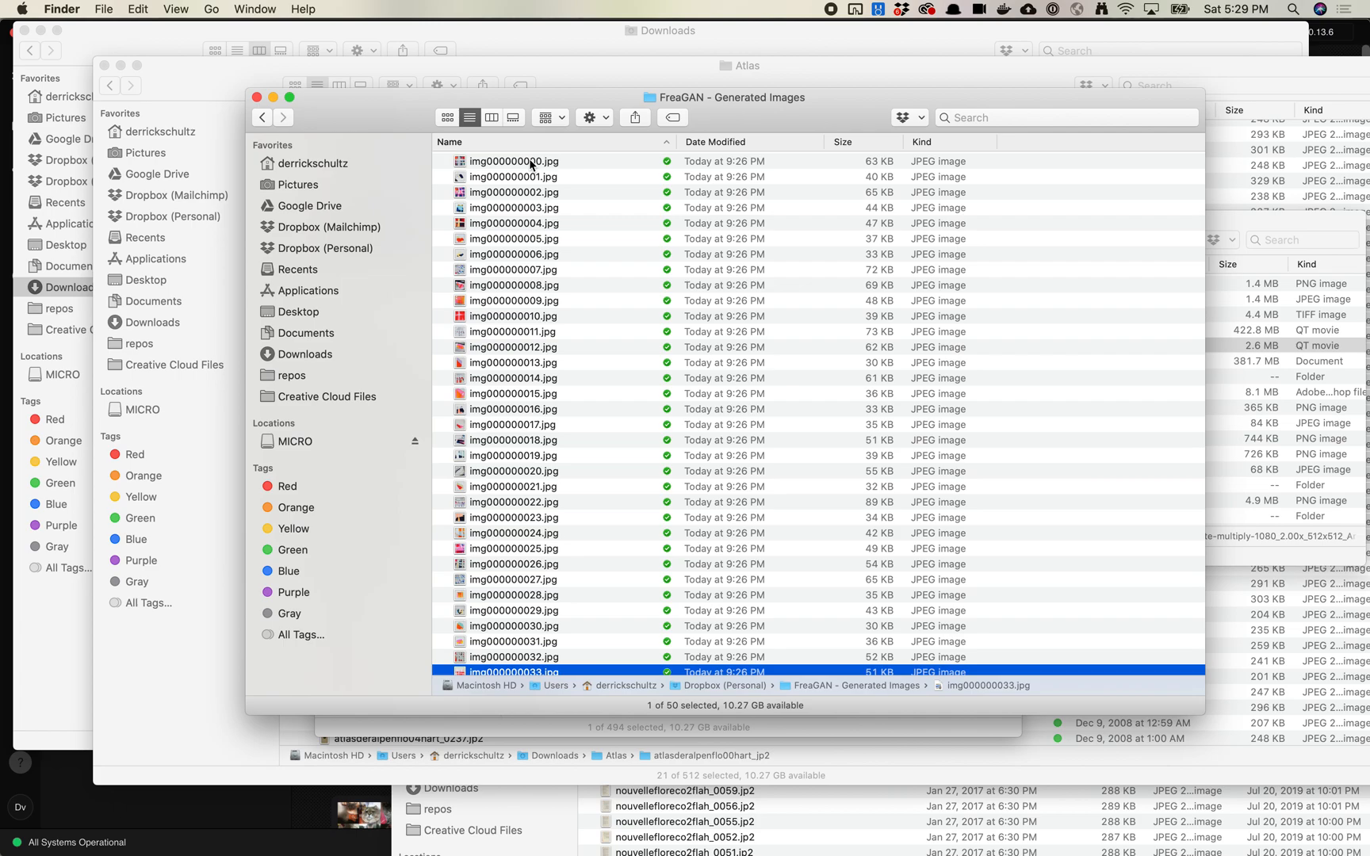
Preview img000000001 full size, then close it to return to the Runway exports list.
click(513, 177)
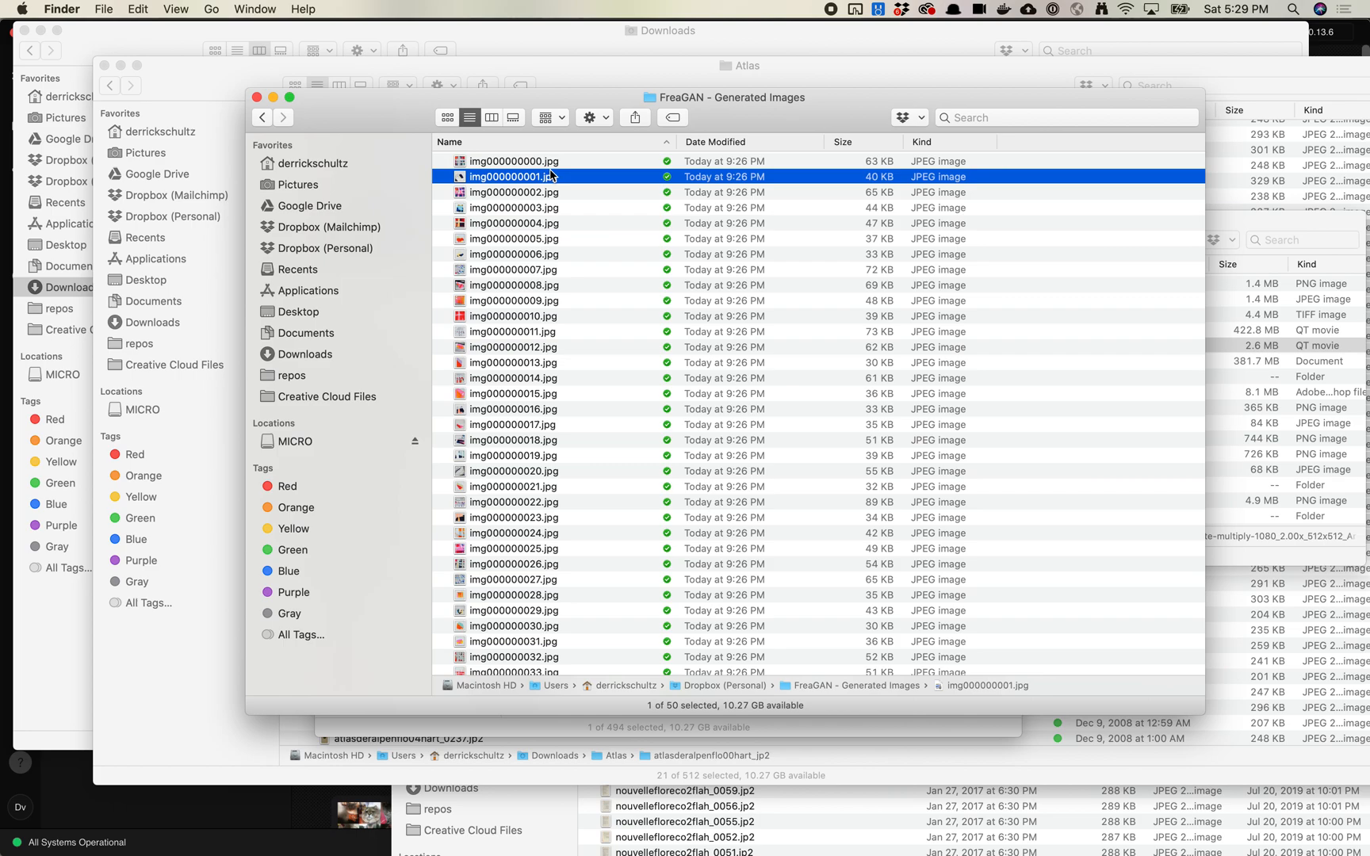
key(space)
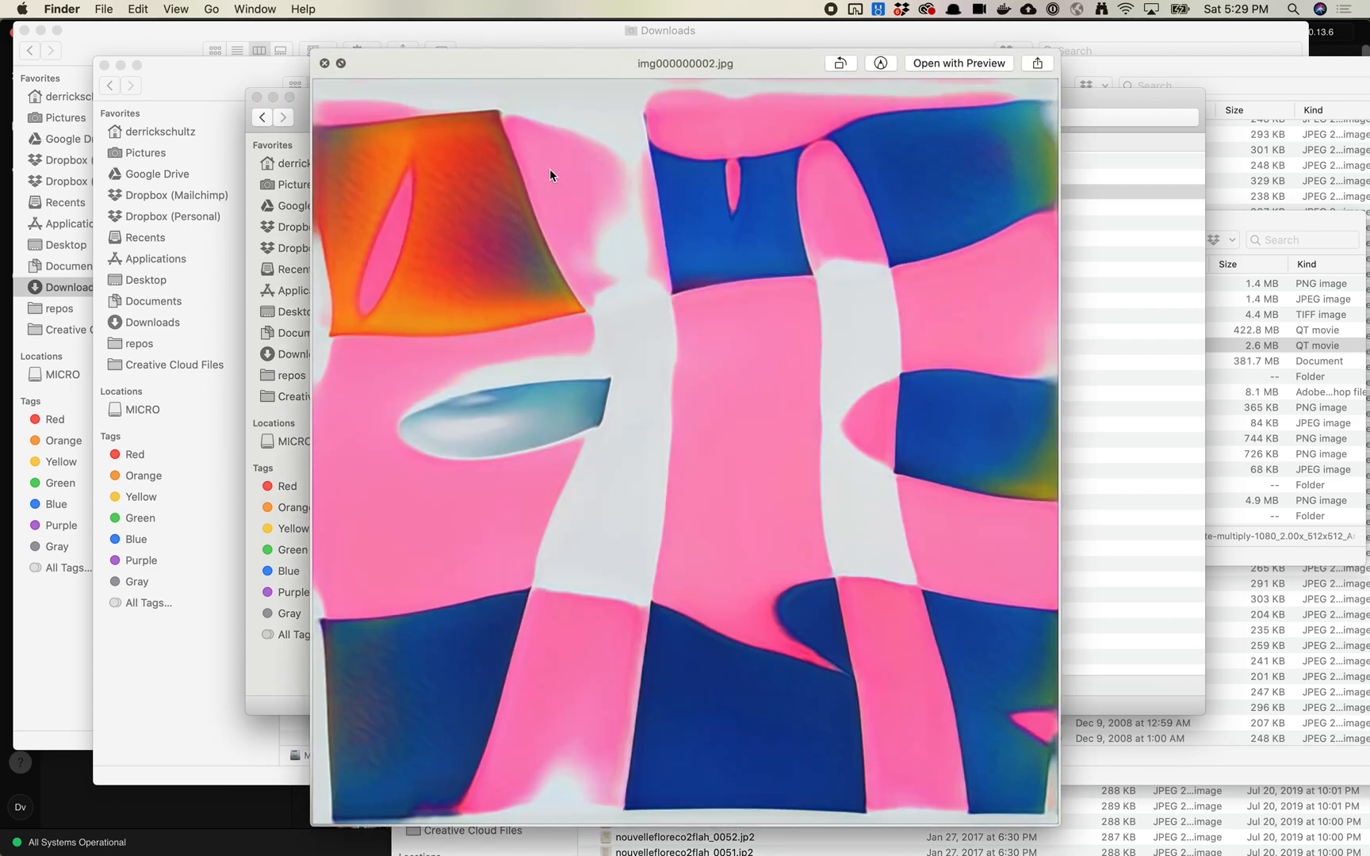
click(324, 63)
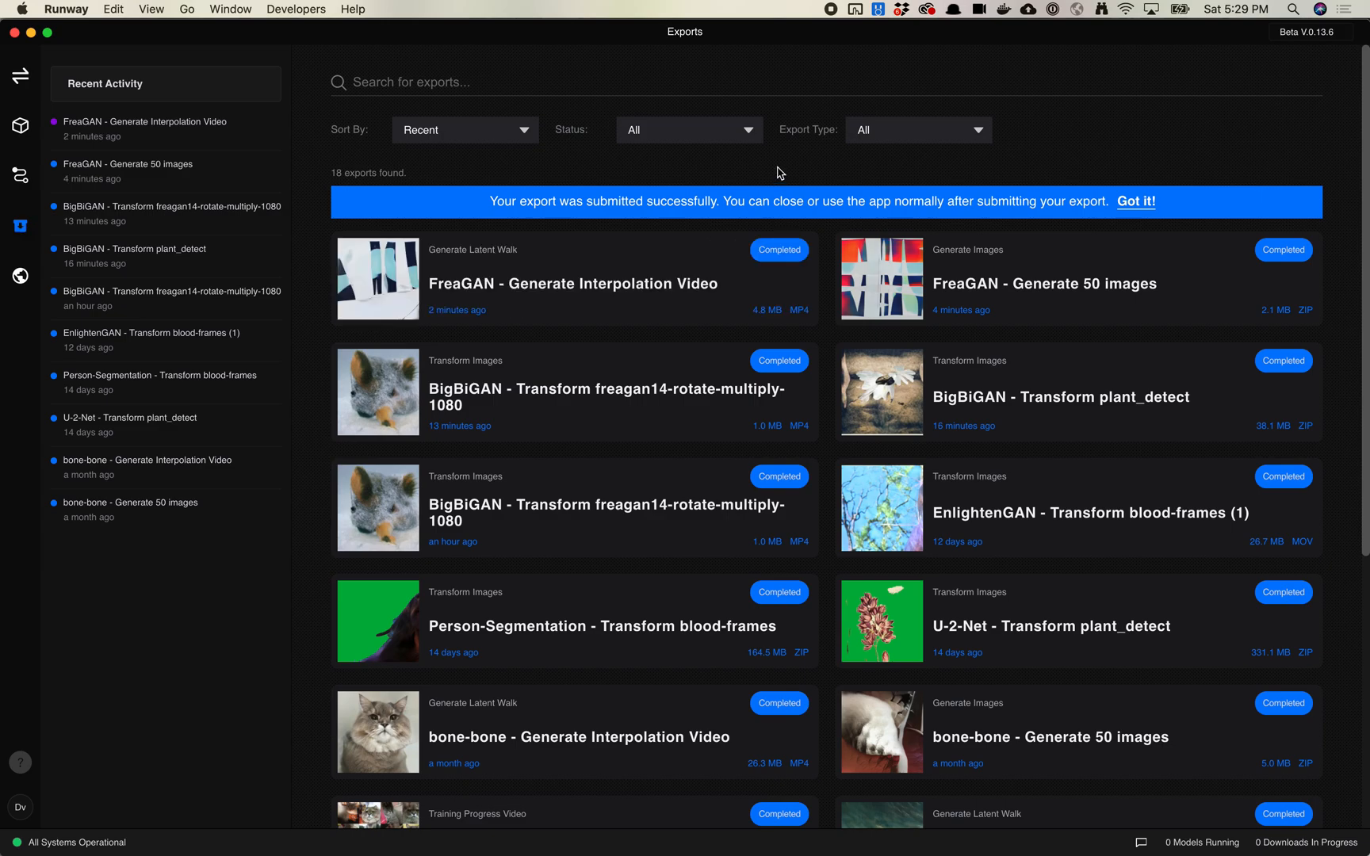
Download the FreaGAN interpolation video MP4 from its export card.
click(572, 283)
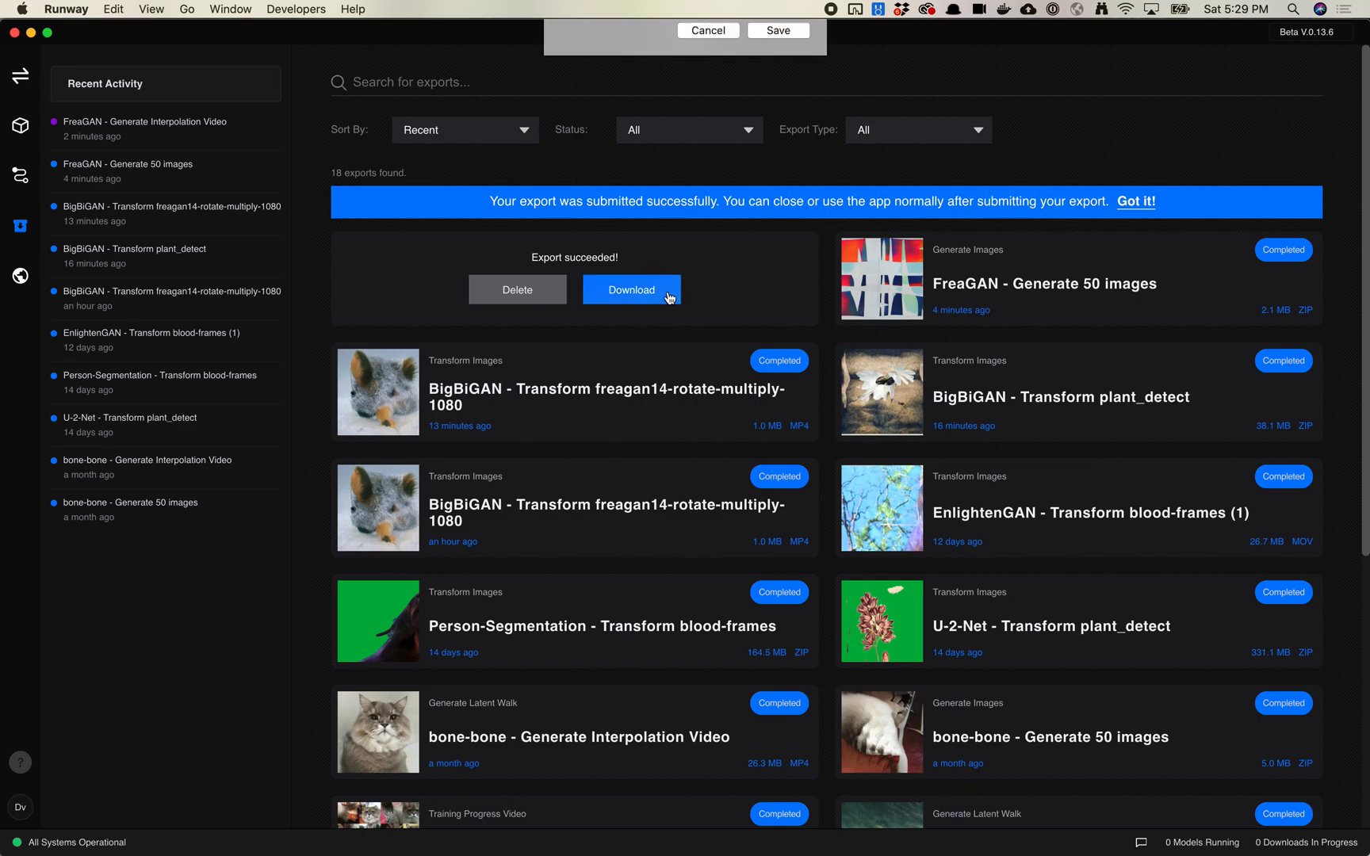
click(630, 289)
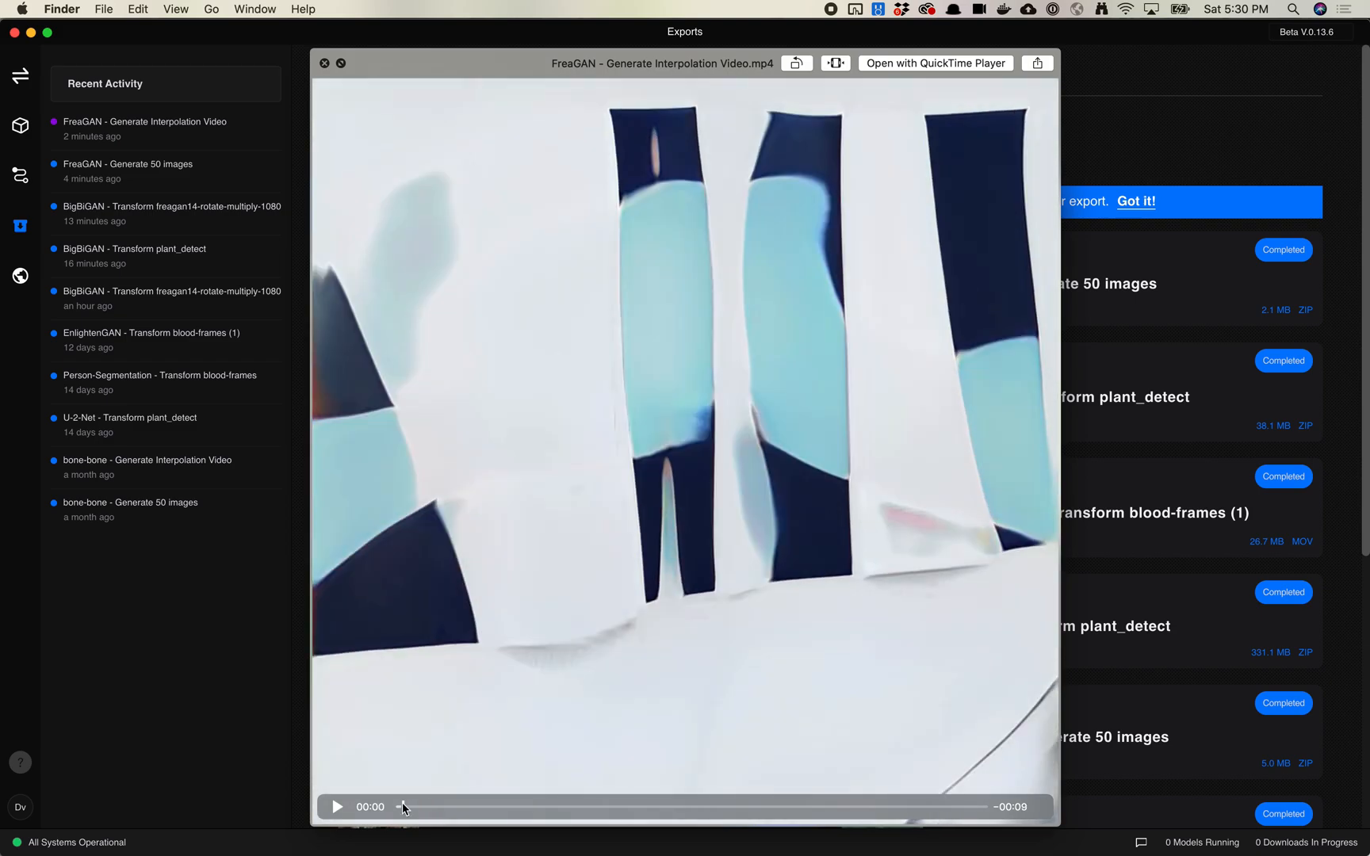
Play the FreaGAN - Generate Interpolation Video.mp4 preview through to the end.
click(795, 807)
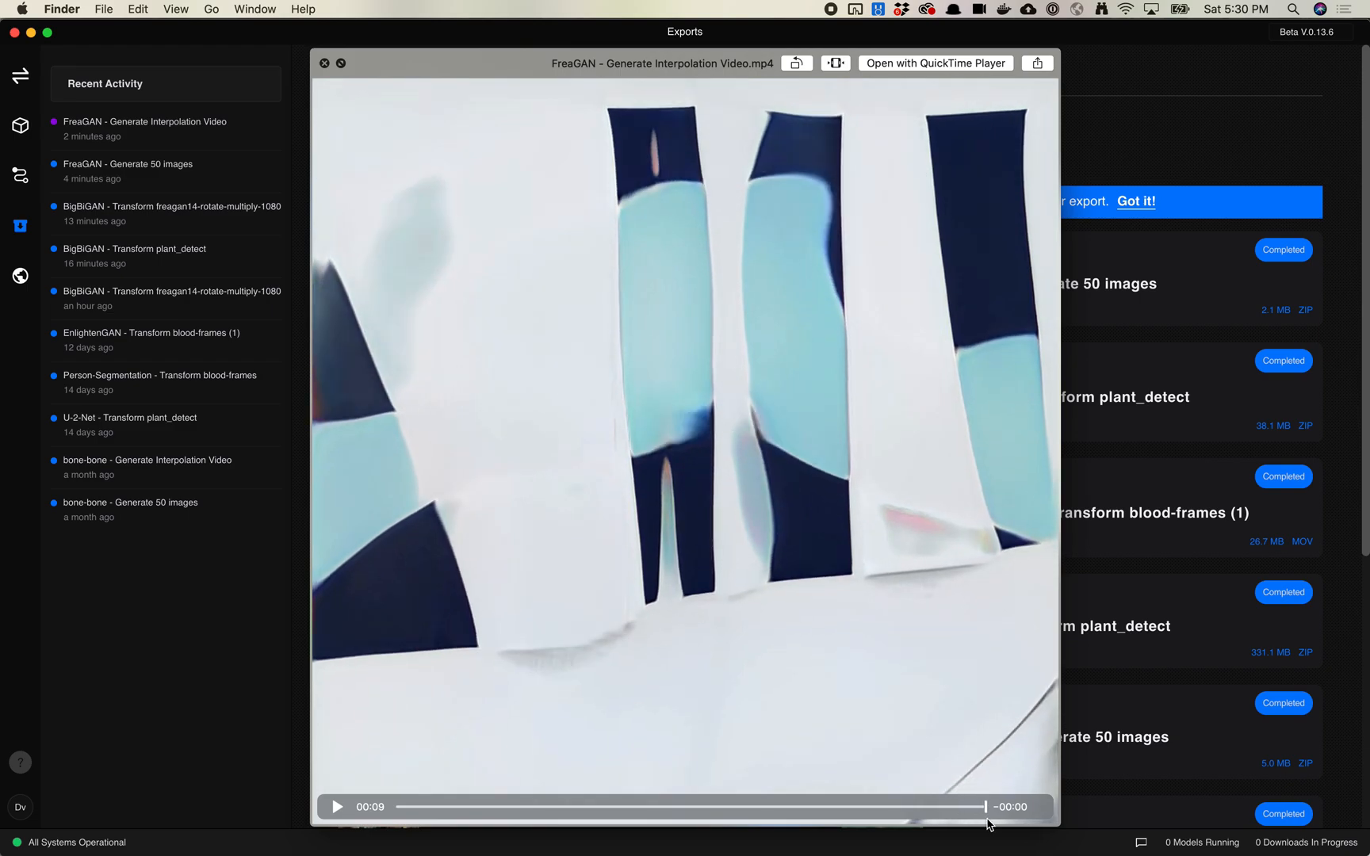
mouse_move(999, 824)
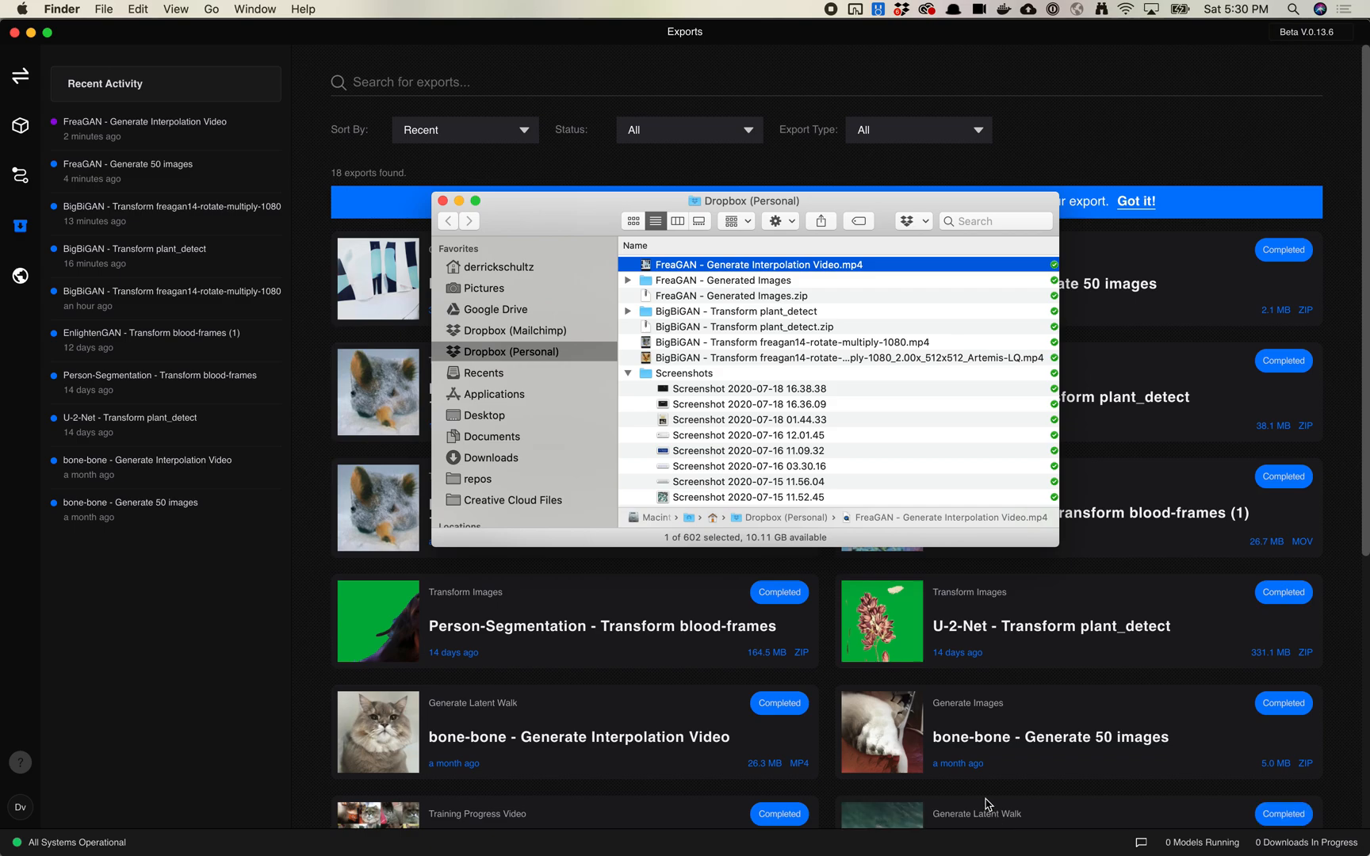
mouse_move(974, 787)
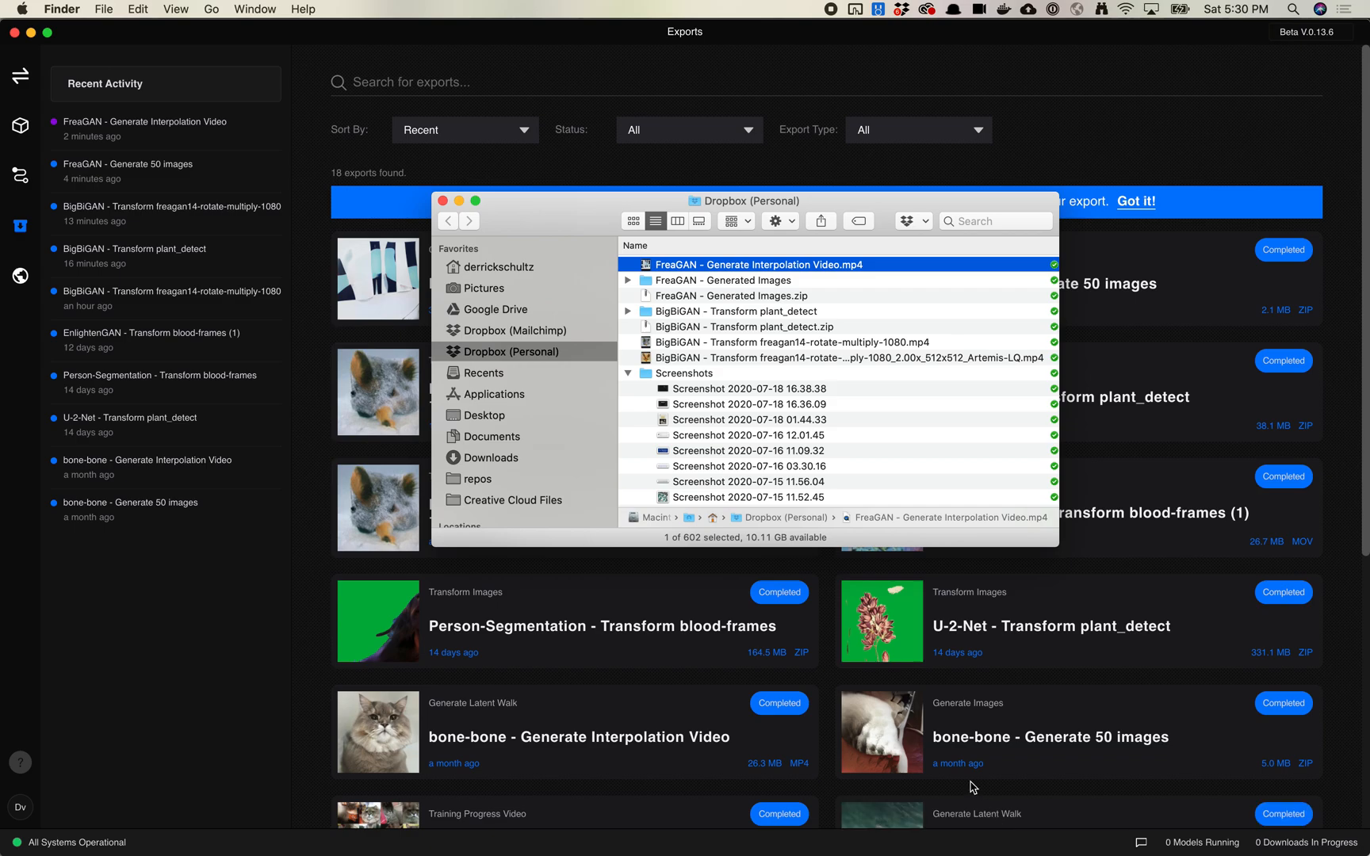
mouse_move(923, 676)
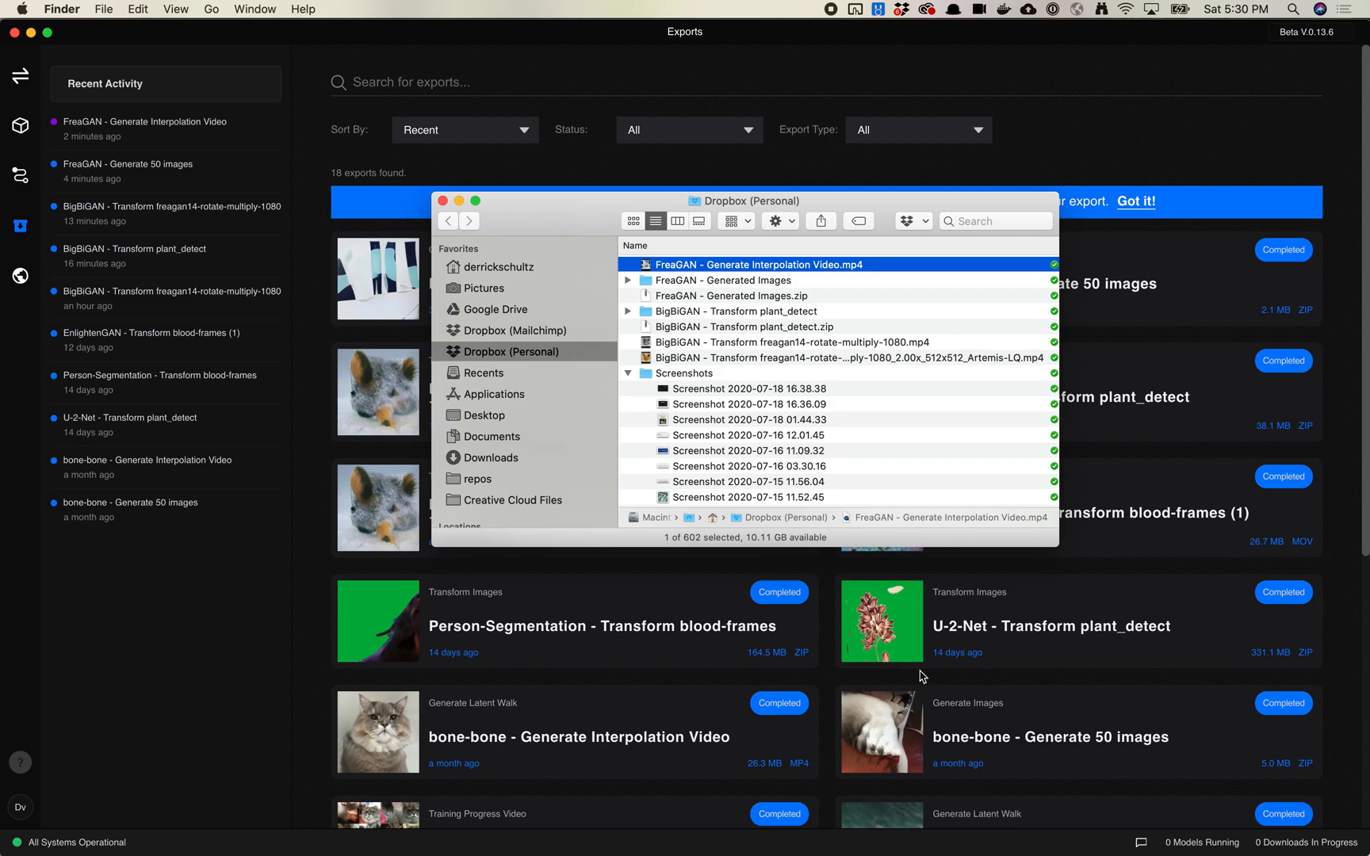